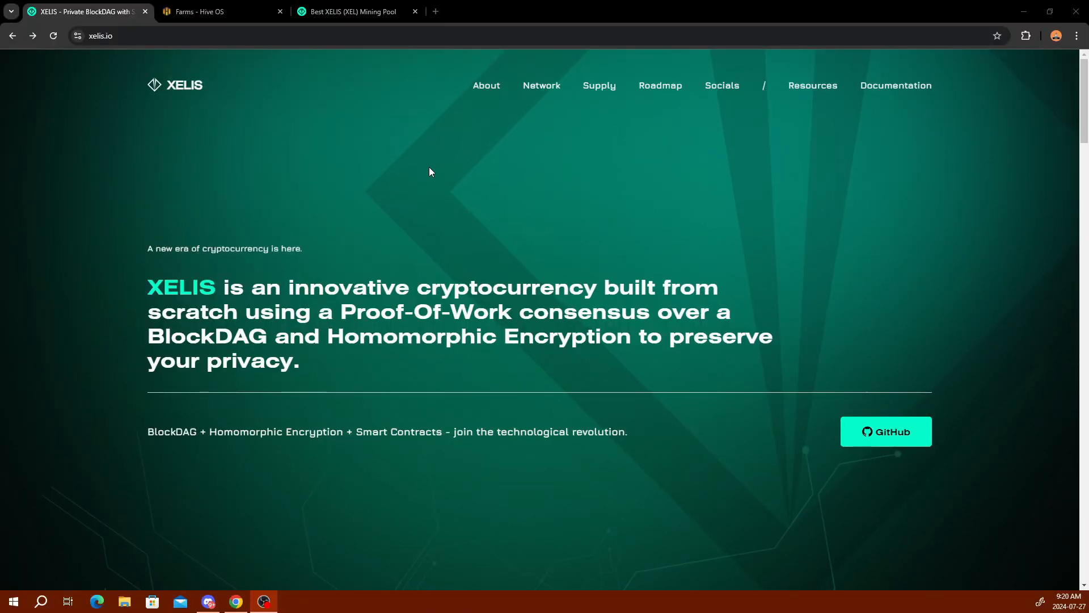
{"action": "mouse_move", "coordinate": [424, 165]}
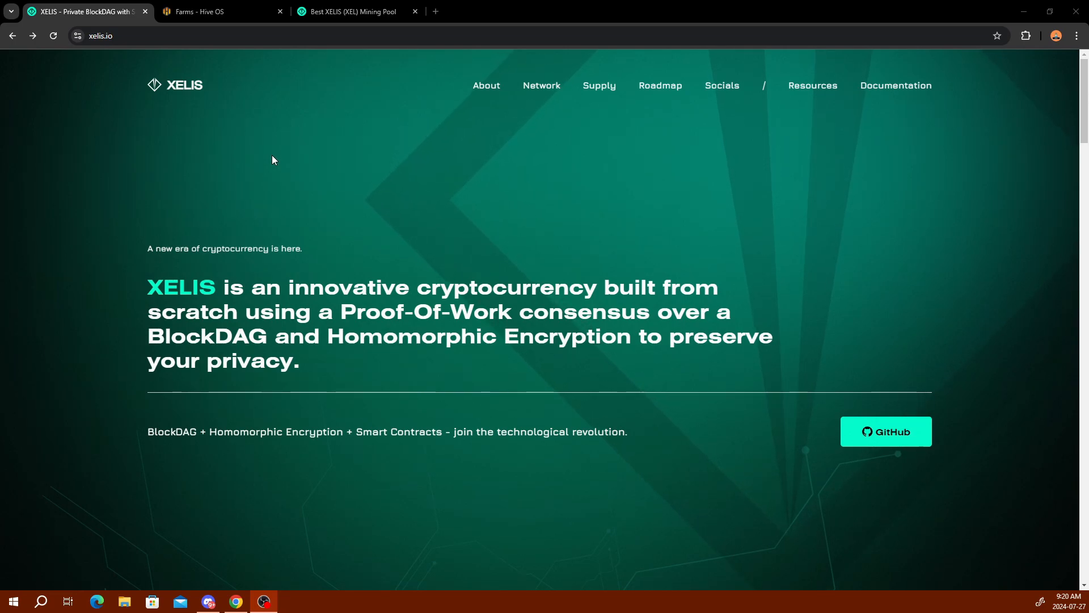
Step: Scroll past the Xelis Objectives section to the Network specifications panel showing 15-second block time
{"action": "scroll", "scroll_direction": "down", "scroll_amount": 3}
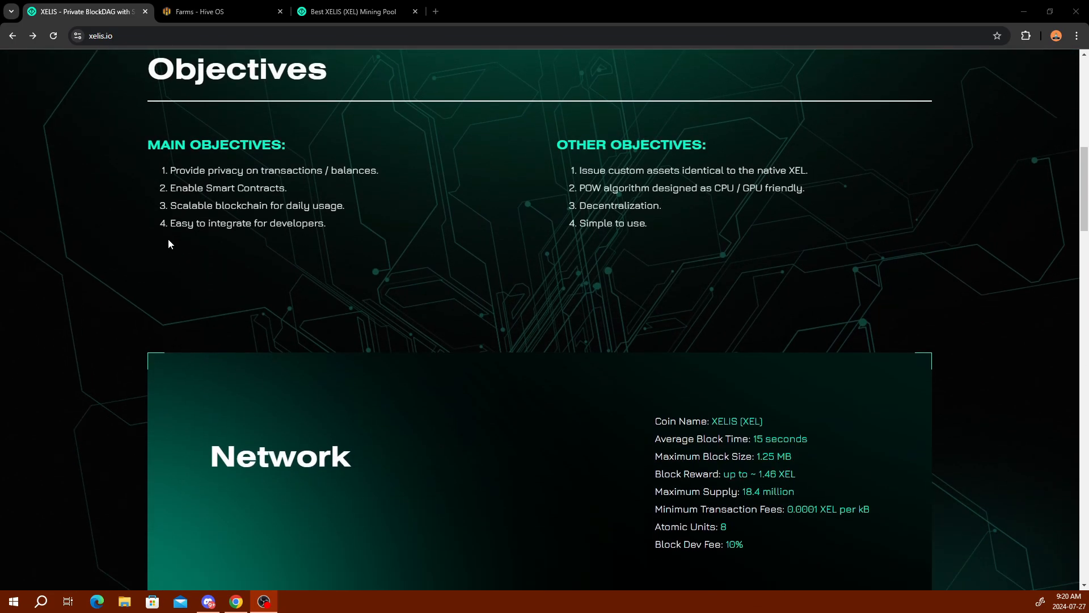
{"action": "scroll", "scroll_direction": "down", "scroll_amount": 3}
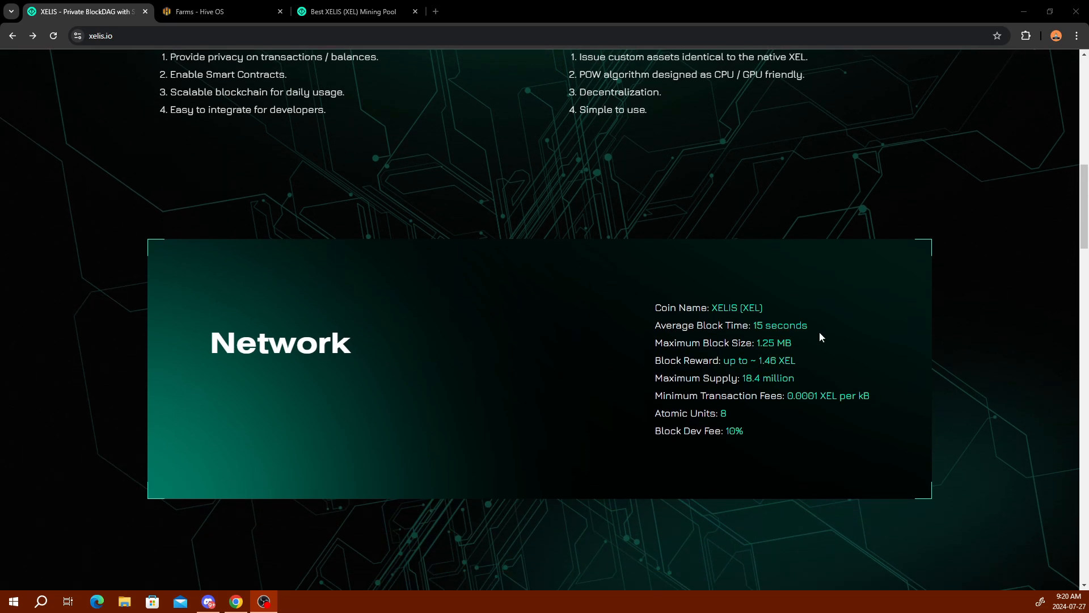
{"action": "scroll", "scroll_direction": "up", "scroll_amount": 3}
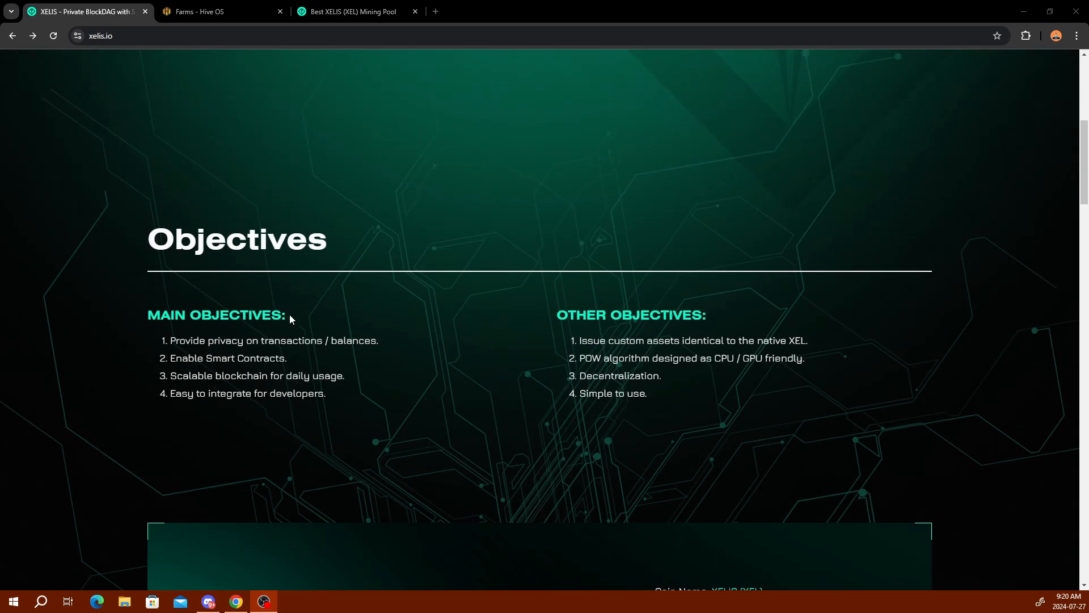
{"action": "mouse_move", "coordinate": [172, 348]}
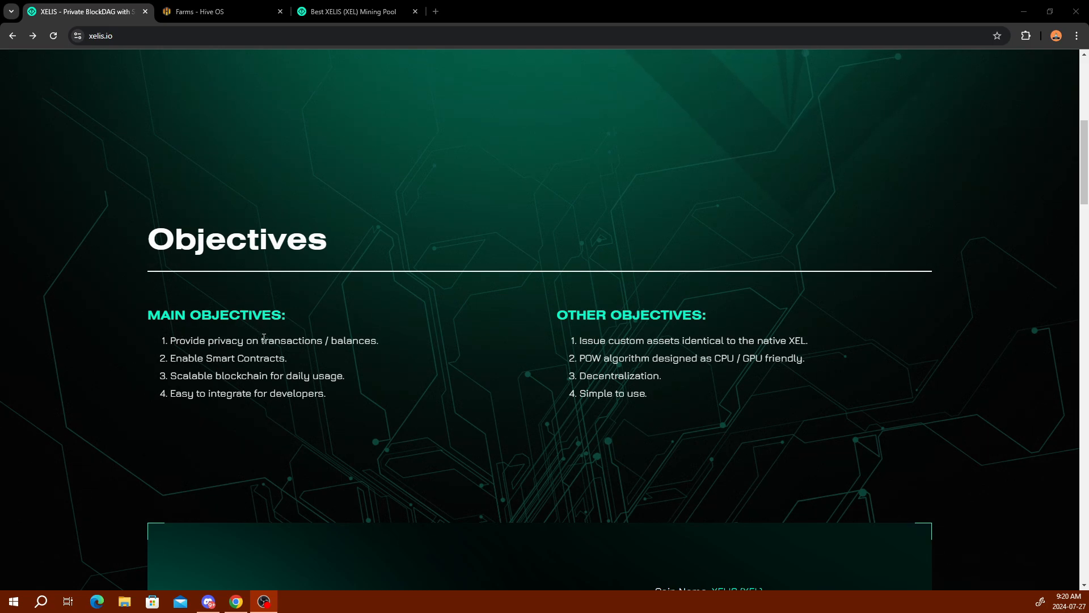
{"action": "mouse_move", "coordinate": [198, 355]}
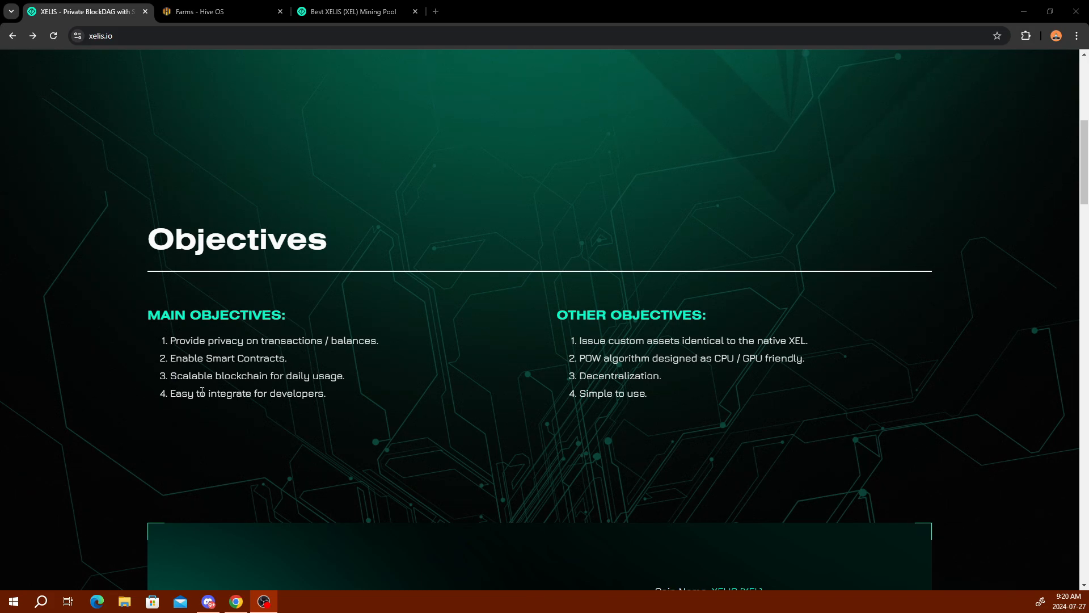
{"action": "mouse_move", "coordinate": [603, 334]}
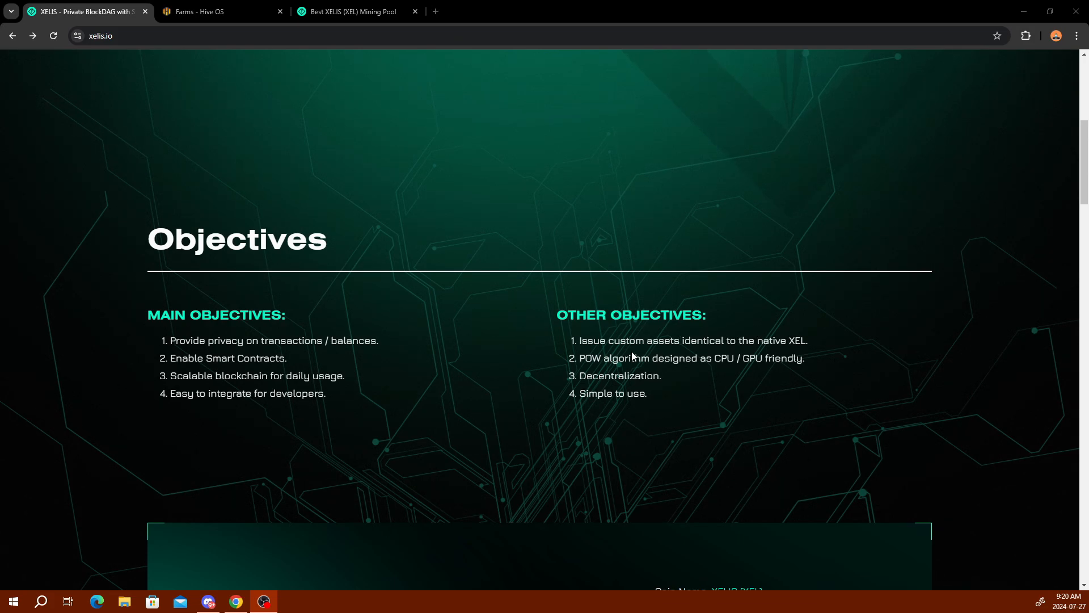
{"action": "mouse_move", "coordinate": [708, 354]}
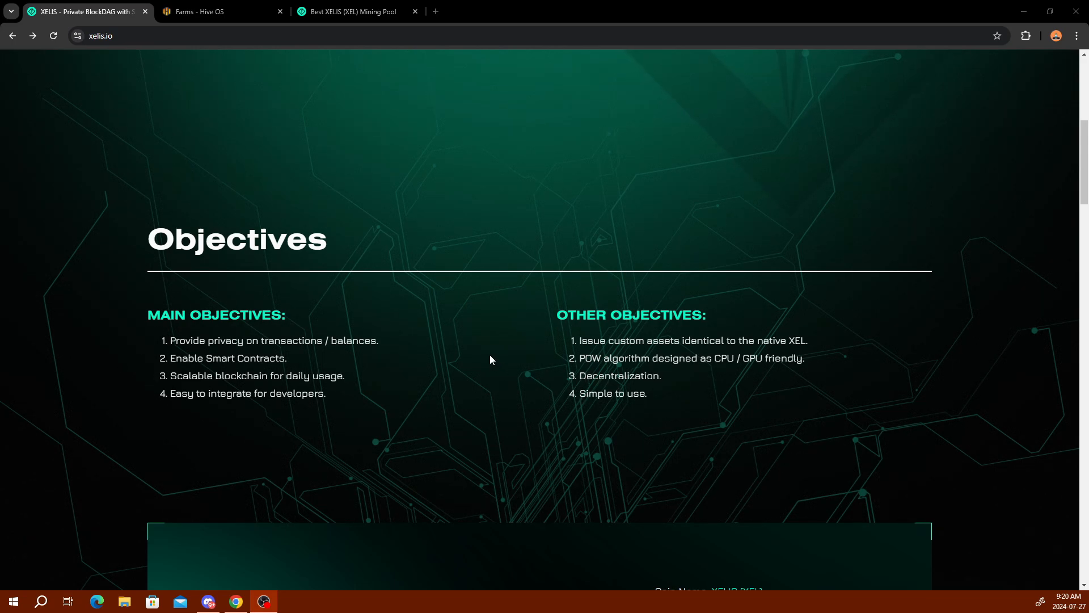
{"action": "mouse_move", "coordinate": [486, 354]}
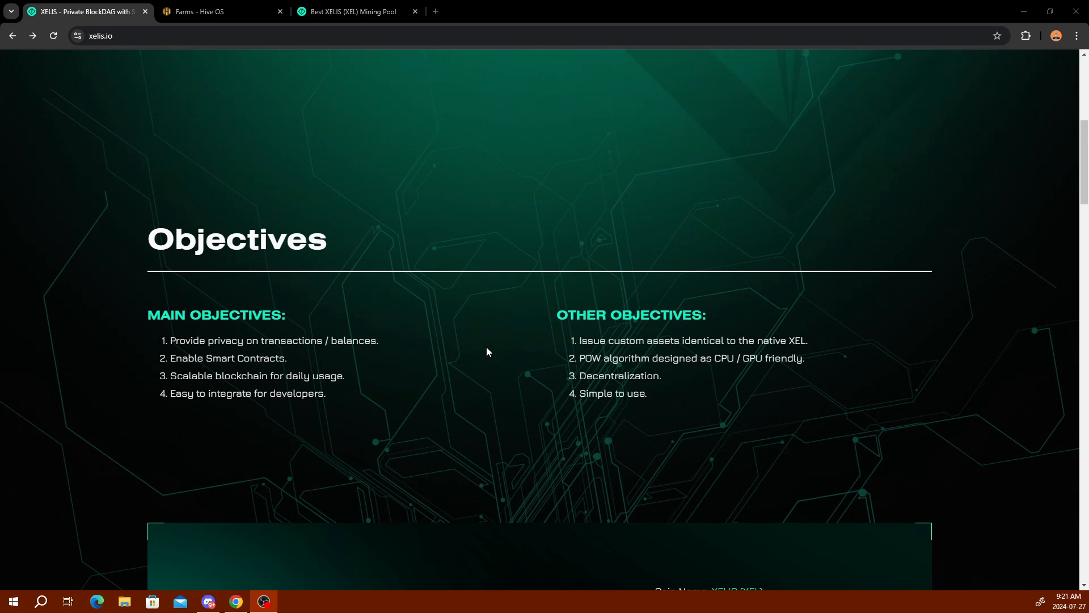
{"action": "scroll", "scroll_direction": "down", "scroll_amount": 3}
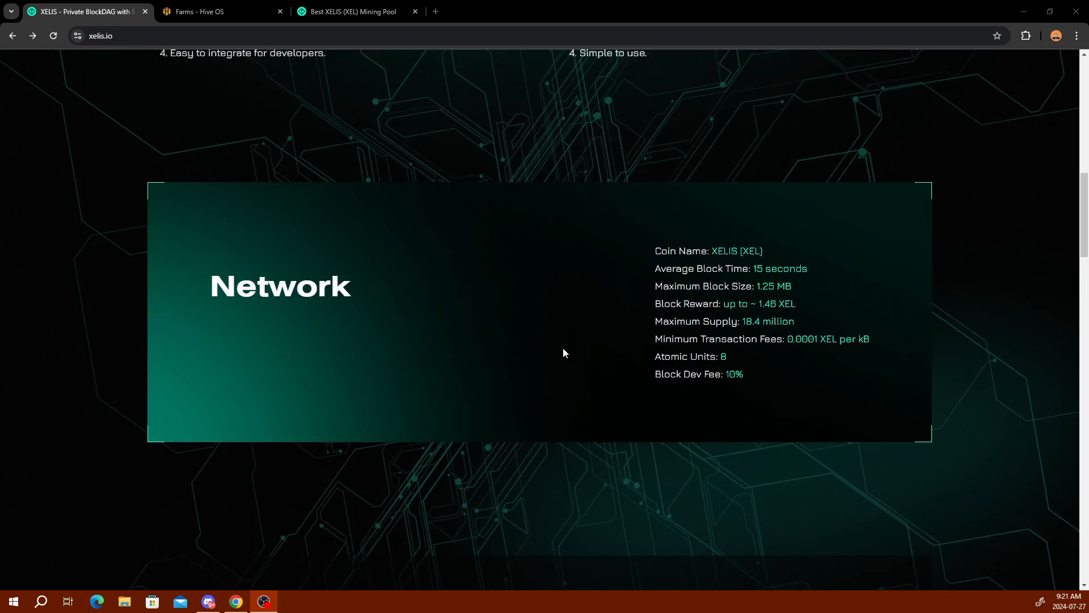
Step: Scroll past the Supply Emission chart to the Roadmap timeline and BlockDAG introduction
{"action": "scroll", "scroll_direction": "down", "scroll_amount": 3}
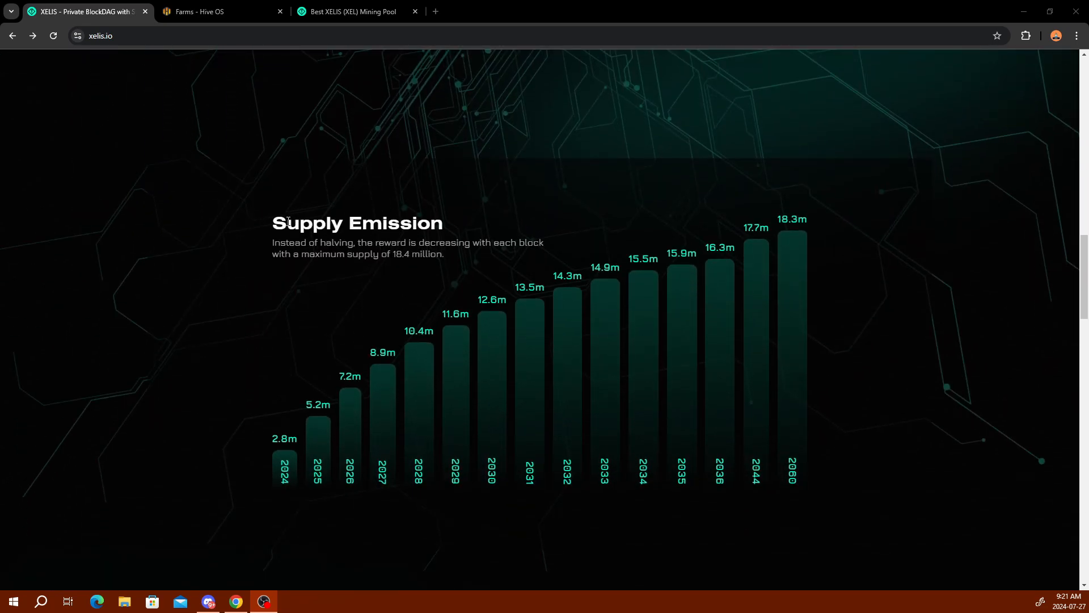
{"action": "mouse_move", "coordinate": [237, 238]}
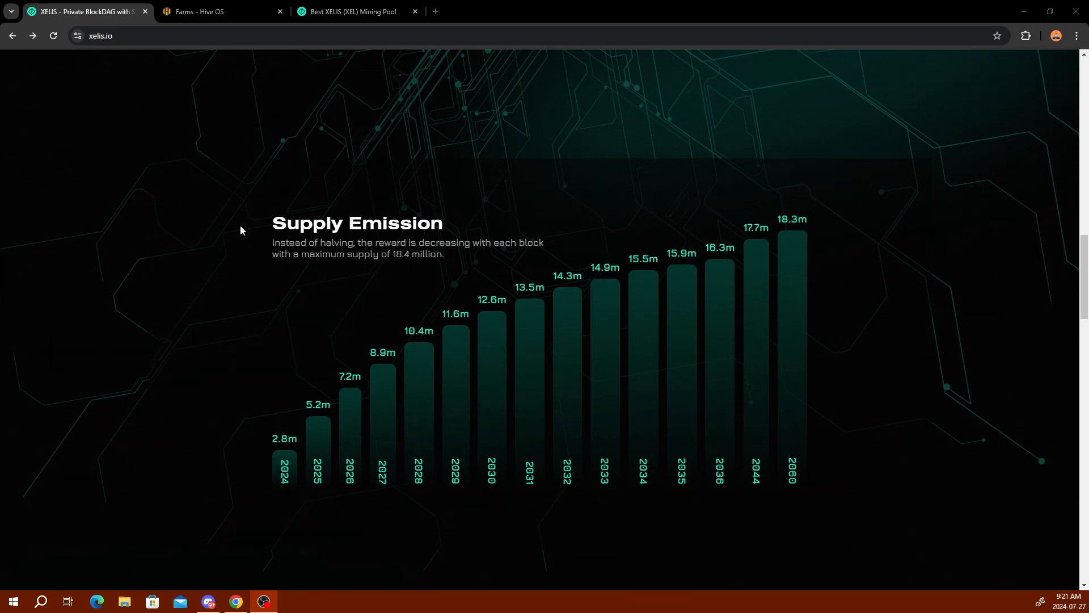
{"action": "scroll", "scroll_direction": "down", "scroll_amount": 3}
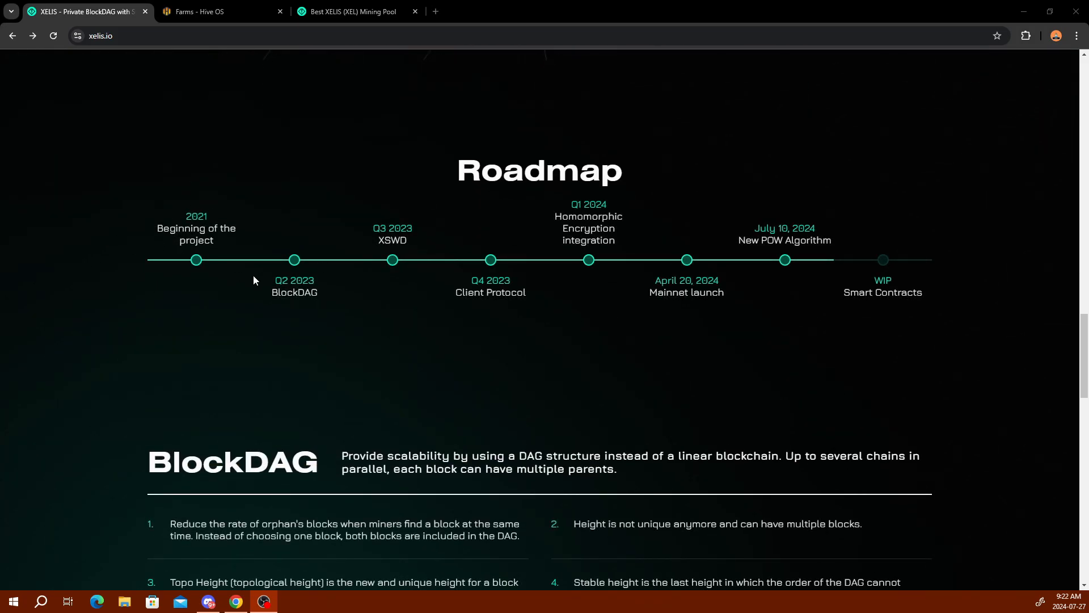
{"action": "mouse_move", "coordinate": [563, 211]}
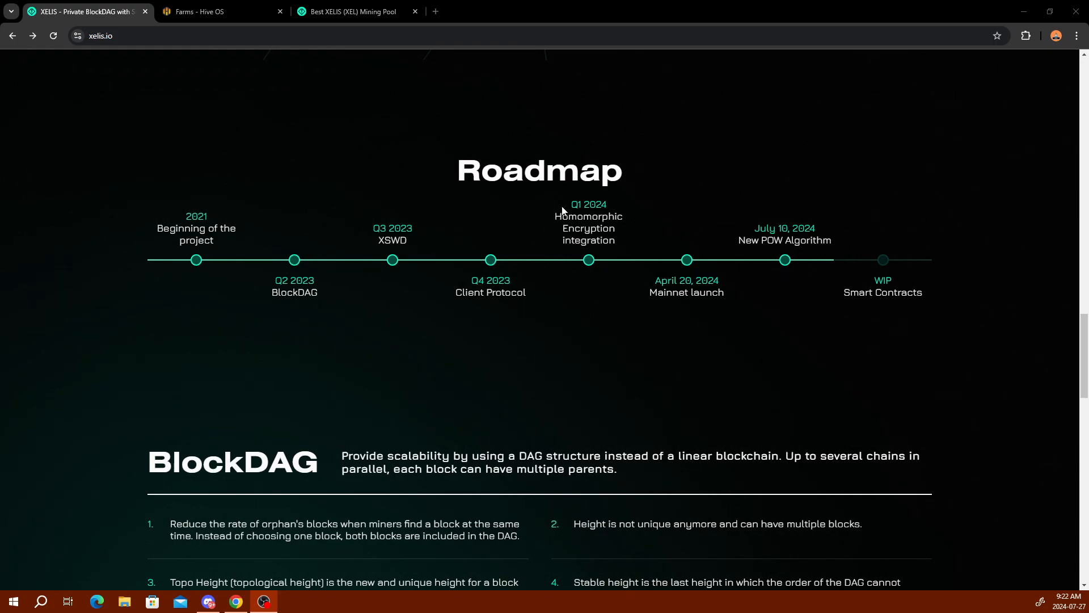
{"action": "mouse_move", "coordinate": [464, 334]}
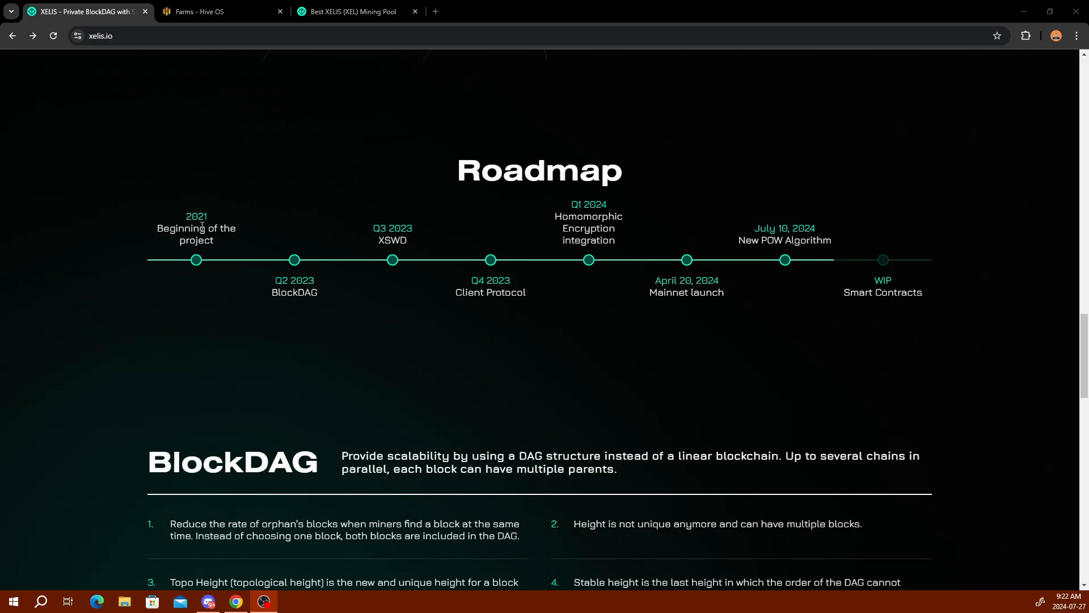
{"action": "mouse_move", "coordinate": [464, 239]}
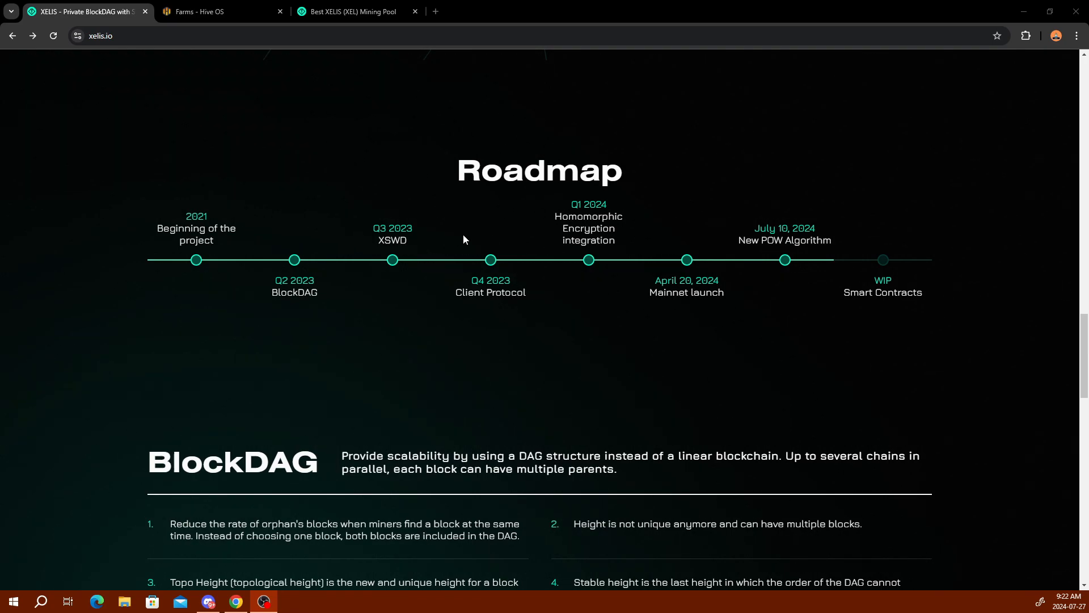
{"action": "mouse_move", "coordinate": [772, 240]}
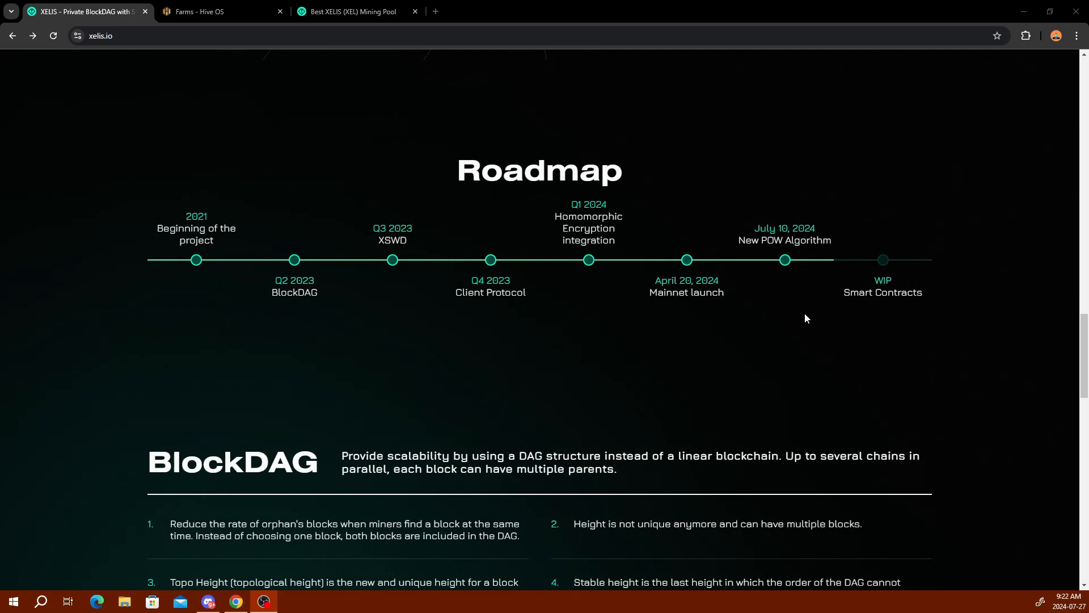
Step: Scroll through the BlockDAG list and Client Protocol section, then back to the top banner
{"action": "scroll", "scroll_direction": "down", "scroll_amount": 3}
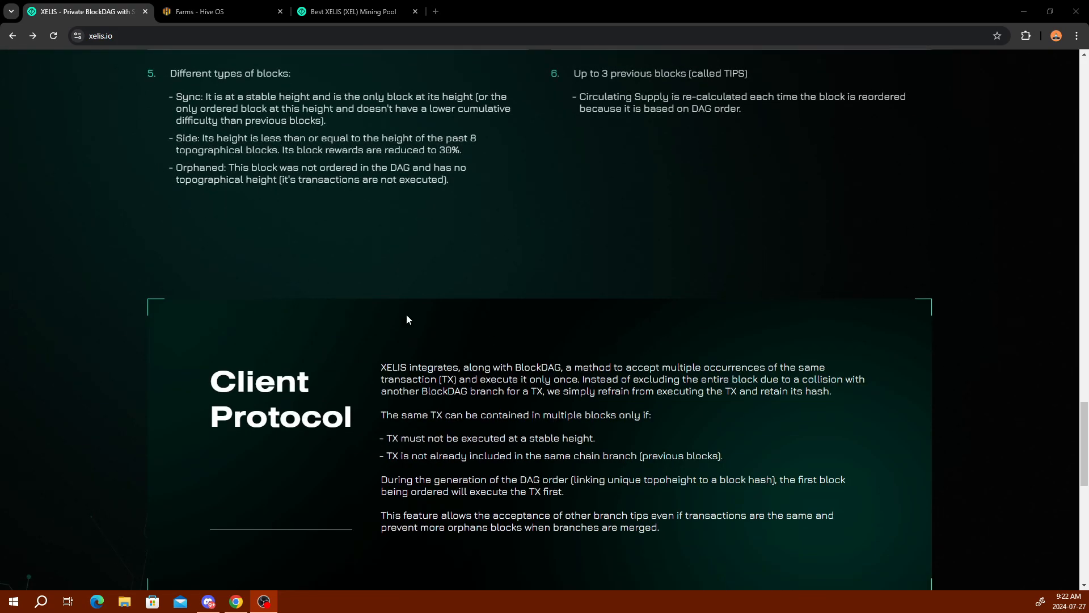
{"action": "scroll", "scroll_direction": "down", "scroll_amount": 3}
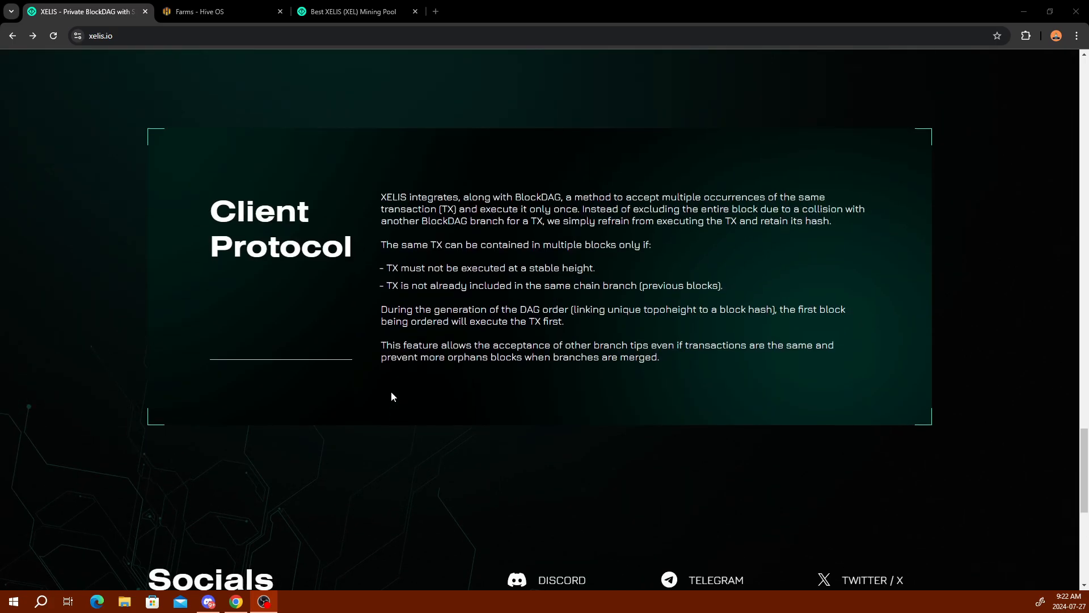
{"action": "scroll", "scroll_direction": "up", "scroll_amount": 3}
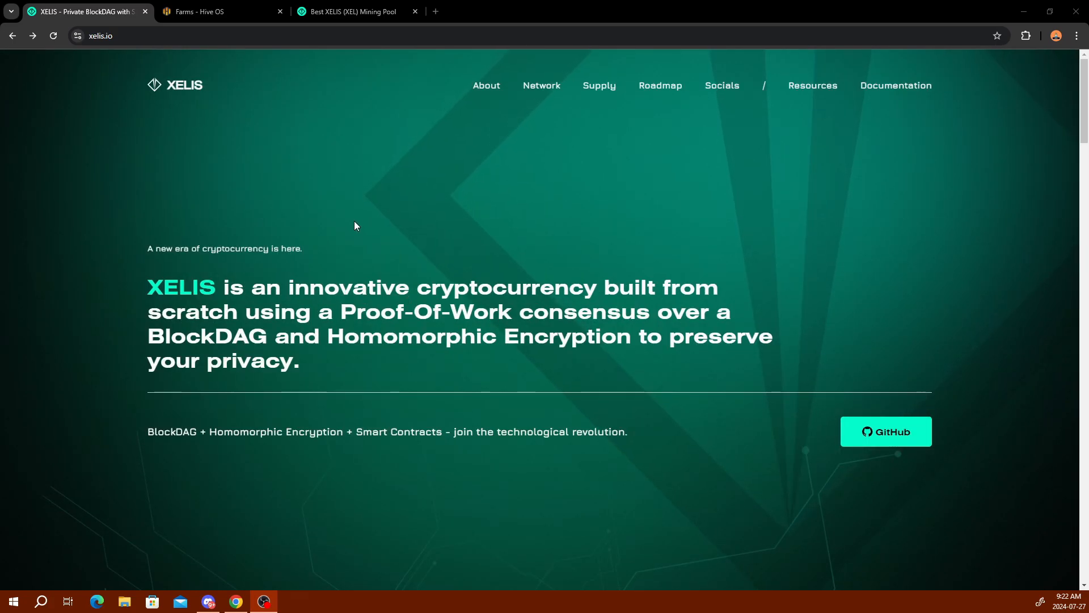
{"action": "mouse_move", "coordinate": [518, 191]}
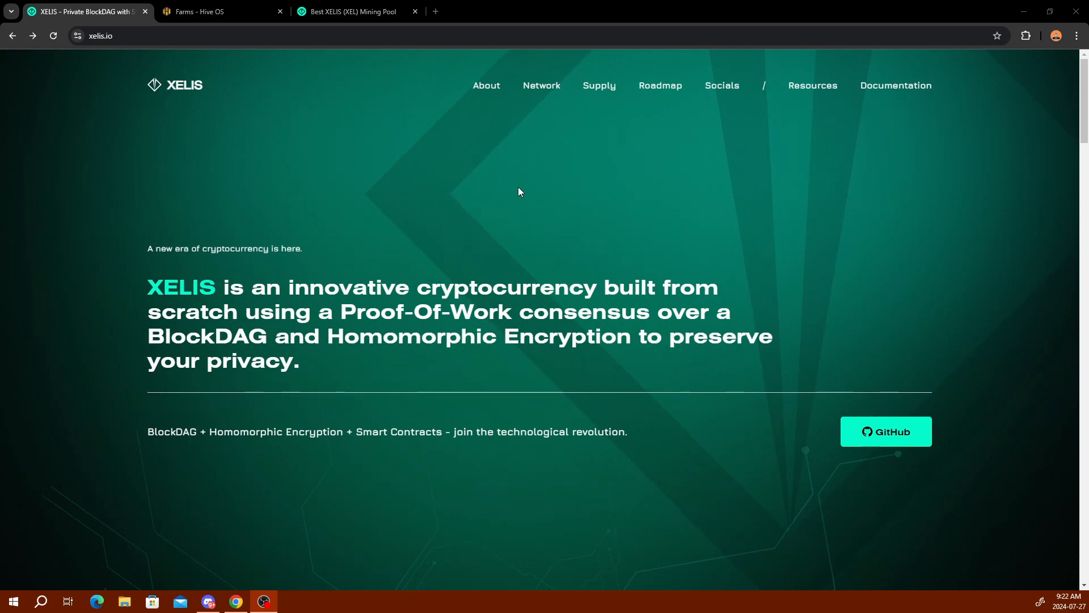
{"action": "mouse_move", "coordinate": [812, 86]}
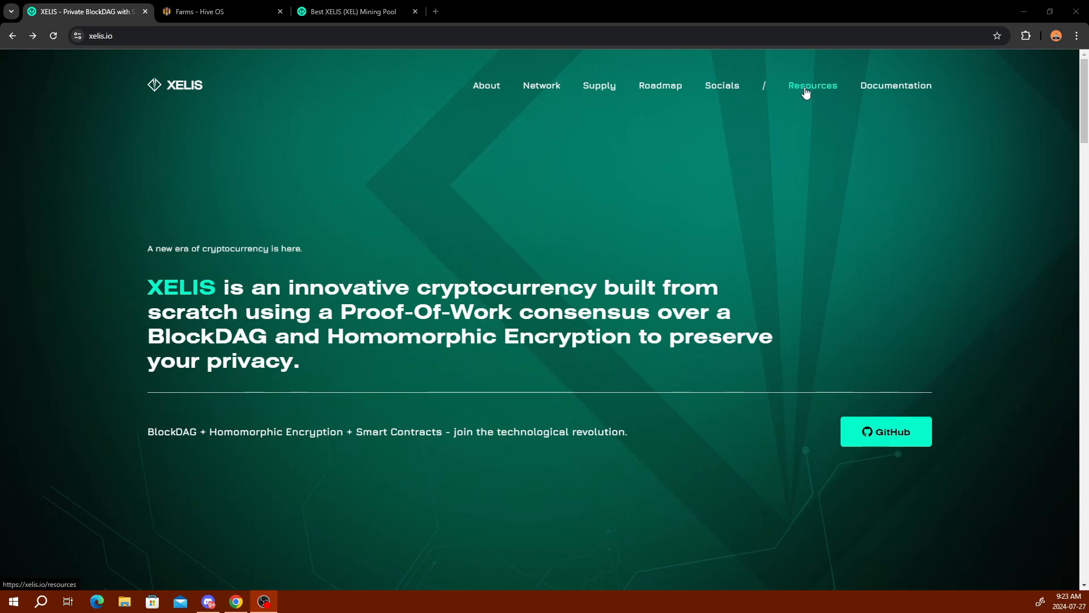
{"action": "left_click", "coordinate": [811, 86]}
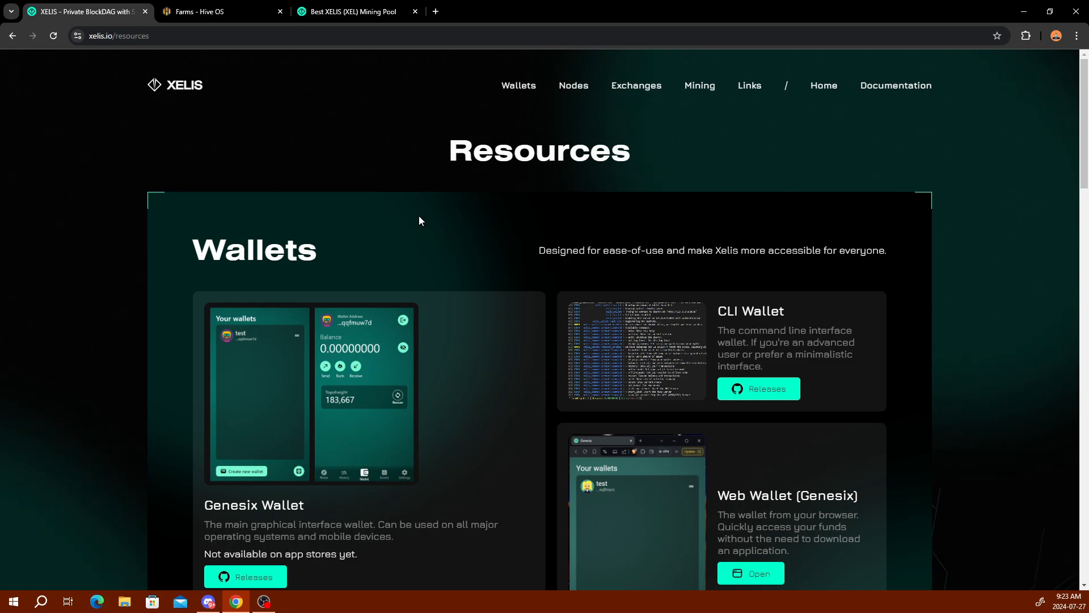
{"action": "mouse_move", "coordinate": [384, 232]}
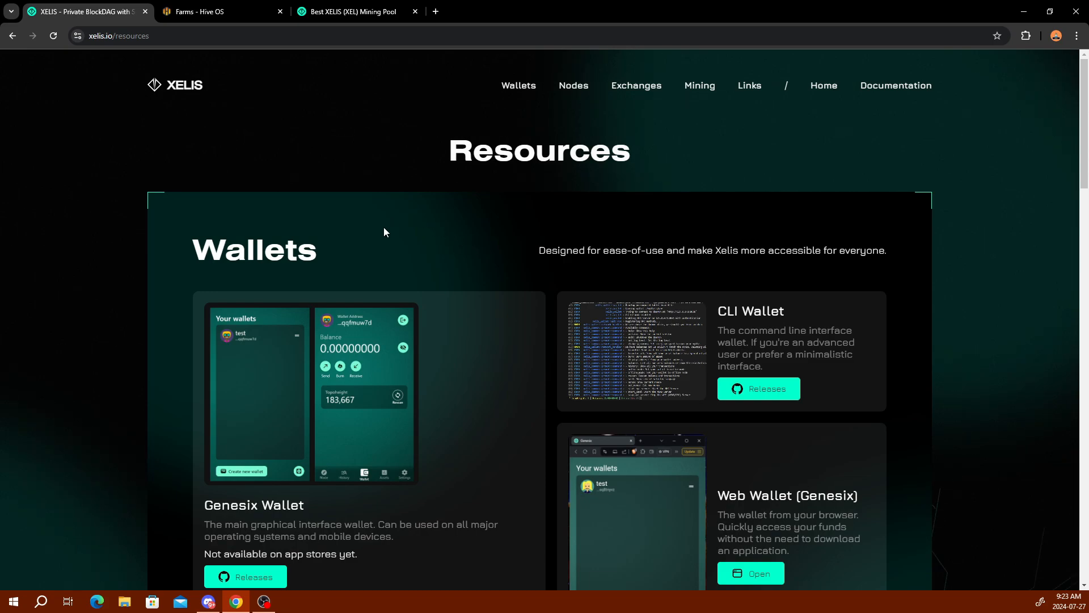
{"action": "scroll", "scroll_direction": "down", "scroll_amount": 3}
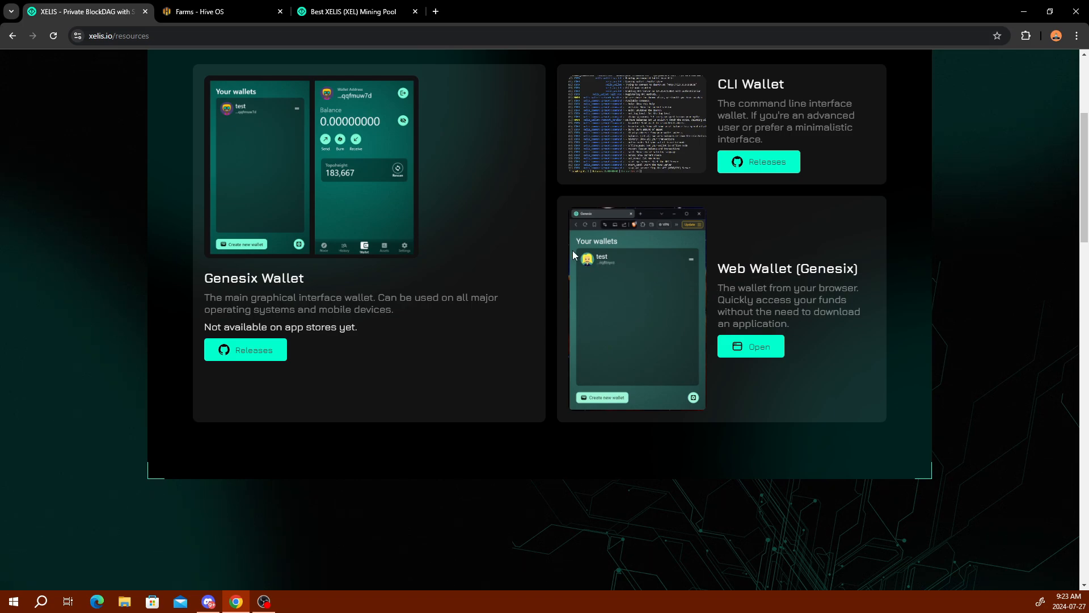
{"action": "mouse_move", "coordinate": [548, 177]}
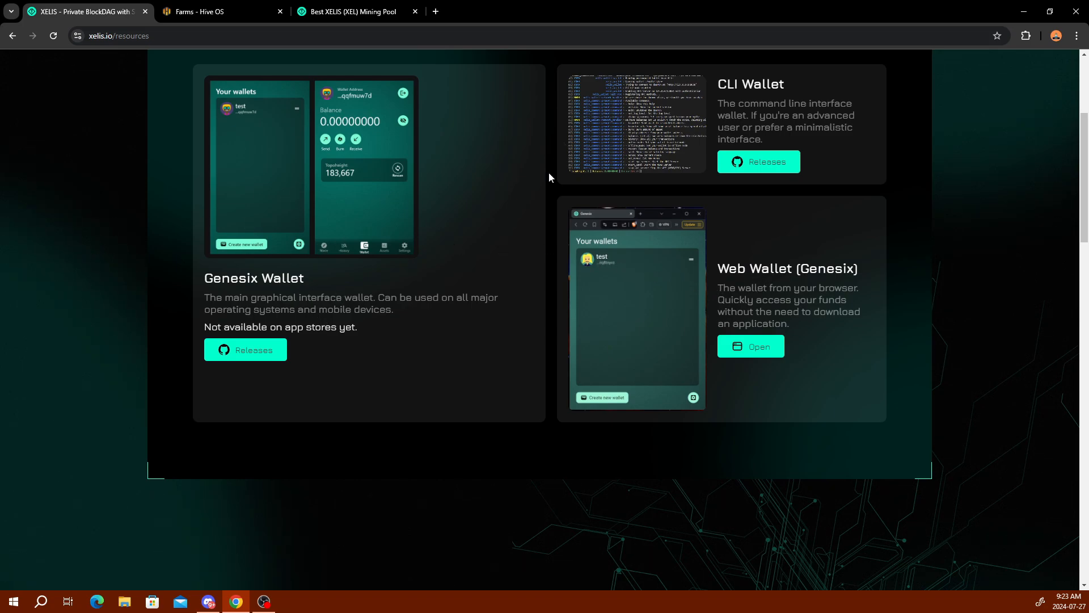
{"action": "mouse_move", "coordinate": [348, 203]}
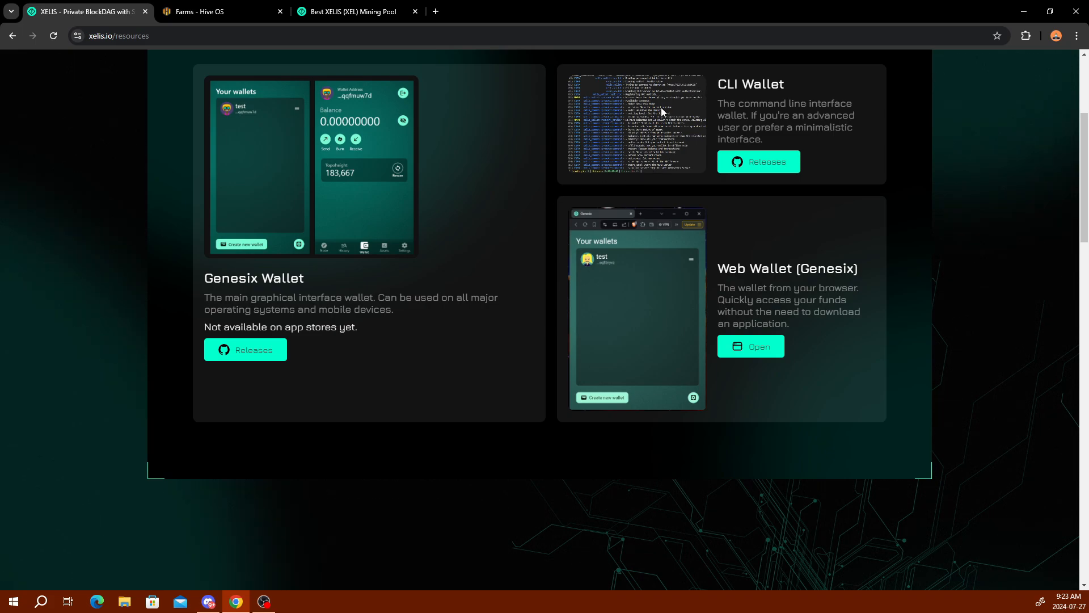
{"action": "scroll", "scroll_direction": "up", "scroll_amount": 3}
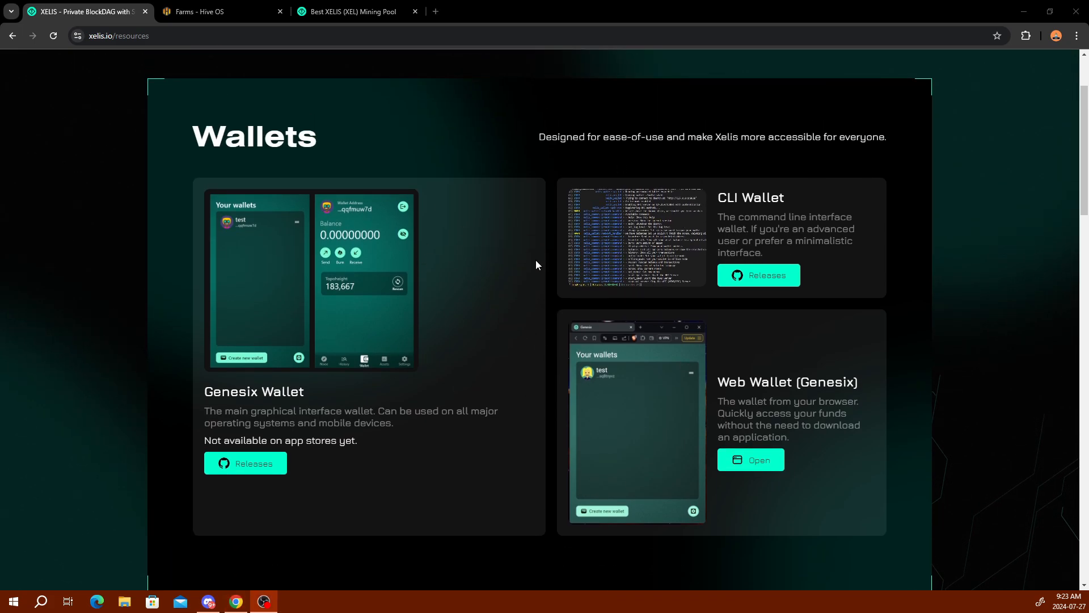
{"action": "mouse_move", "coordinate": [423, 262]}
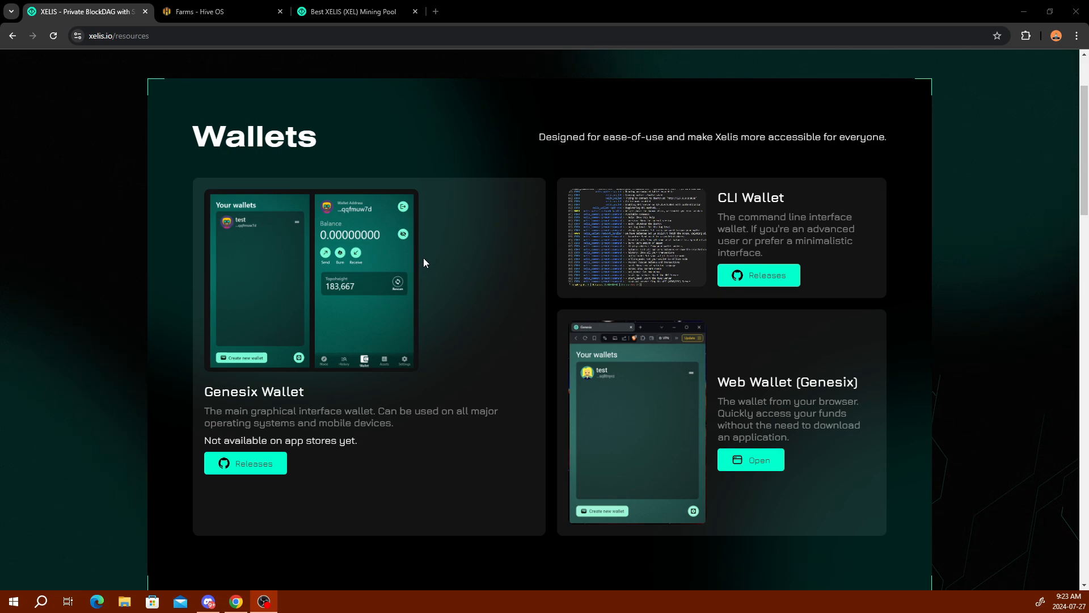
{"action": "scroll", "scroll_direction": "up", "scroll_amount": 3}
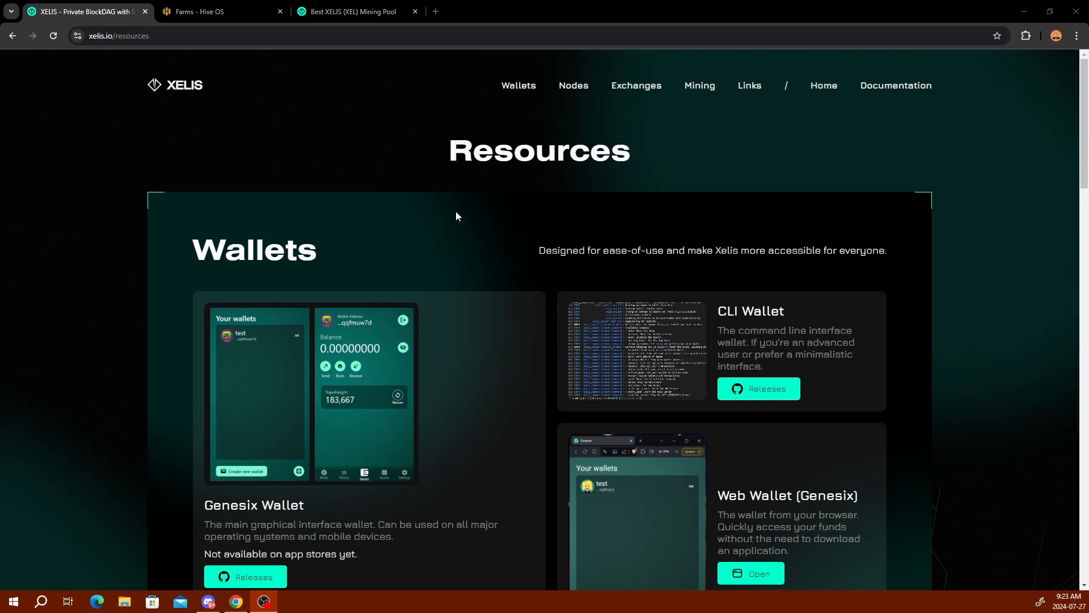
{"action": "mouse_move", "coordinate": [497, 227]}
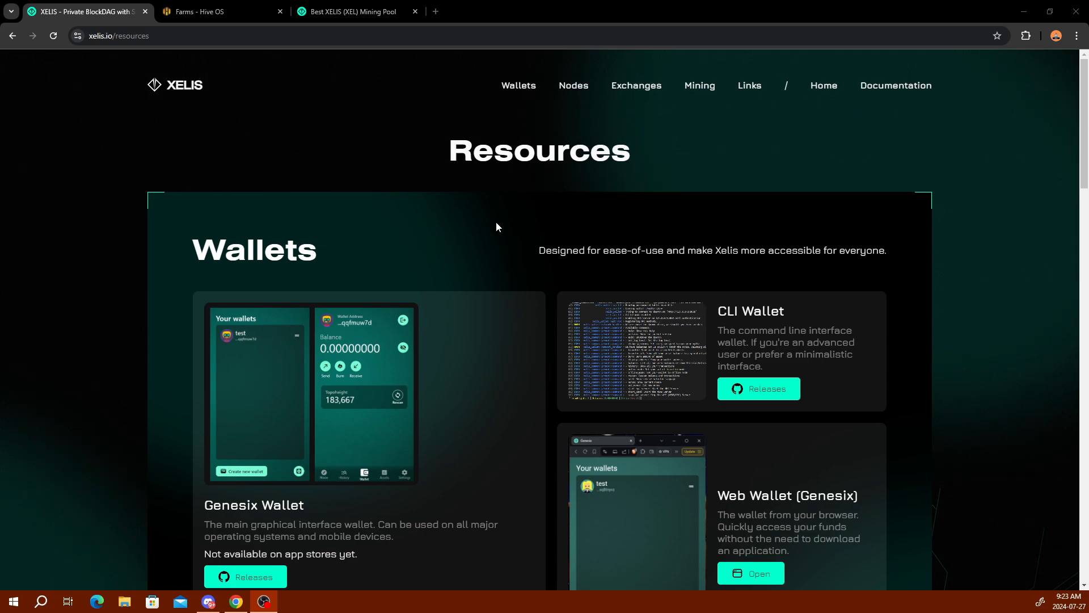
{"action": "mouse_move", "coordinate": [389, 189]}
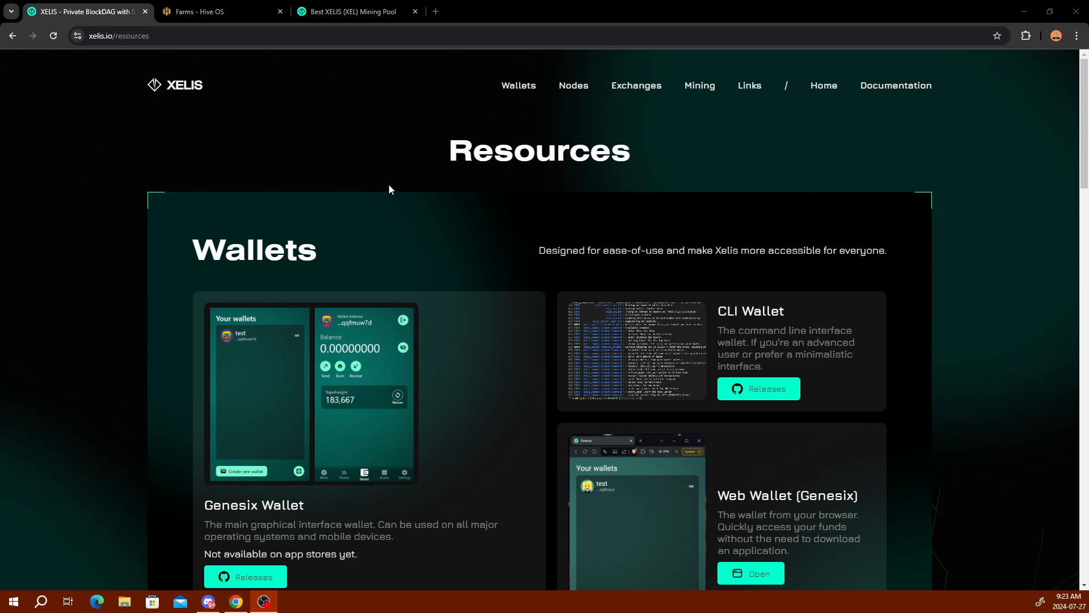
Step: Show the KrebseyCrypto farm's saved wallets, such as ERGO, HYP, NEXA and BTC
{"action": "left_click", "coordinate": [216, 11]}
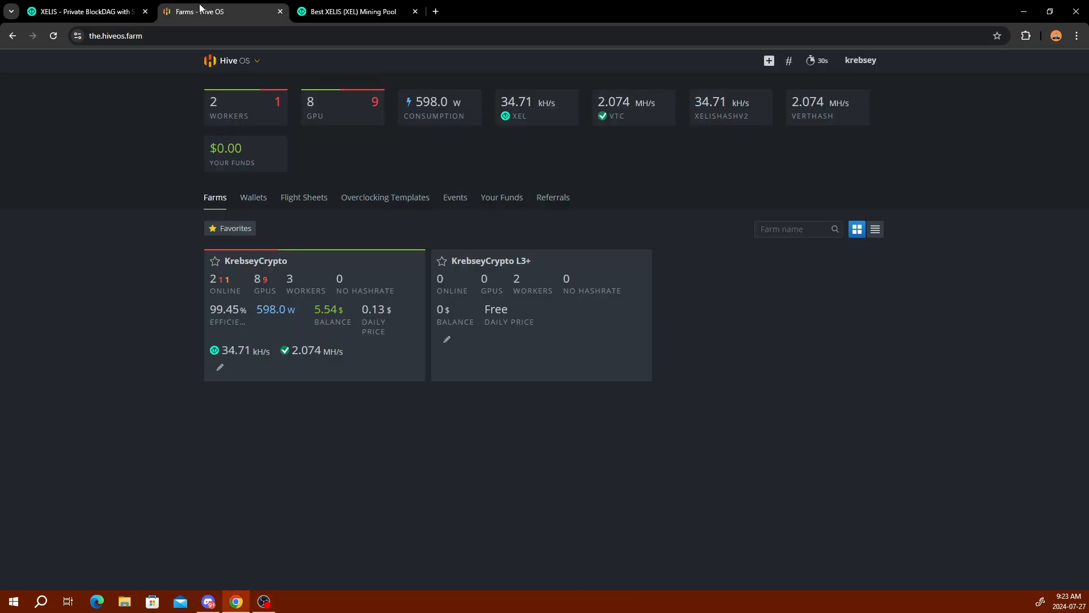
{"action": "mouse_move", "coordinate": [371, 262]}
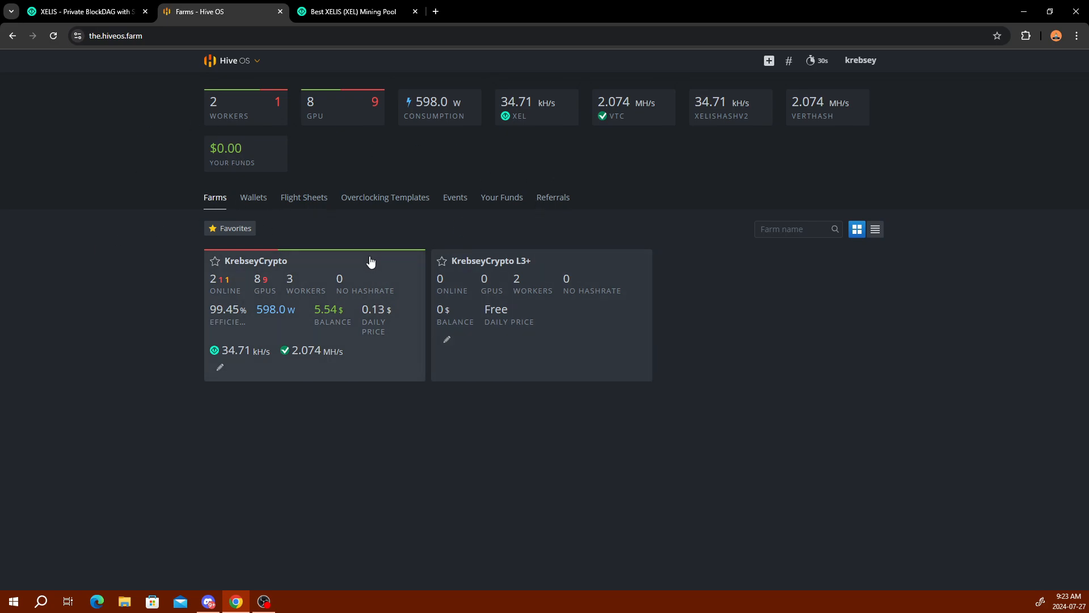
{"action": "mouse_move", "coordinate": [256, 269]}
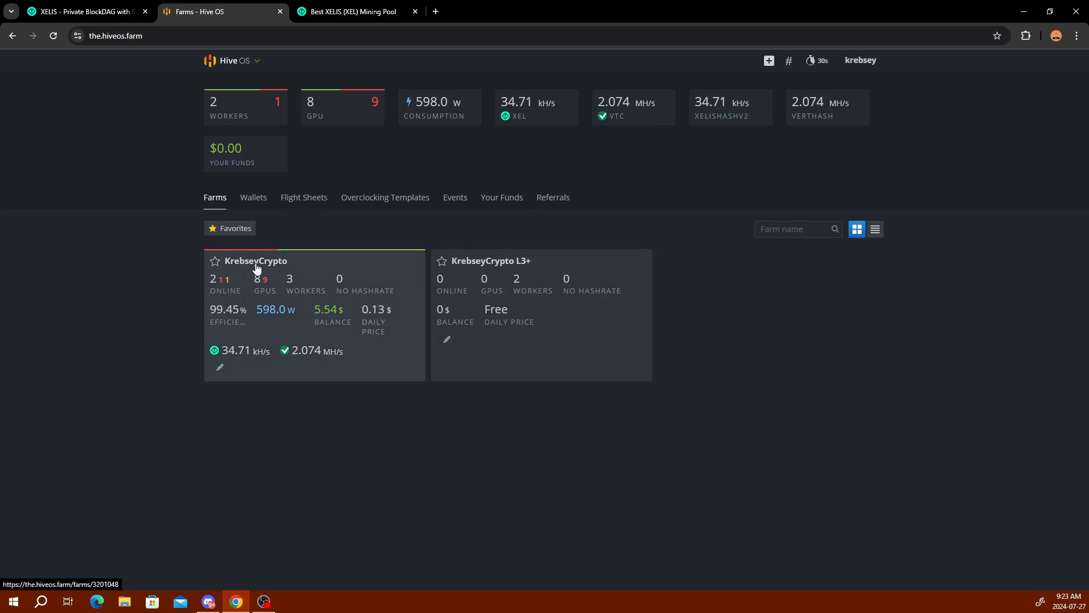
{"action": "left_click", "coordinate": [256, 260]}
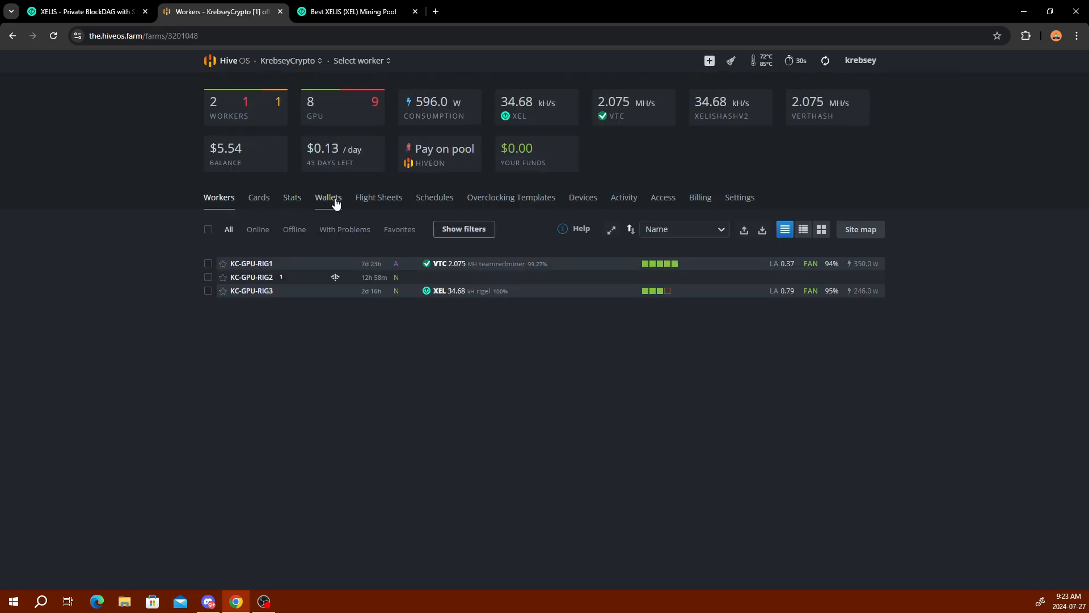
{"action": "left_click", "coordinate": [328, 197]}
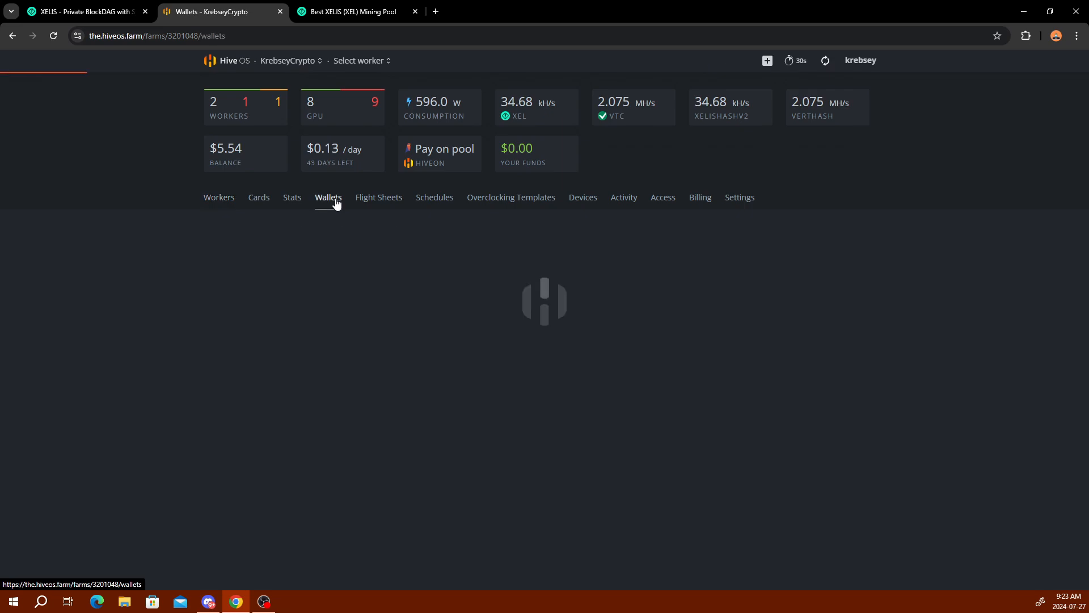
{"action": "left_click", "coordinate": [328, 198]}
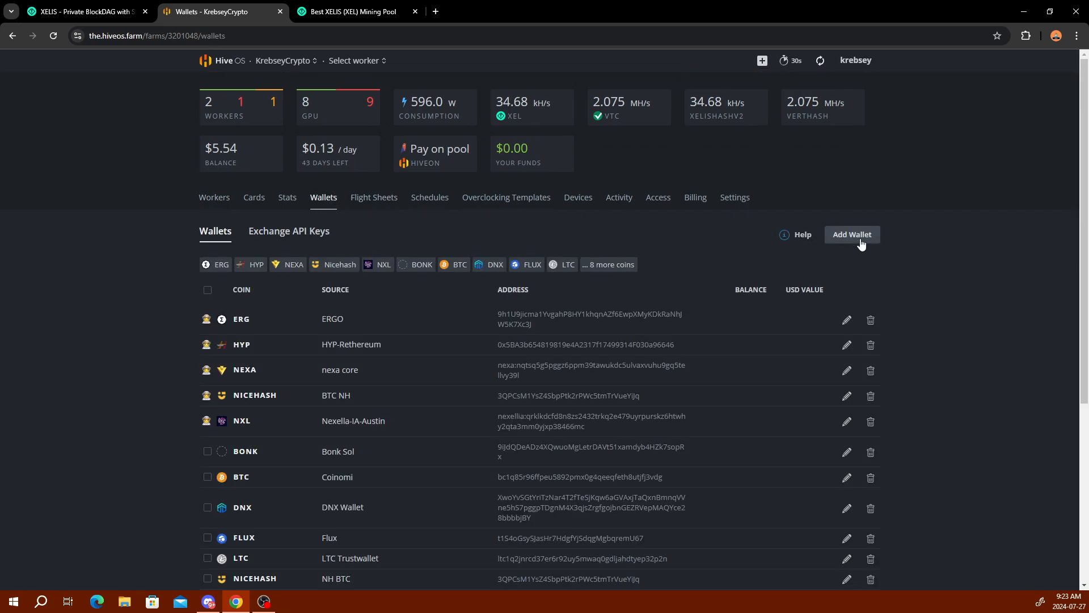
{"action": "left_click", "coordinate": [851, 235]}
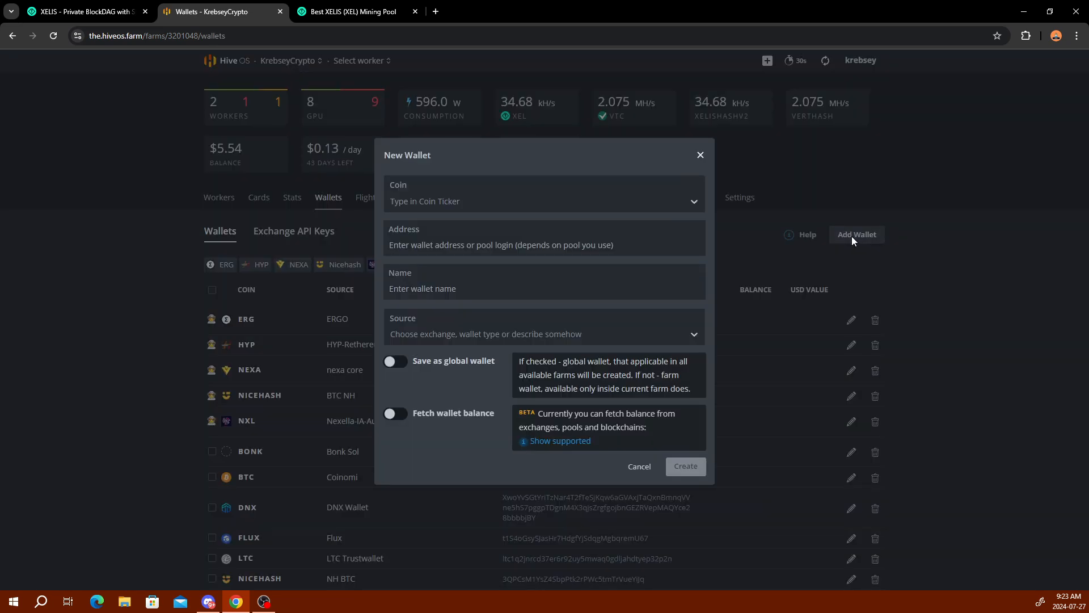
{"action": "left_click", "coordinate": [544, 201]}
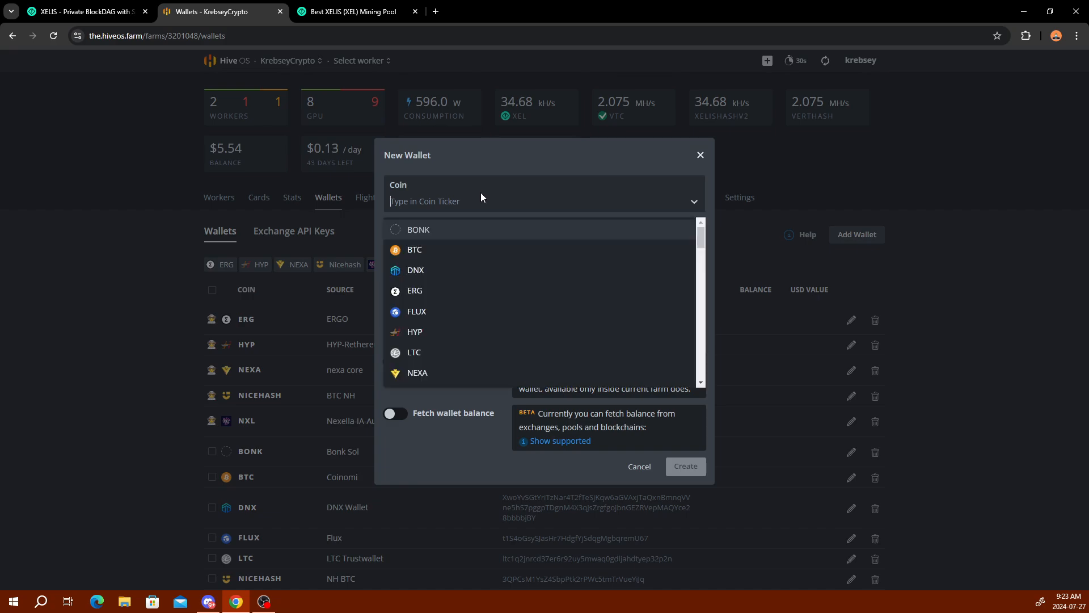
{"action": "type", "text": "xel"}
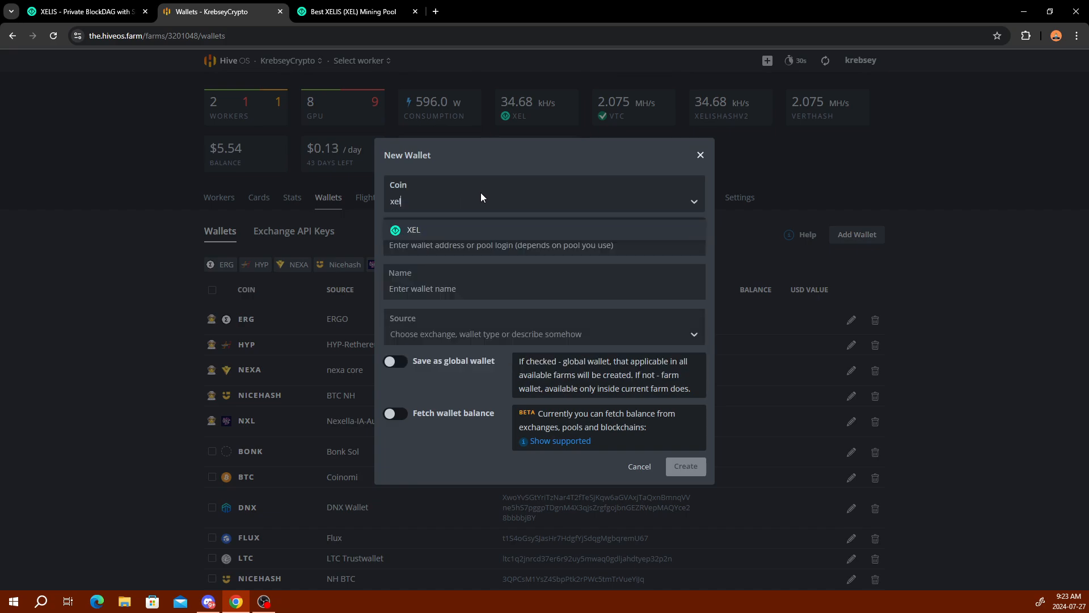
{"action": "mouse_move", "coordinate": [437, 229]}
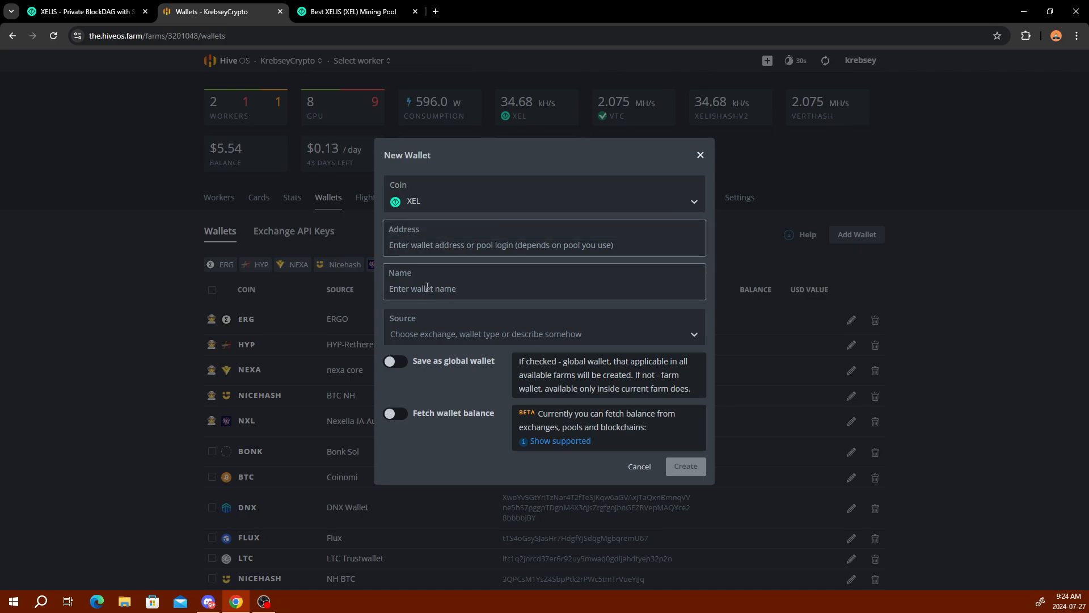
{"action": "left_click", "coordinate": [684, 467]}
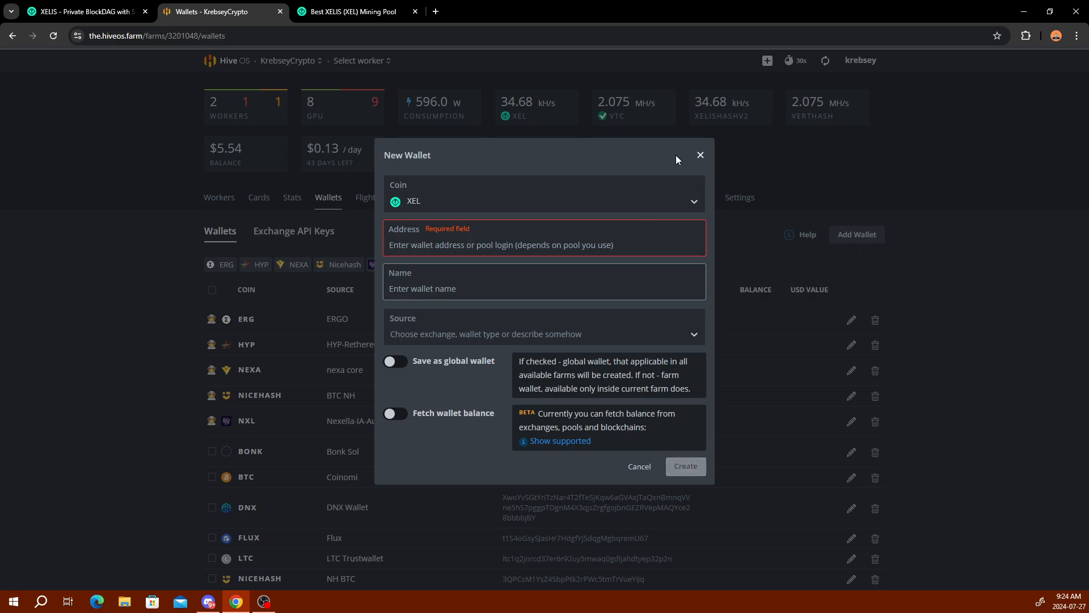
{"action": "left_click", "coordinate": [700, 154]}
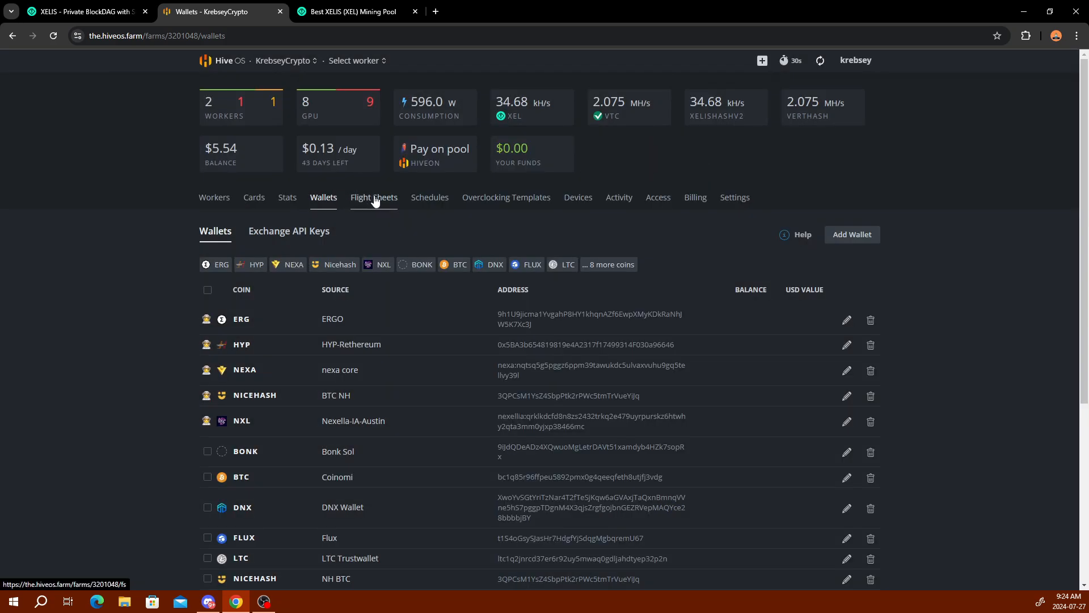
Step: Start a new flight sheet with XEL as the coin
{"action": "left_click", "coordinate": [374, 197]}
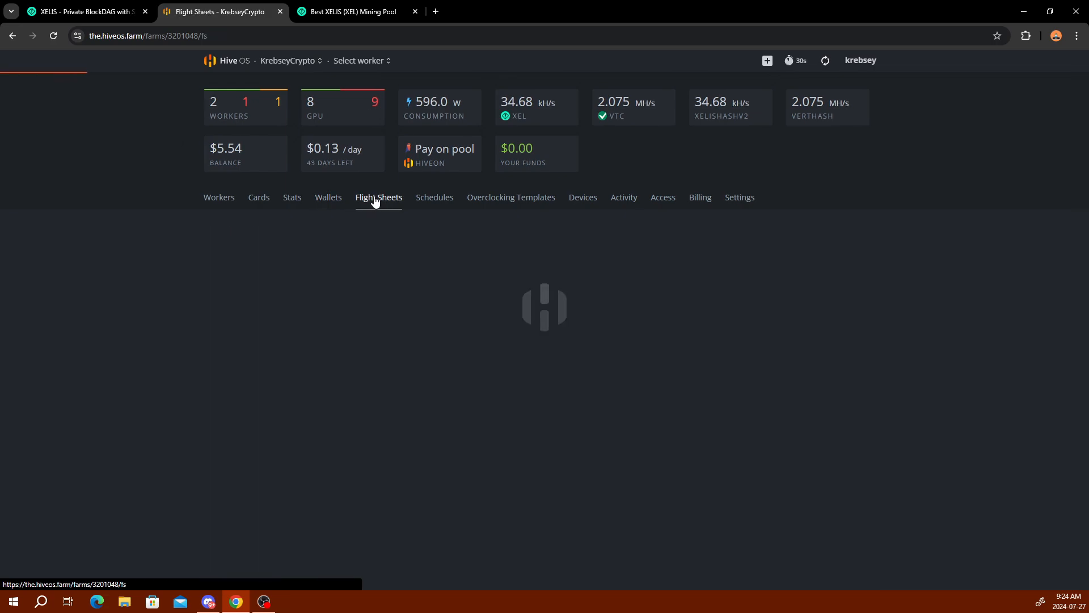
{"action": "left_click", "coordinate": [378, 197]}
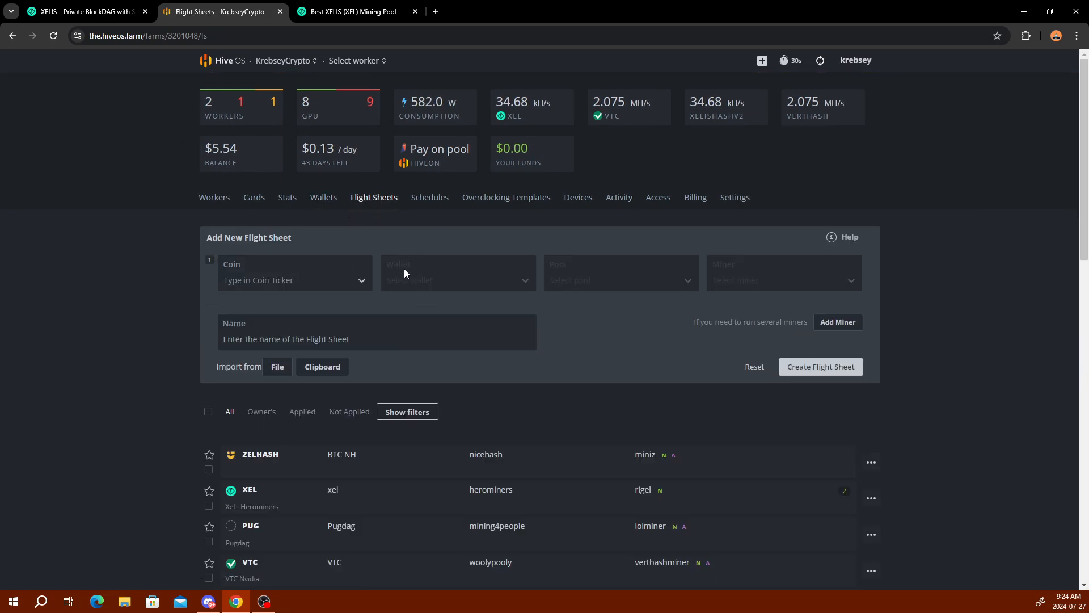
{"action": "type", "text": "x"}
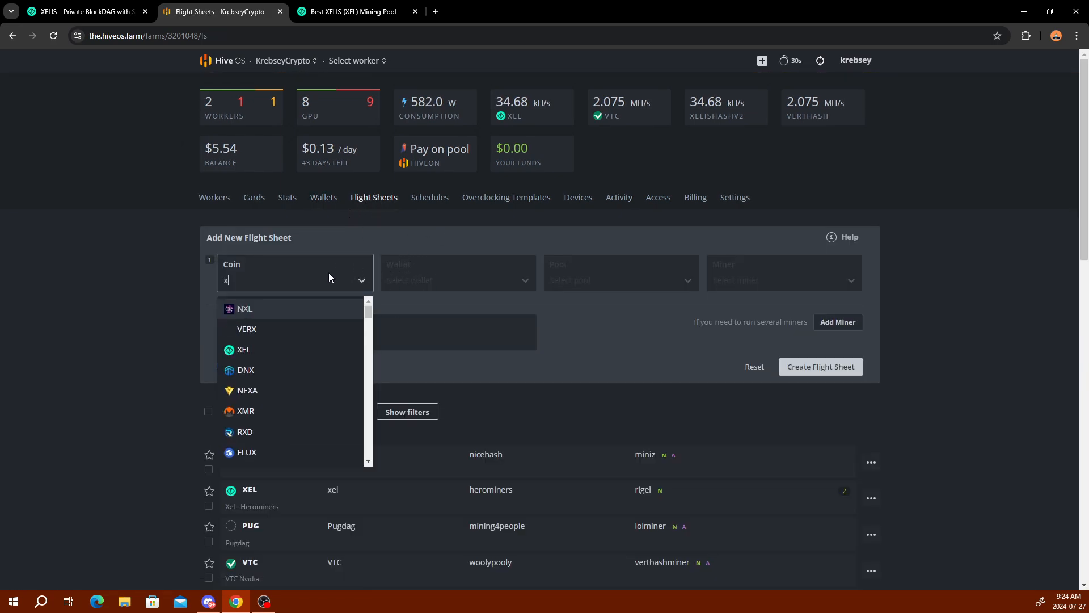
{"action": "left_click", "coordinate": [244, 349]}
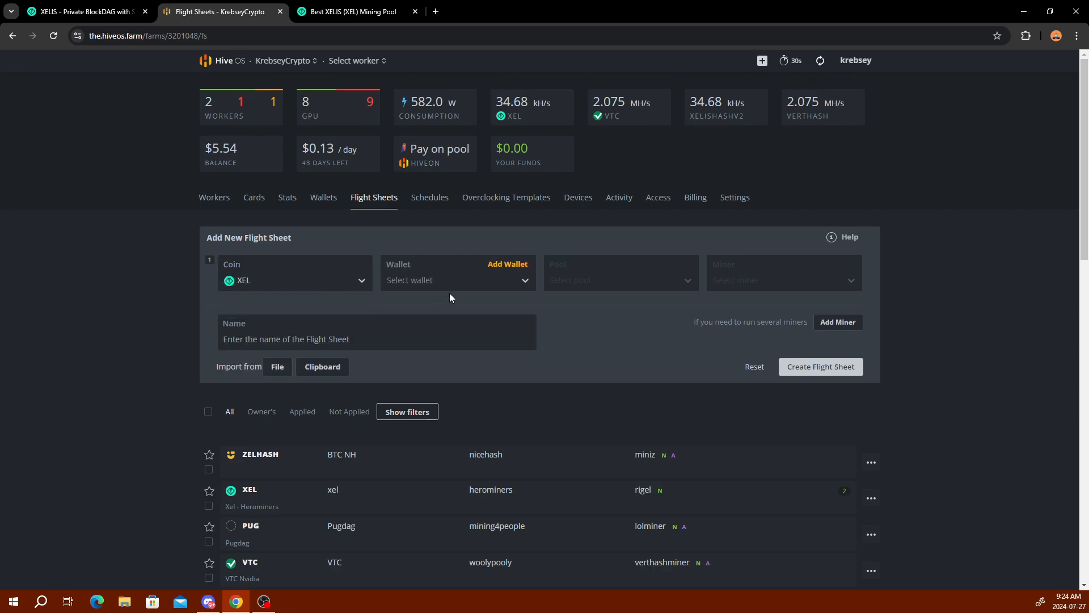
Step: Choose the xel wallet and list the available XEL pools
{"action": "left_click", "coordinate": [457, 279]}
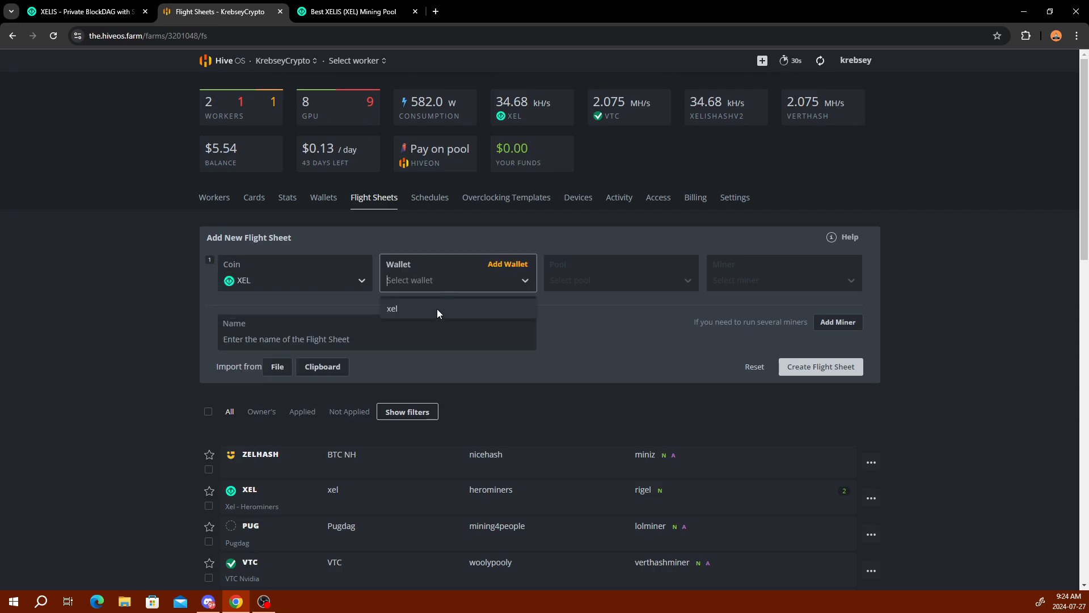
{"action": "left_click", "coordinate": [392, 309]}
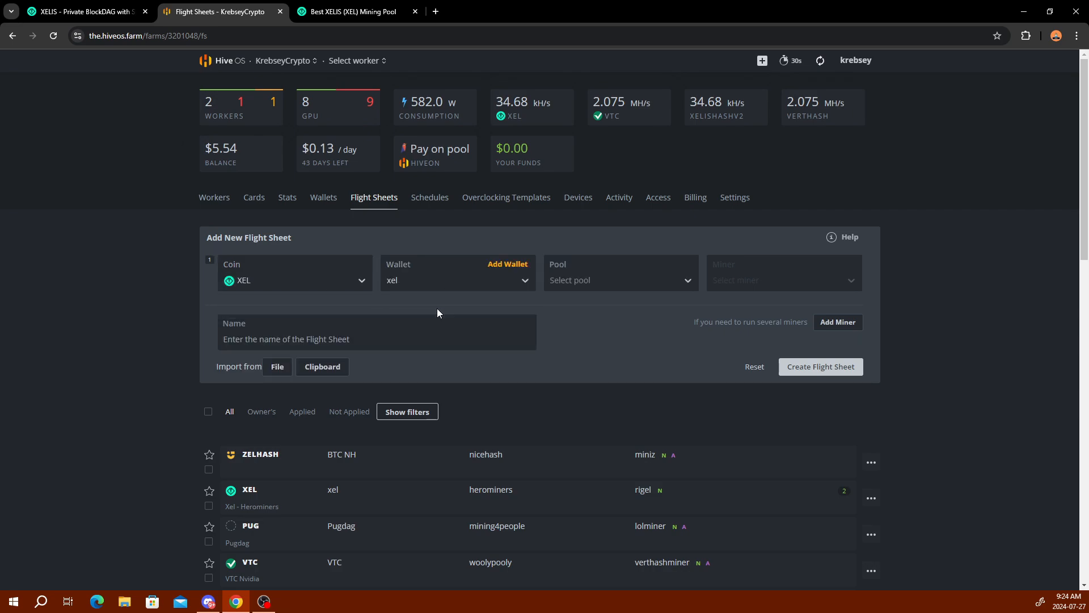
{"action": "left_click", "coordinate": [618, 279]}
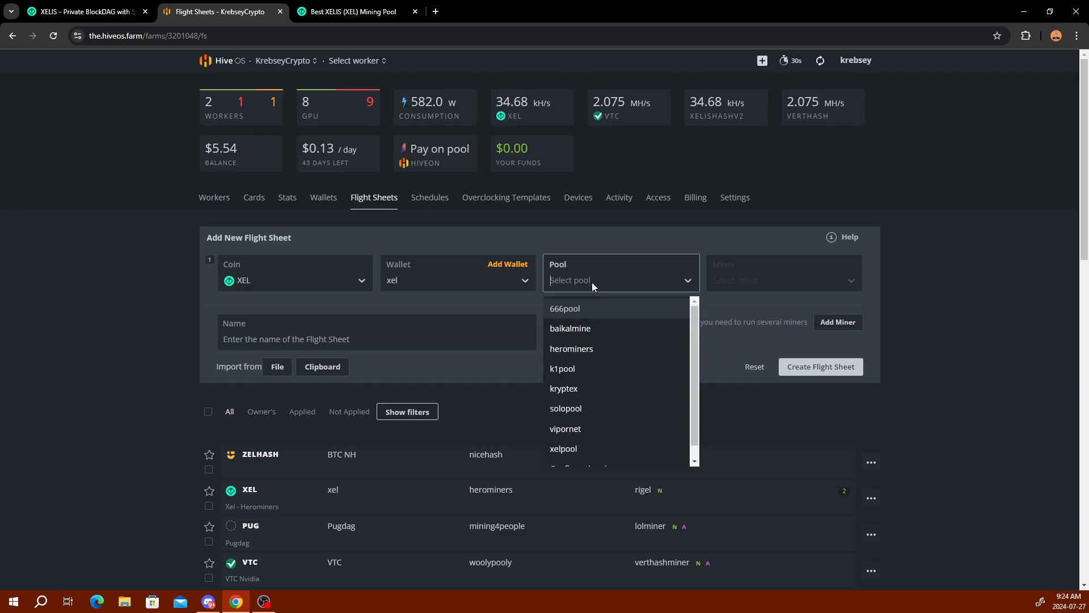
{"action": "mouse_move", "coordinate": [604, 349]}
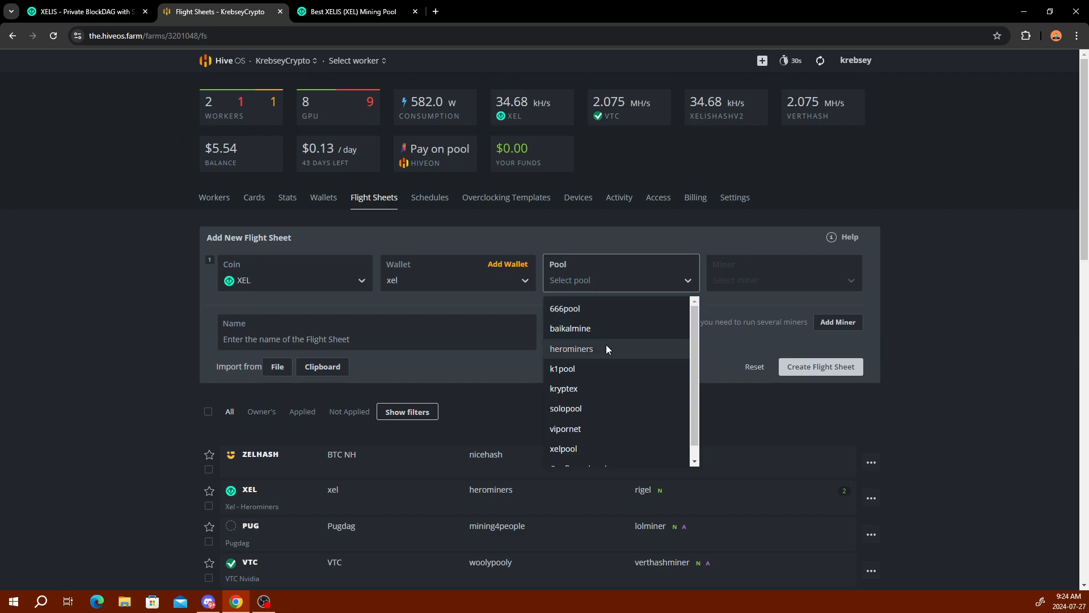
{"action": "scroll", "scroll_direction": "down", "scroll_amount": 3}
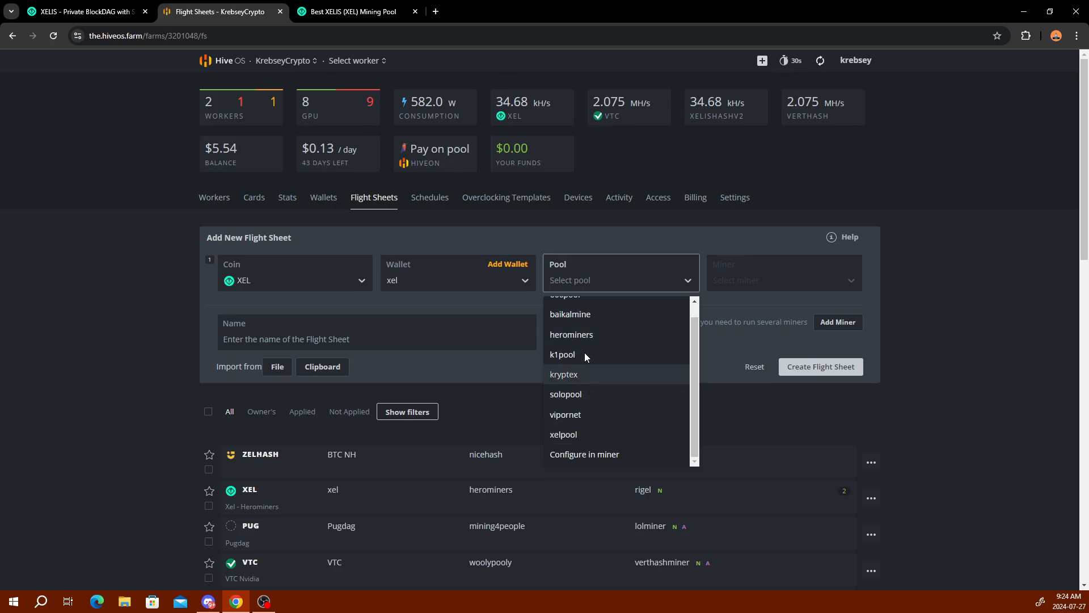
Step: Select herominers as the pool and dismiss its server settings dialog
{"action": "left_click", "coordinate": [571, 334]}
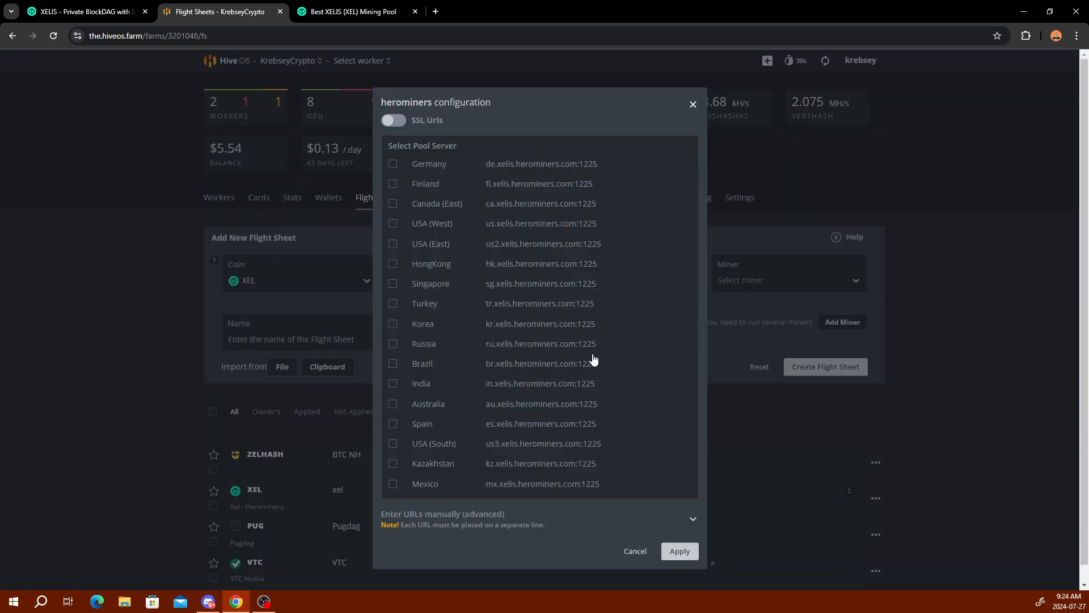
{"action": "left_click", "coordinate": [393, 203]}
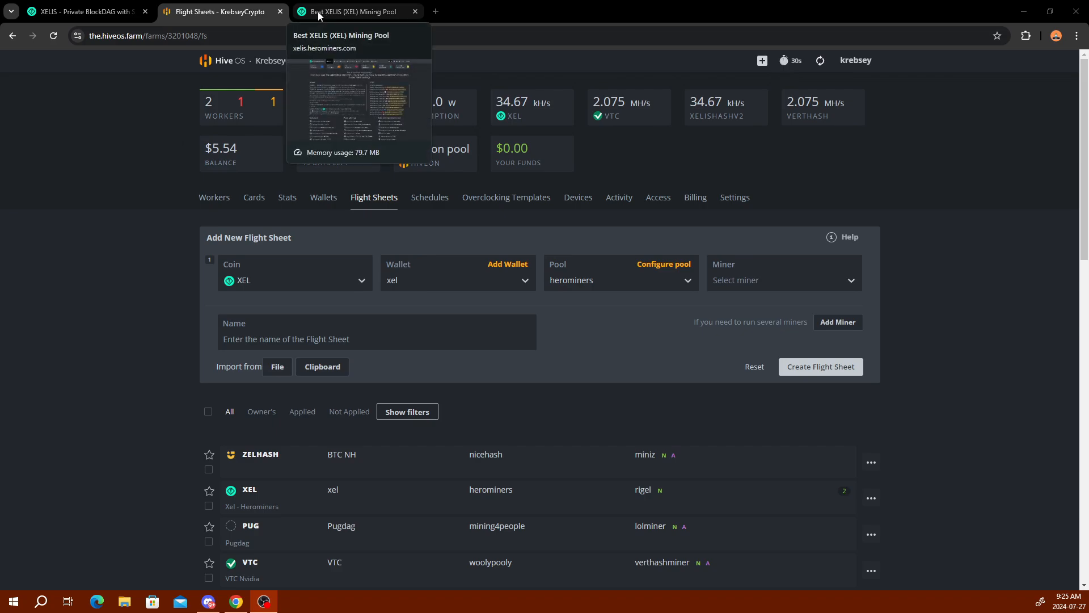
Step: Check HeroMiners XEL pool stats and wallet hashrate, then go back to Hive OS
{"action": "left_click", "coordinate": [354, 12]}
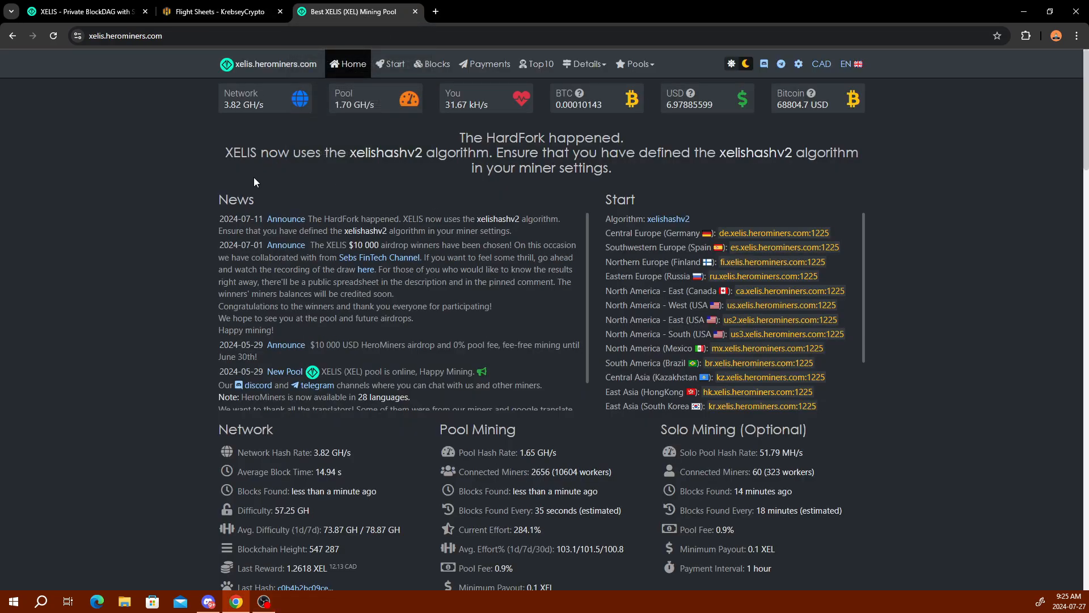
{"action": "mouse_move", "coordinate": [126, 186]}
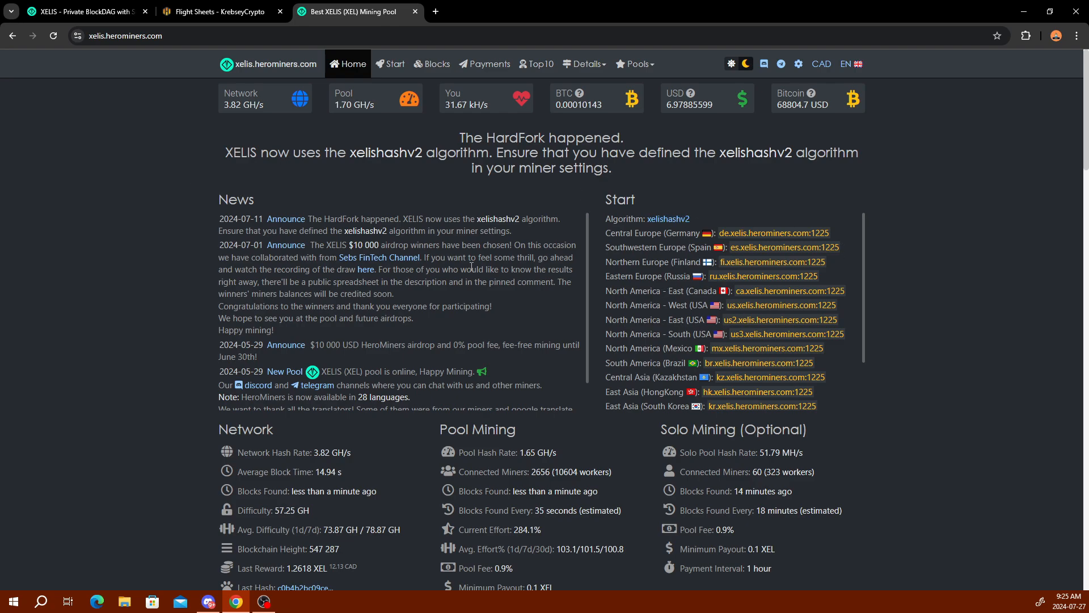
{"action": "scroll", "scroll_direction": "down", "scroll_amount": 3}
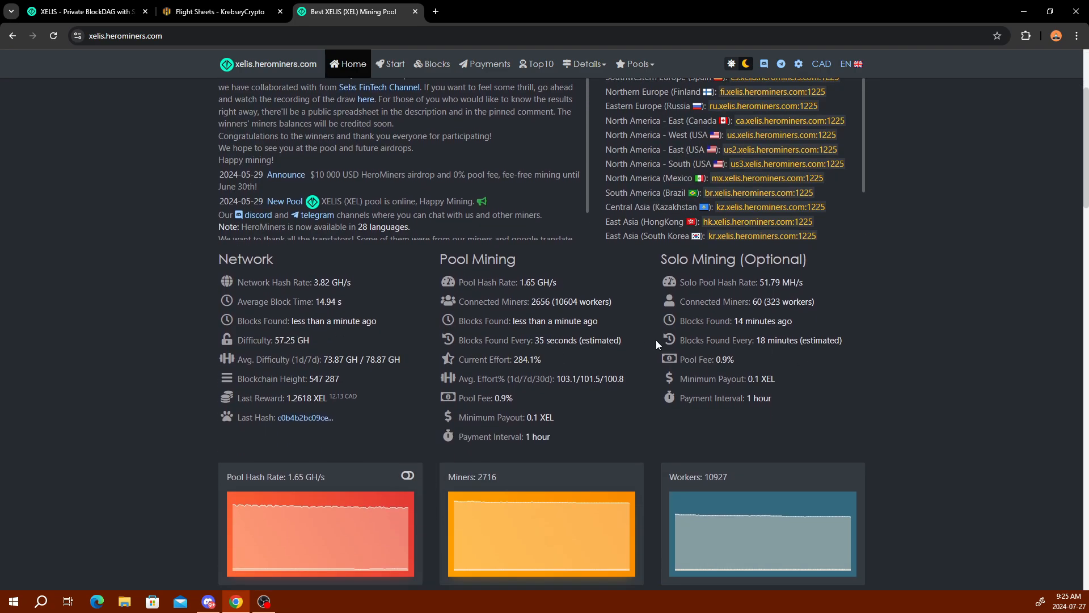
{"action": "scroll", "scroll_direction": "down", "scroll_amount": 3}
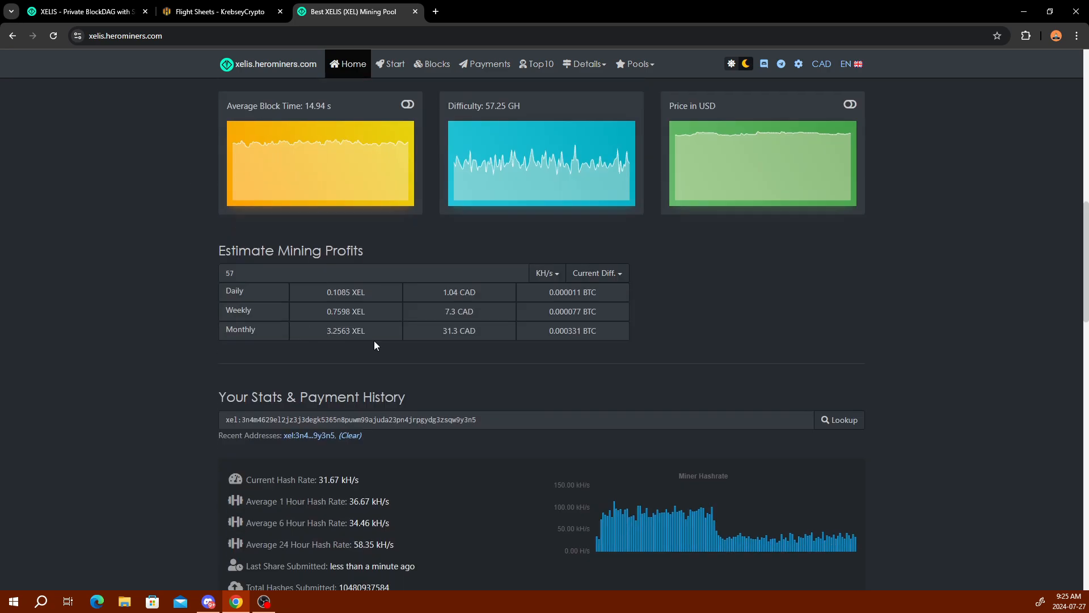
{"action": "scroll", "scroll_direction": "down", "scroll_amount": 3}
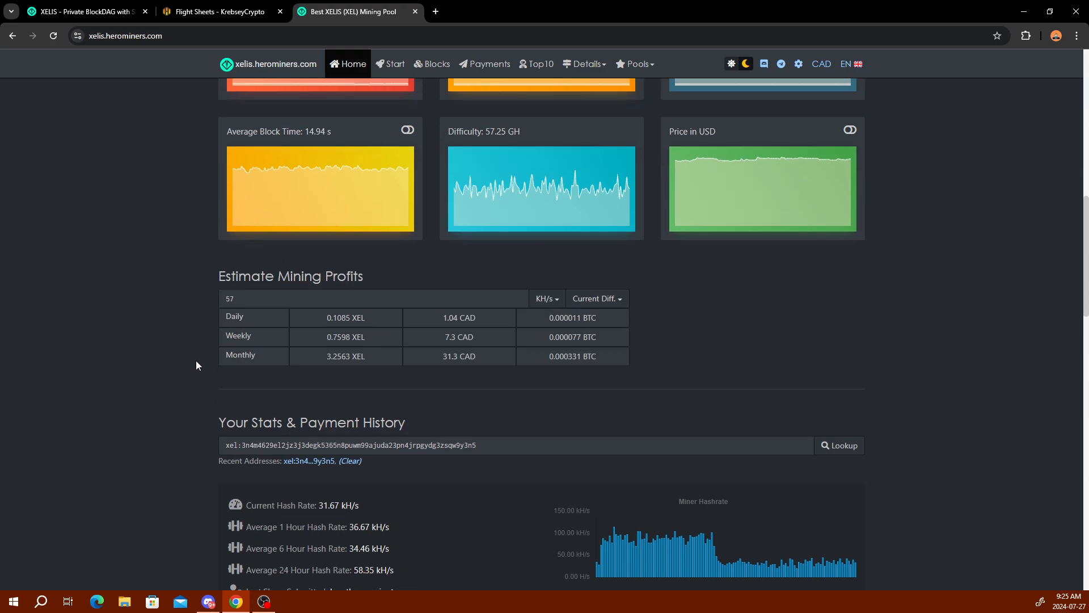
{"action": "left_click", "coordinate": [221, 12]}
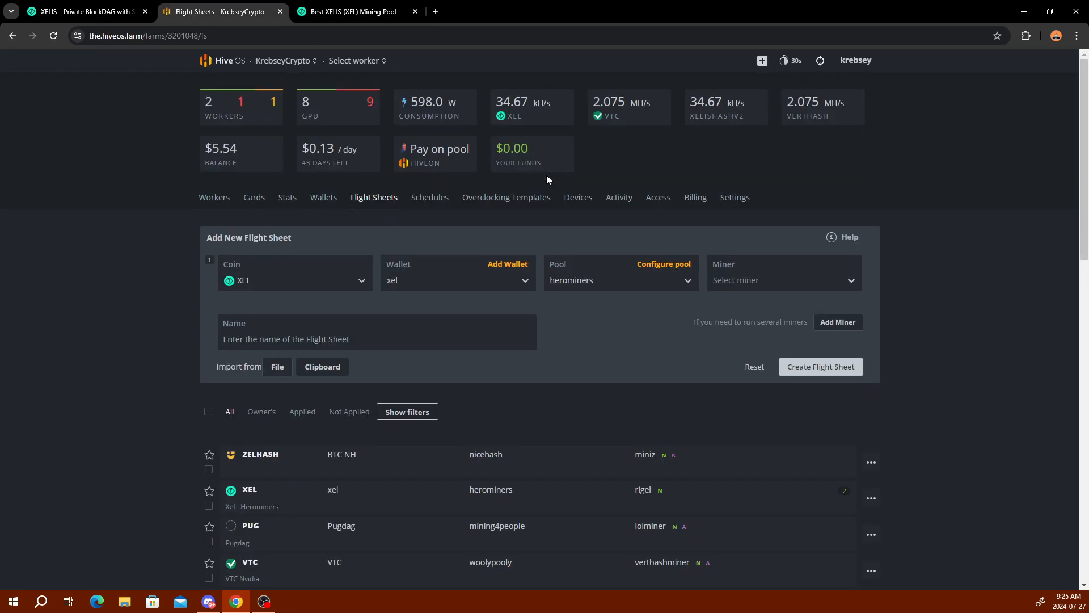
Step: Select Rigel Miner from the miner list for the XEL flight sheet
{"action": "left_click", "coordinate": [783, 279]}
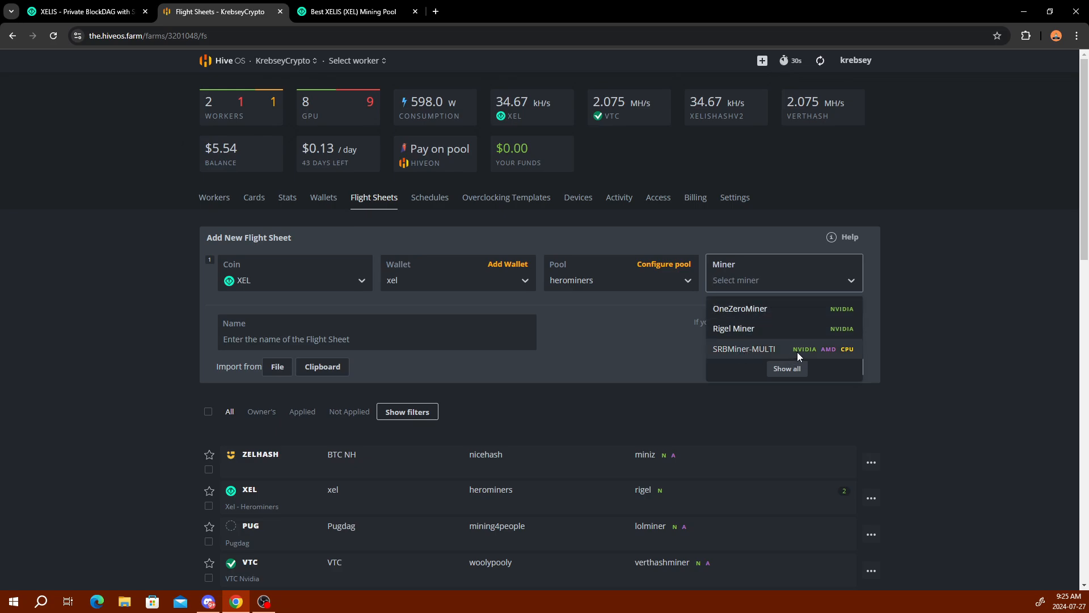
{"action": "mouse_move", "coordinate": [848, 356]}
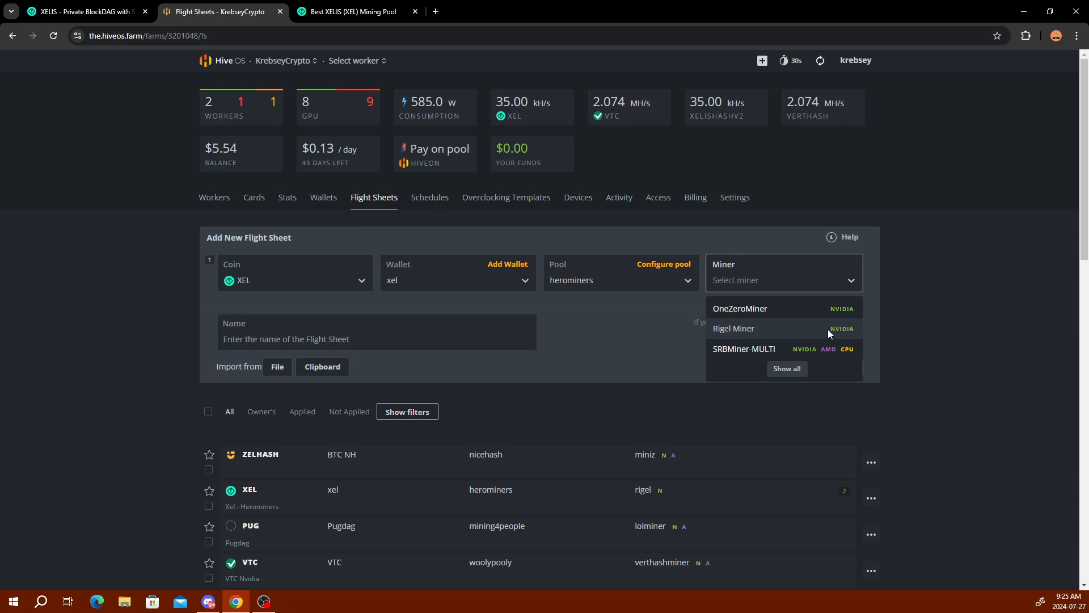
{"action": "mouse_move", "coordinate": [826, 357]}
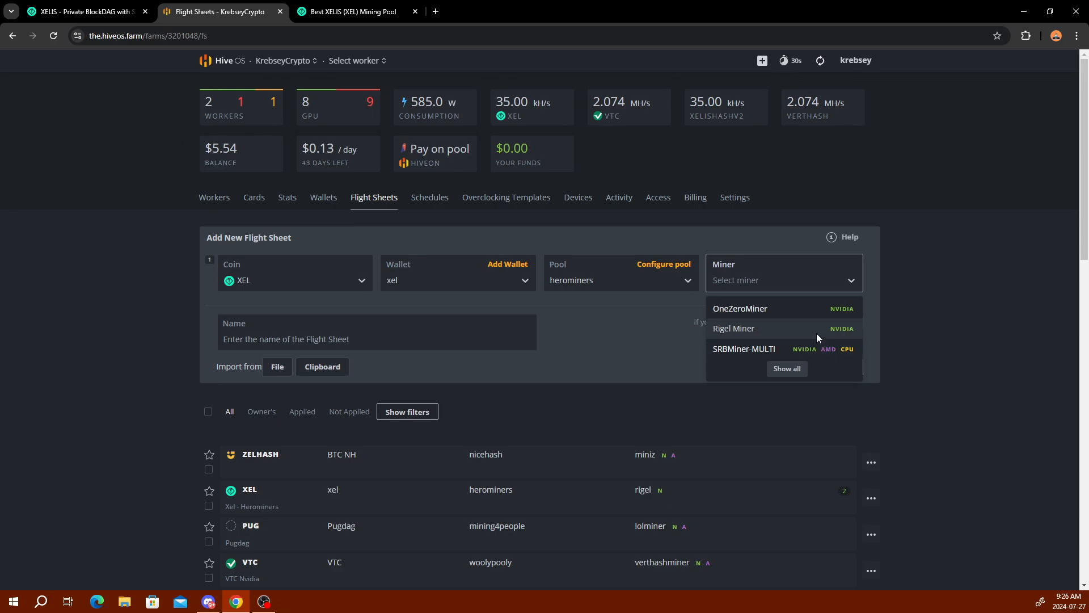
{"action": "left_click", "coordinate": [733, 328]}
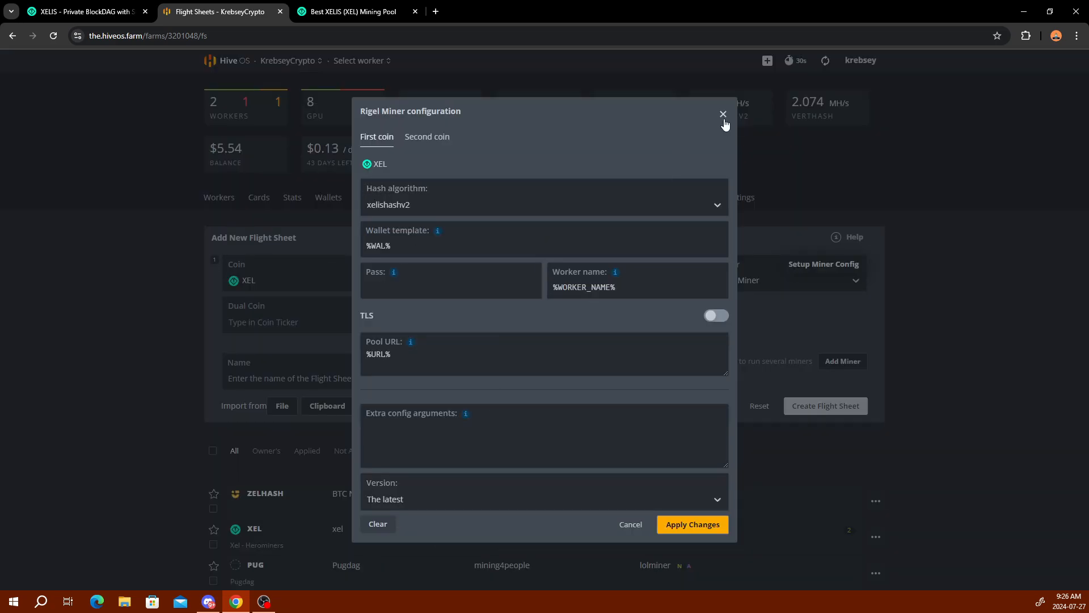
Step: Dismiss the Rigel Miner configuration form without changes
{"action": "left_click", "coordinate": [723, 113]}
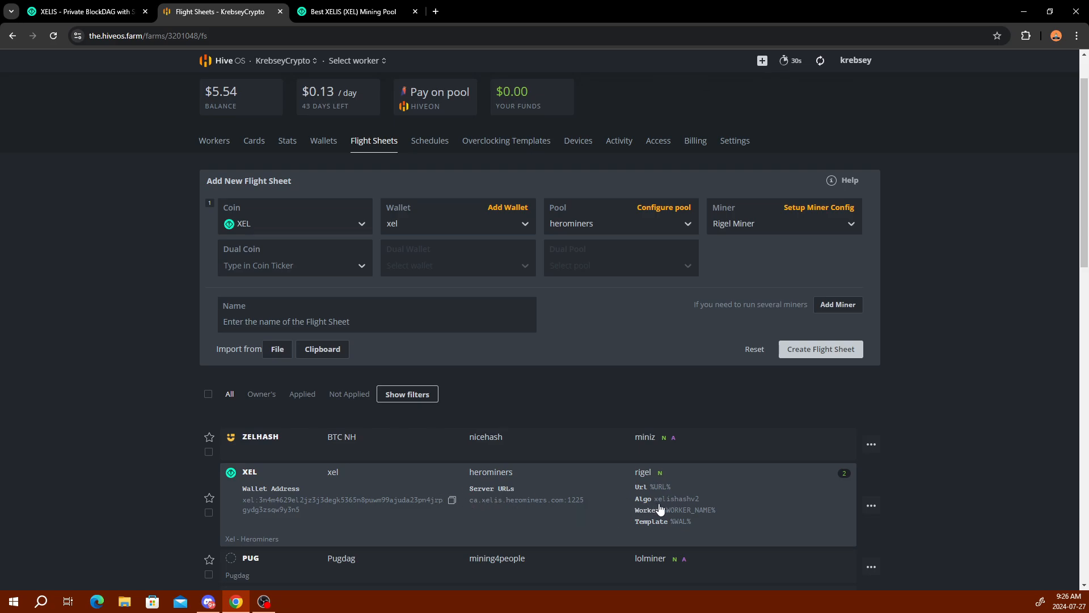
{"action": "mouse_move", "coordinate": [691, 506]}
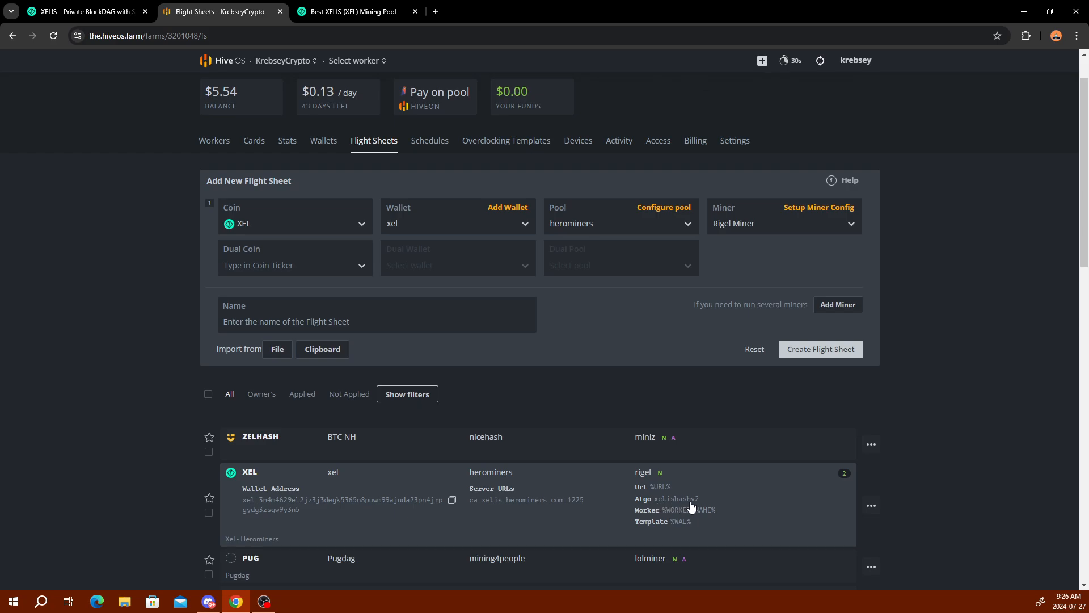
{"action": "mouse_move", "coordinate": [699, 507]}
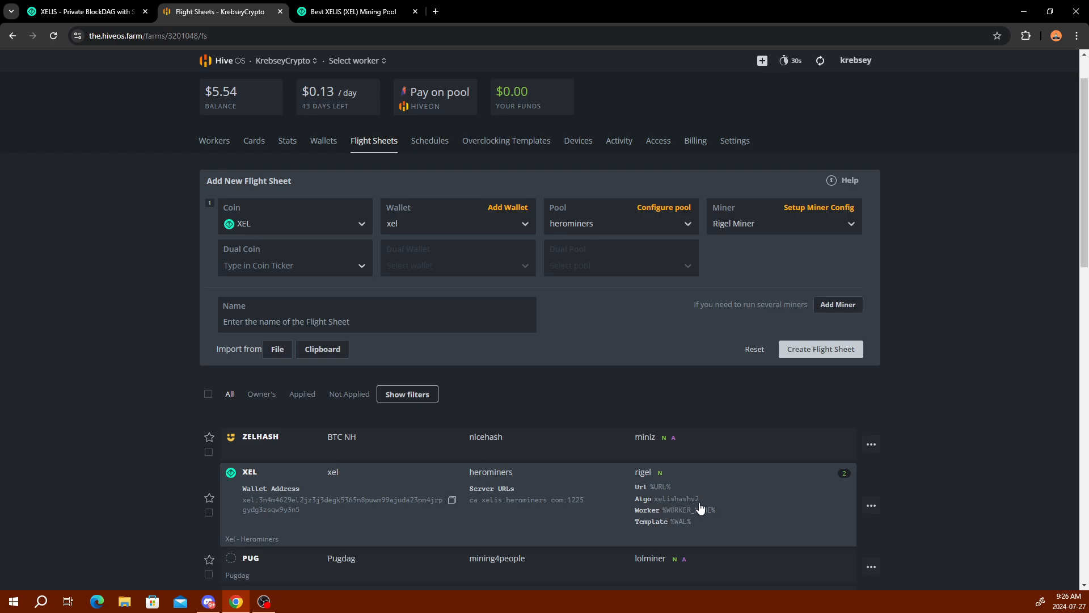
{"action": "mouse_move", "coordinate": [702, 503]}
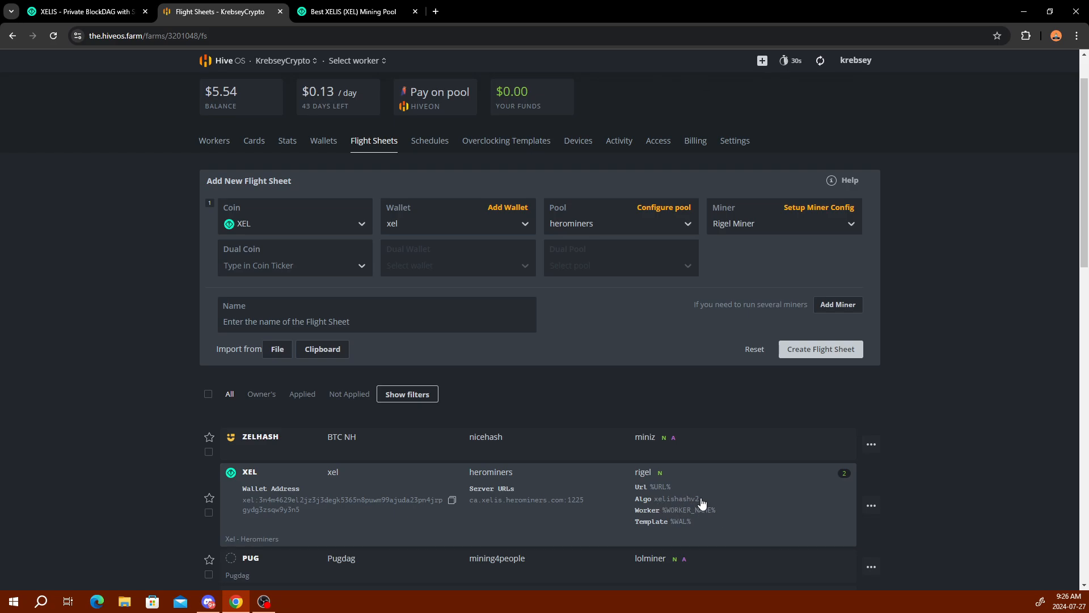
{"action": "scroll", "scroll_direction": "down", "scroll_amount": 3}
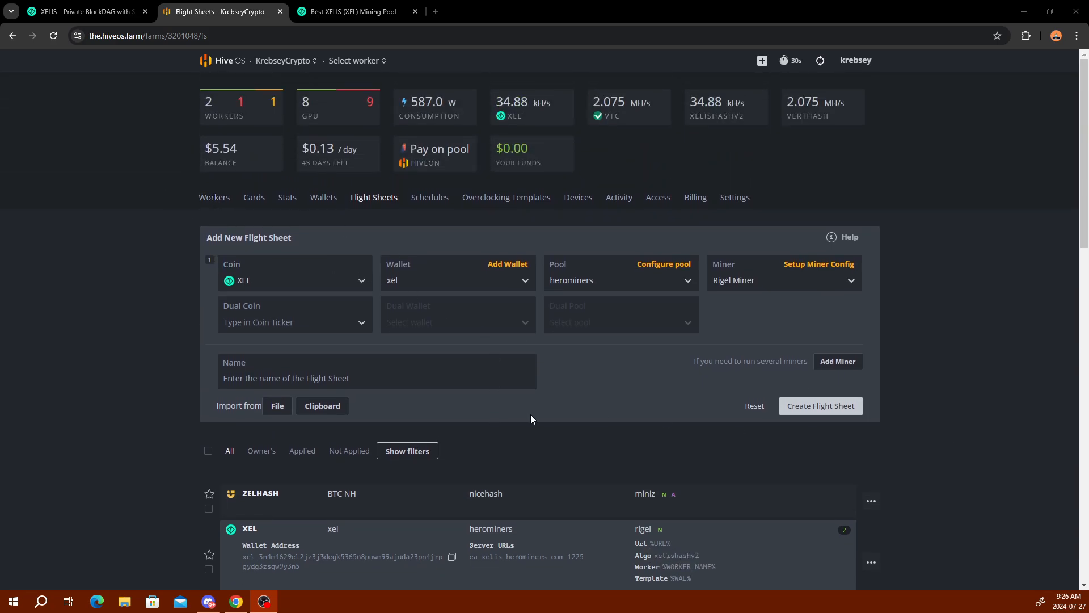
Step: Open KC-GPU-RIG3 from the Workers list and show its Flight Sheet tab
{"action": "left_click", "coordinate": [218, 197]}
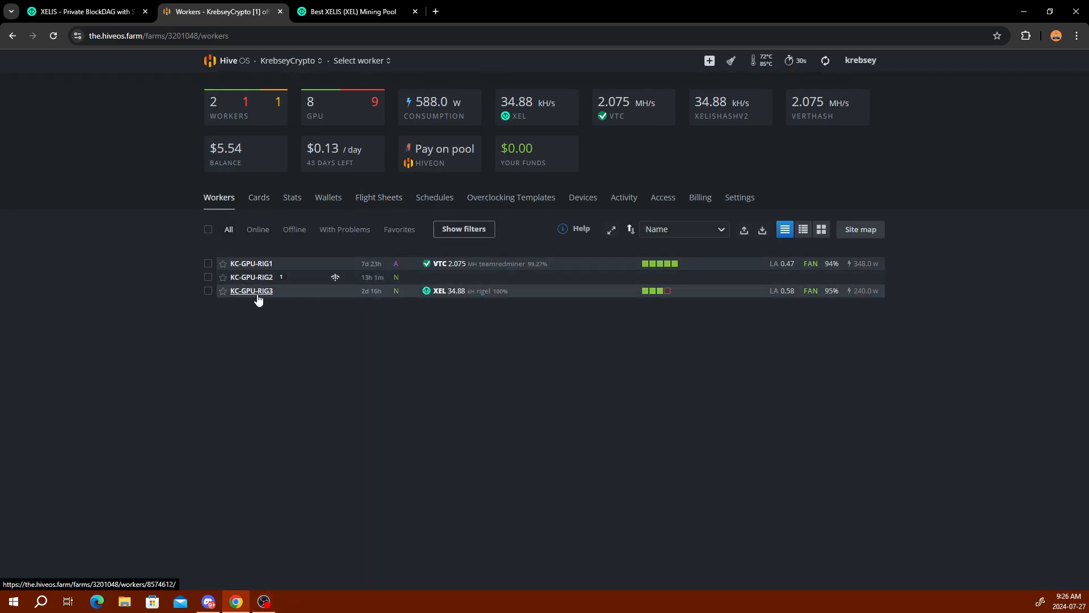
{"action": "left_click", "coordinate": [250, 290]}
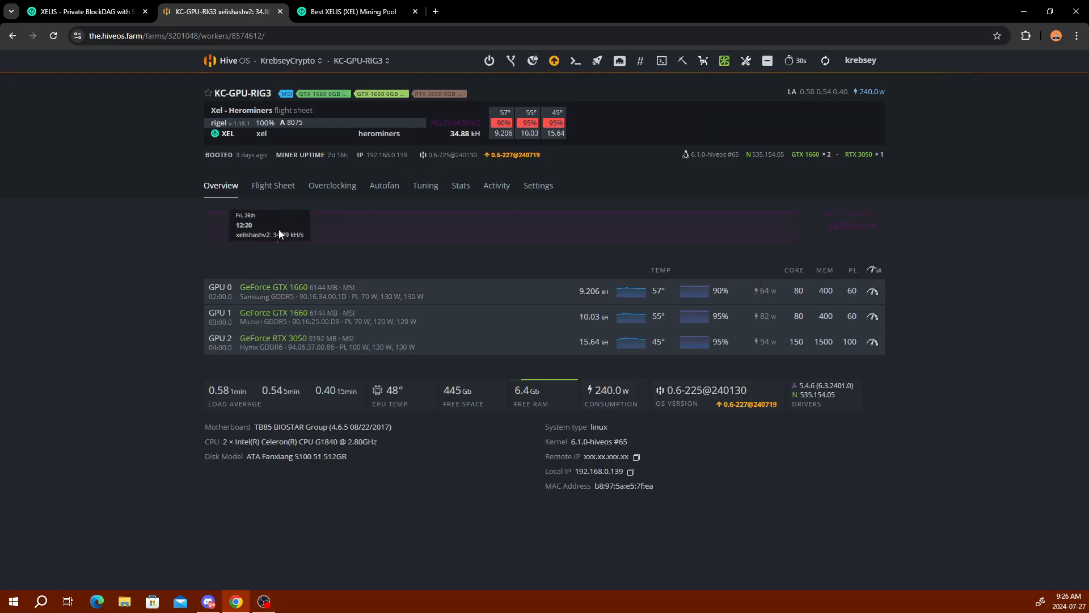
{"action": "left_click", "coordinate": [273, 186]}
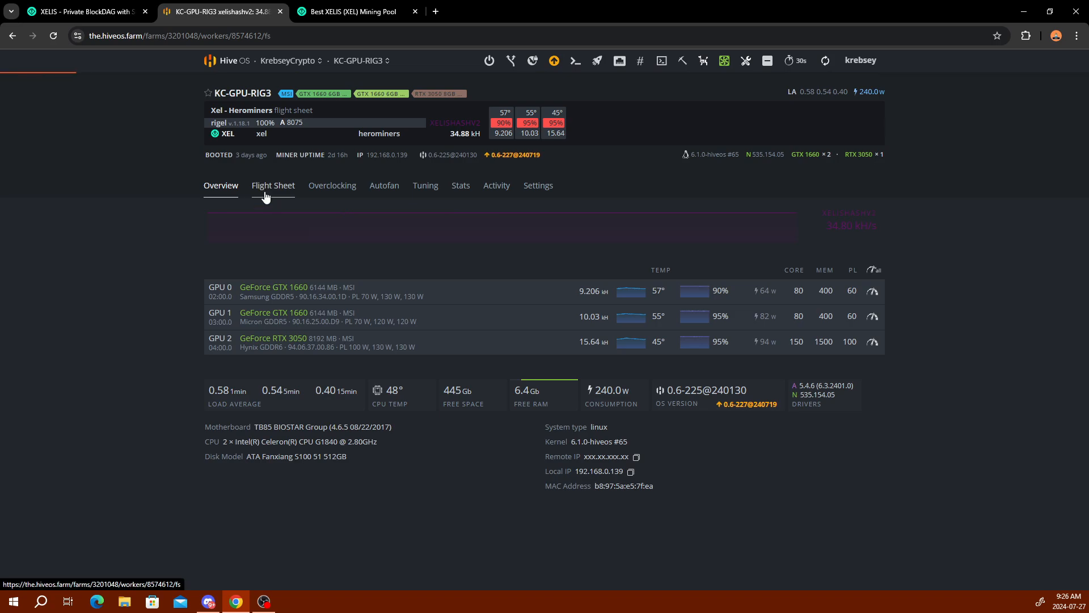
Step: Verify Xel - Herominers is KC-GPU-RIG3's active flight sheet, then return to its 34.94 kH overview
{"action": "left_click", "coordinate": [273, 185]}
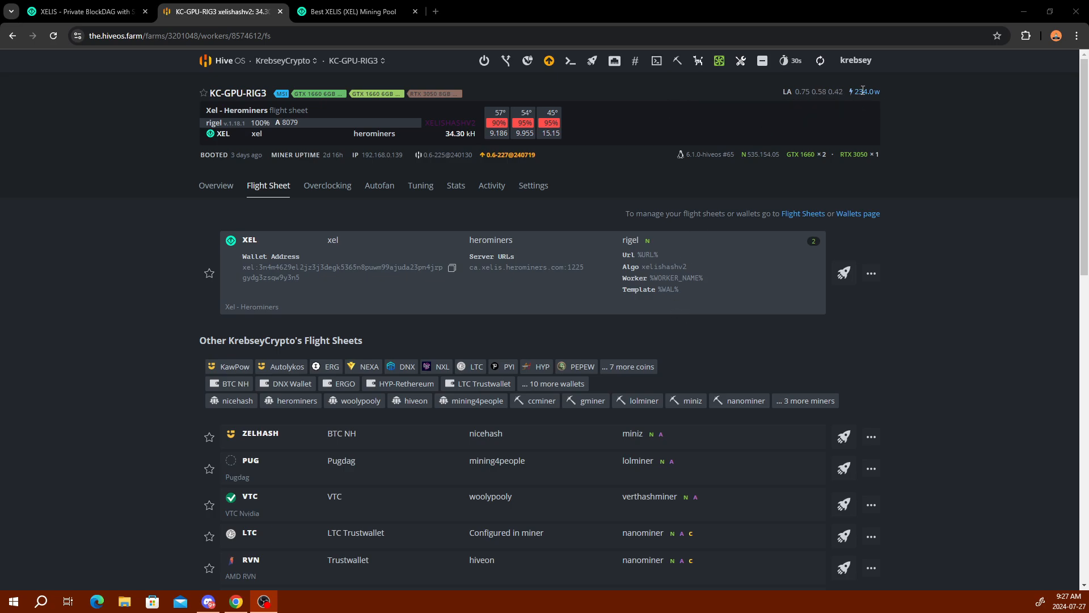
{"action": "mouse_move", "coordinate": [194, 187]}
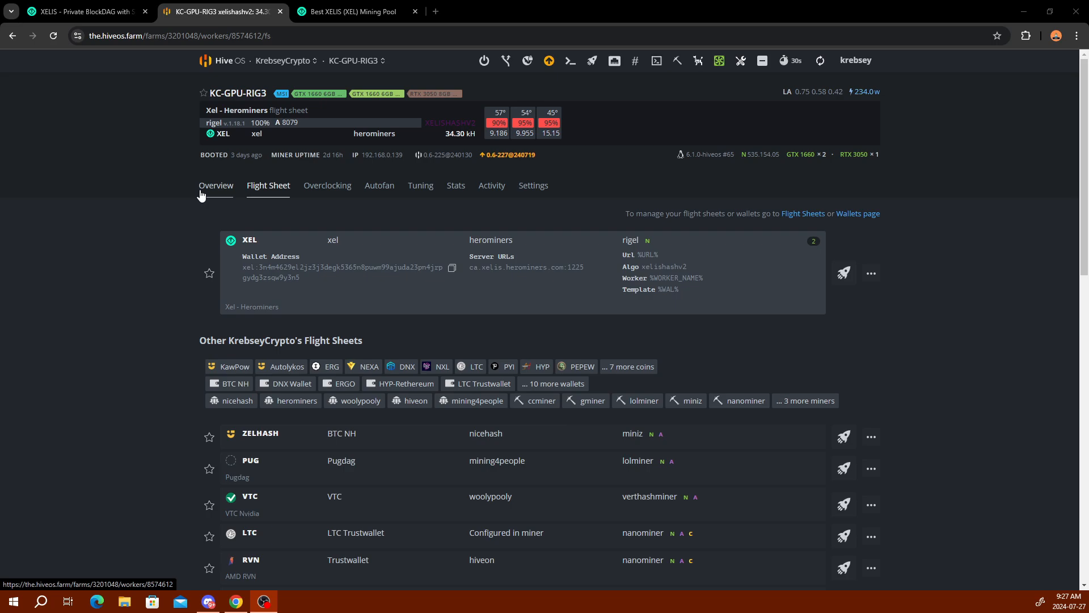
{"action": "mouse_move", "coordinate": [87, 163]}
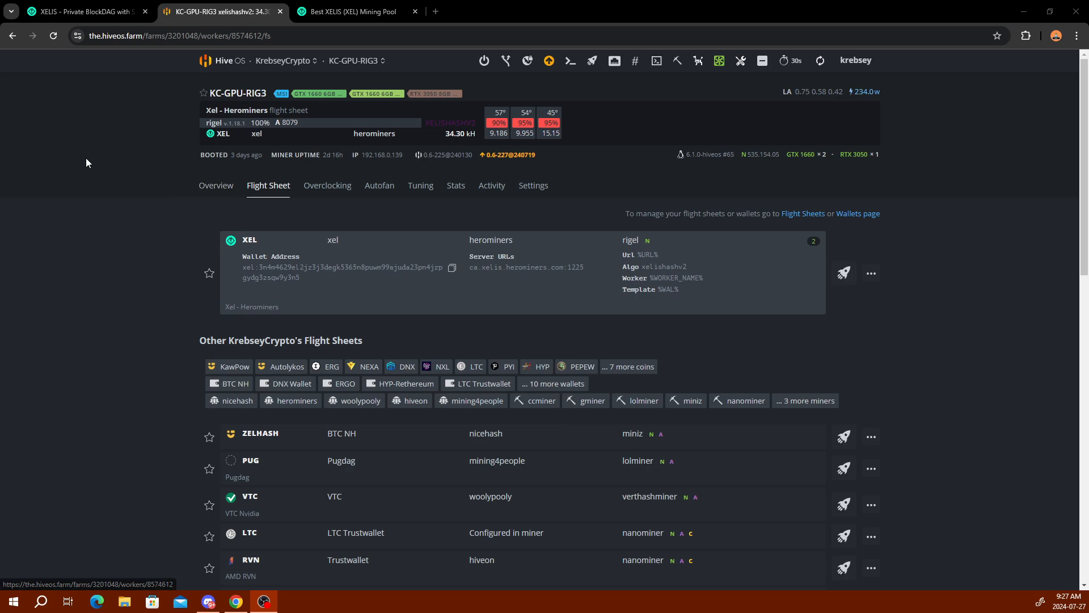
{"action": "mouse_move", "coordinate": [126, 228]}
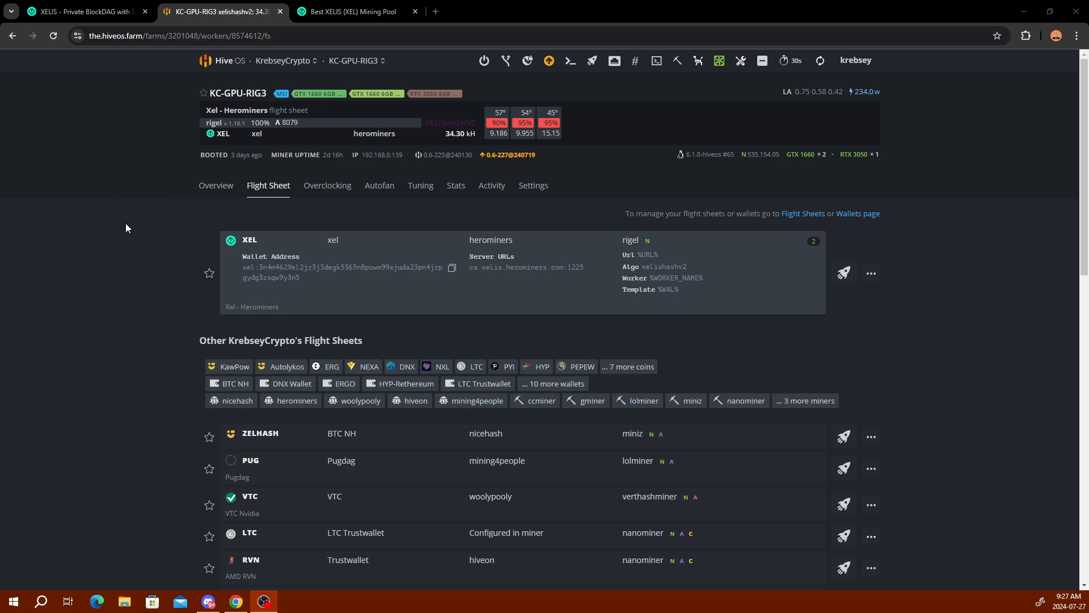
{"action": "left_click", "coordinate": [220, 185]}
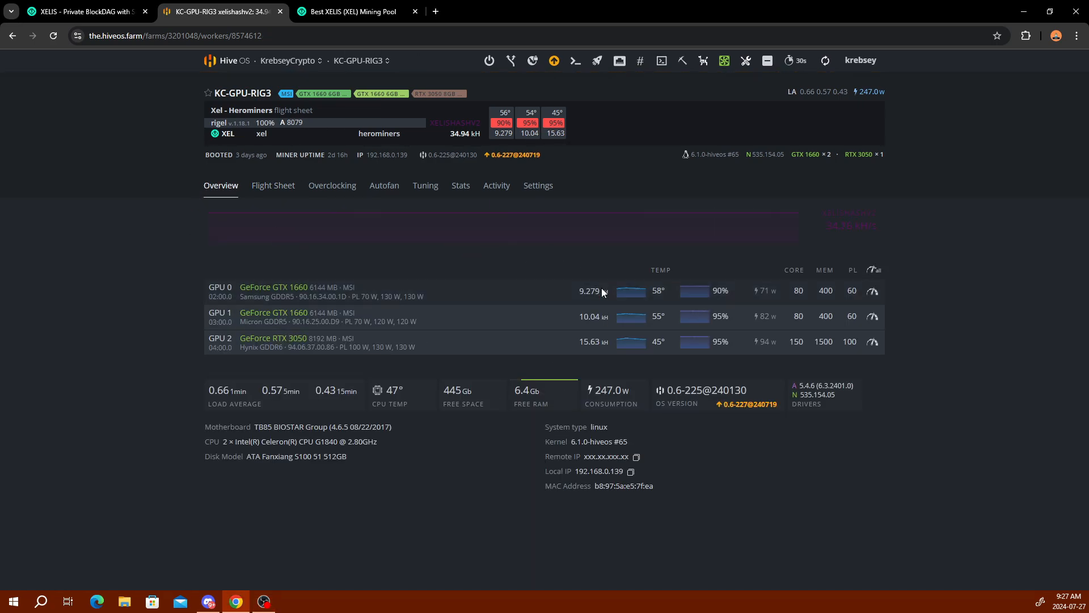
{"action": "mouse_move", "coordinate": [457, 313]}
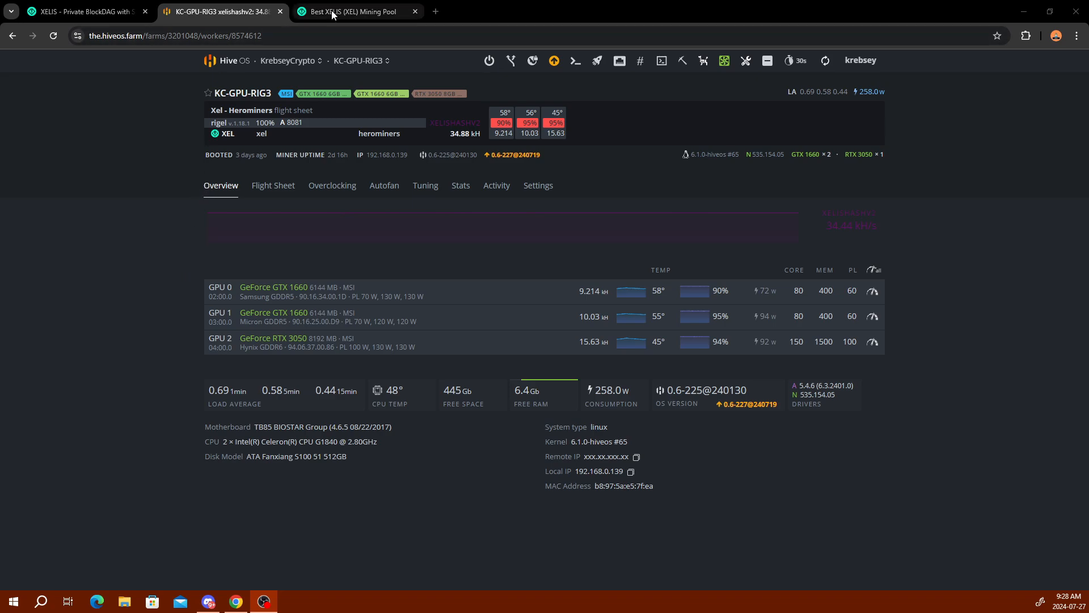
{"action": "mouse_move", "coordinate": [354, 11]}
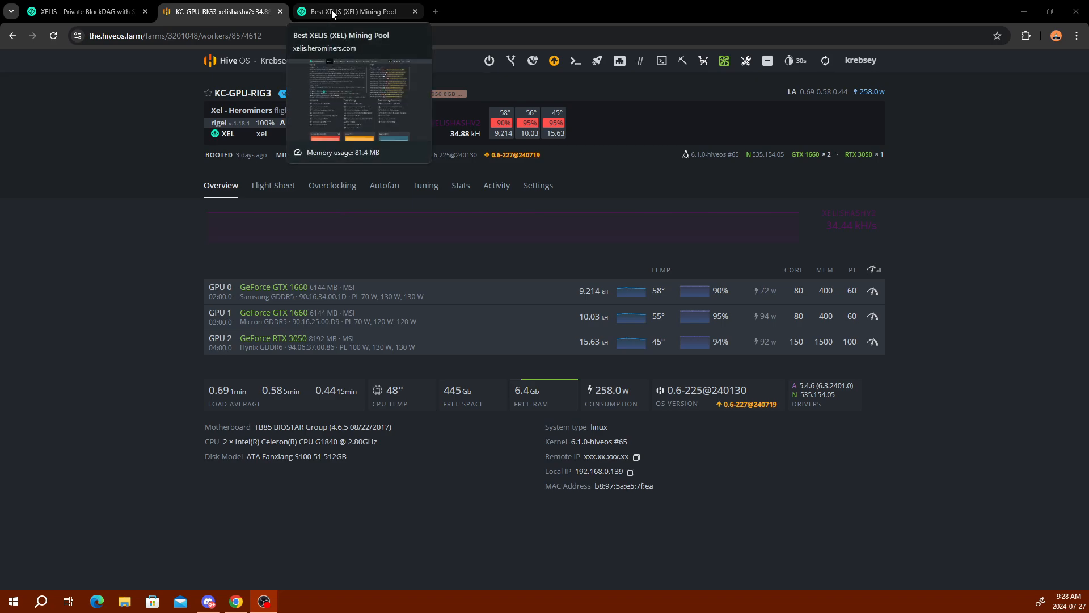
Step: Bring up the HeroMiners XEL stats page showing 38.33 kH/s and 10,488 valid shares
{"action": "left_click", "coordinate": [354, 12]}
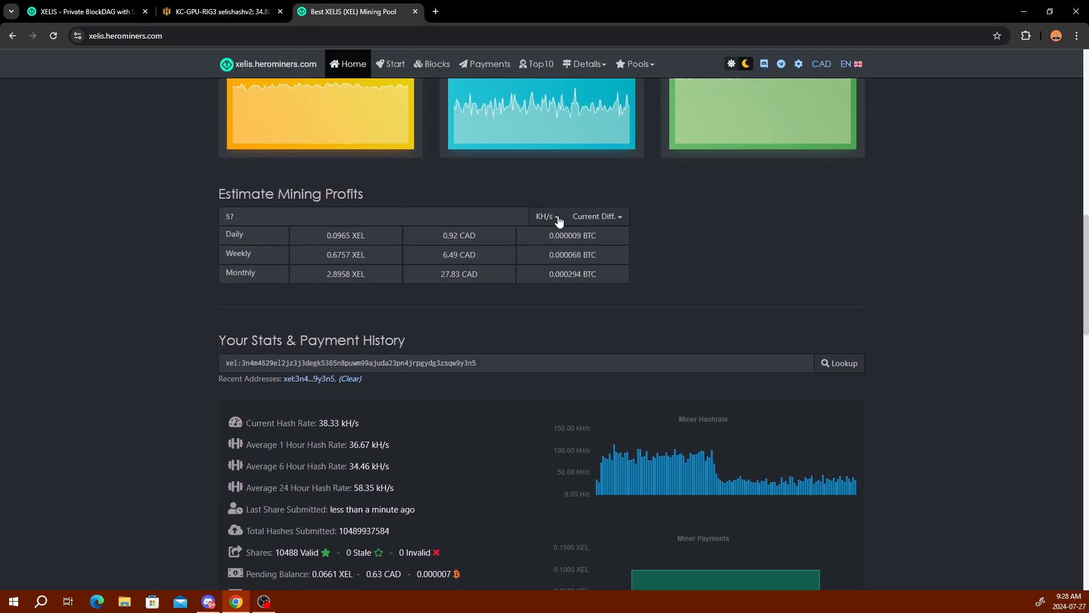
Step: Estimate profits for 92 kH/s, then copy the rig's flight-sheet wallet address from Hive OS
{"action": "left_click", "coordinate": [546, 216]}
{"action": "type", "text": "92"}
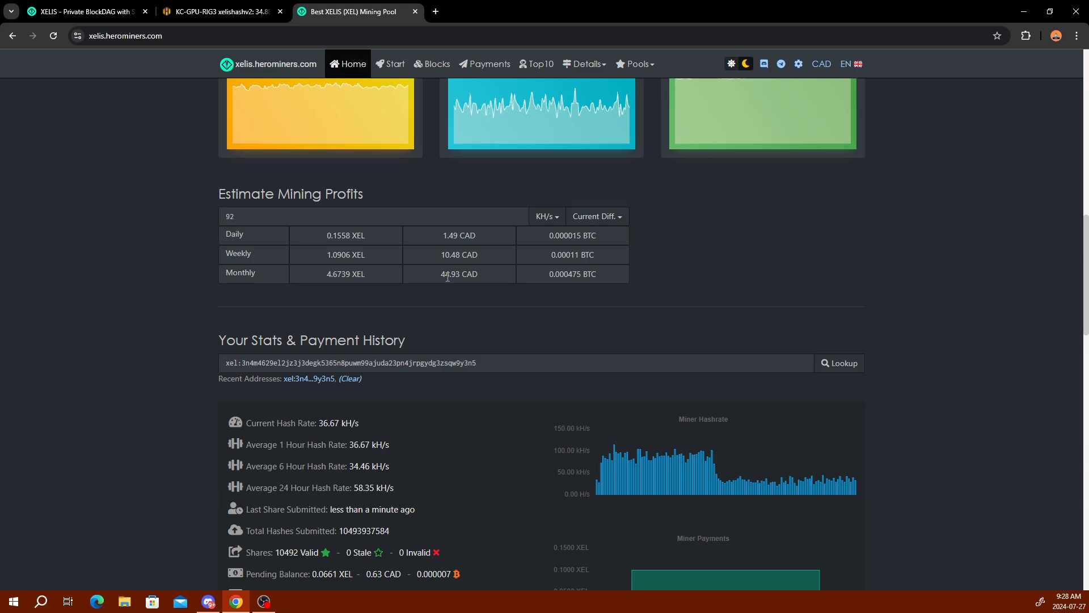
{"action": "mouse_move", "coordinate": [115, 255]}
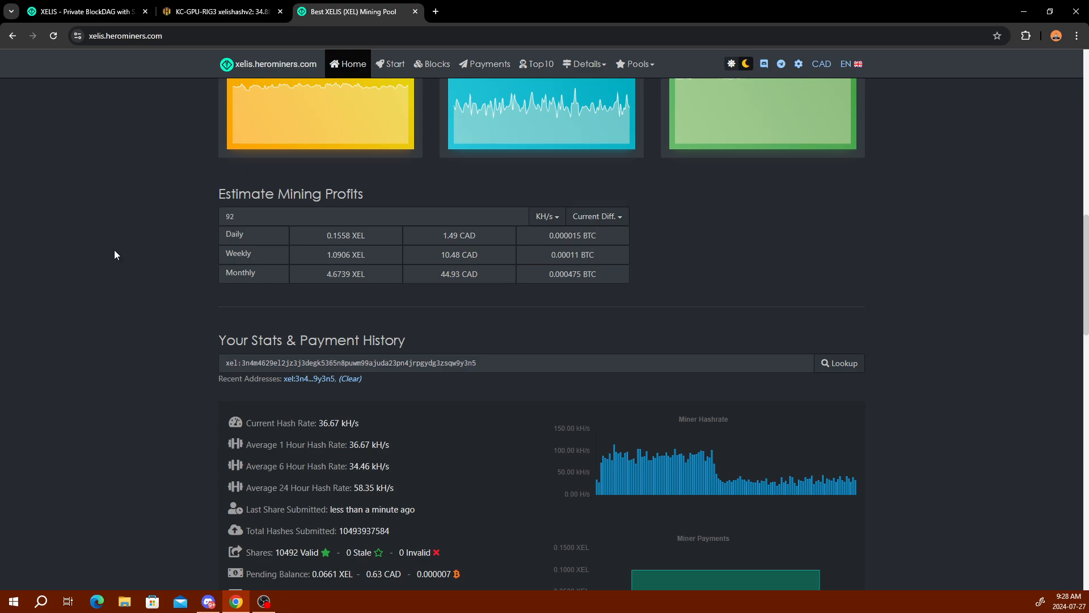
{"action": "mouse_move", "coordinate": [133, 259]}
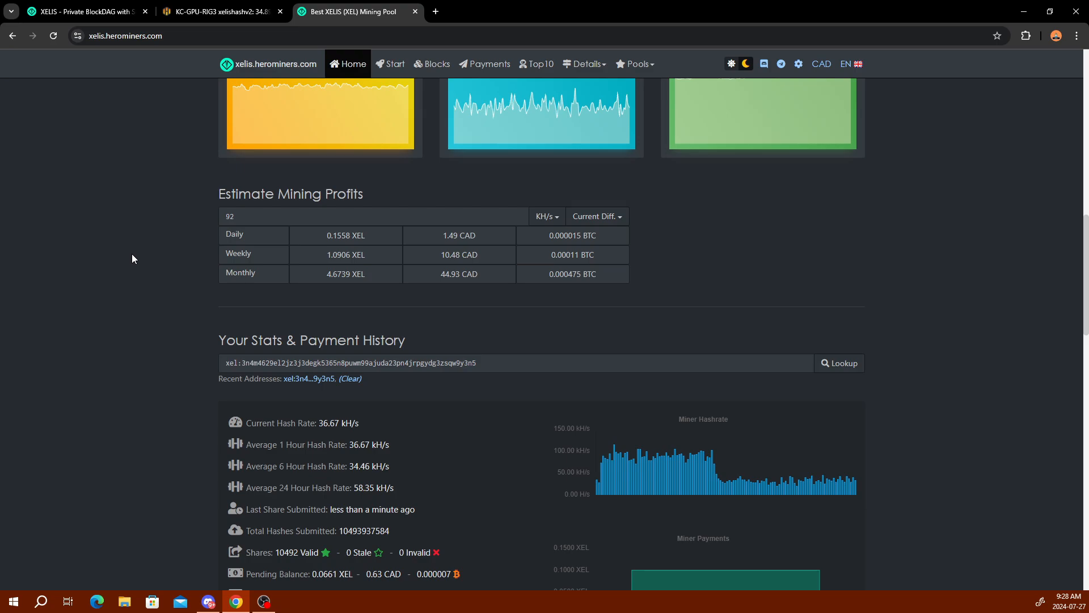
{"action": "scroll", "scroll_direction": "down", "scroll_amount": 3}
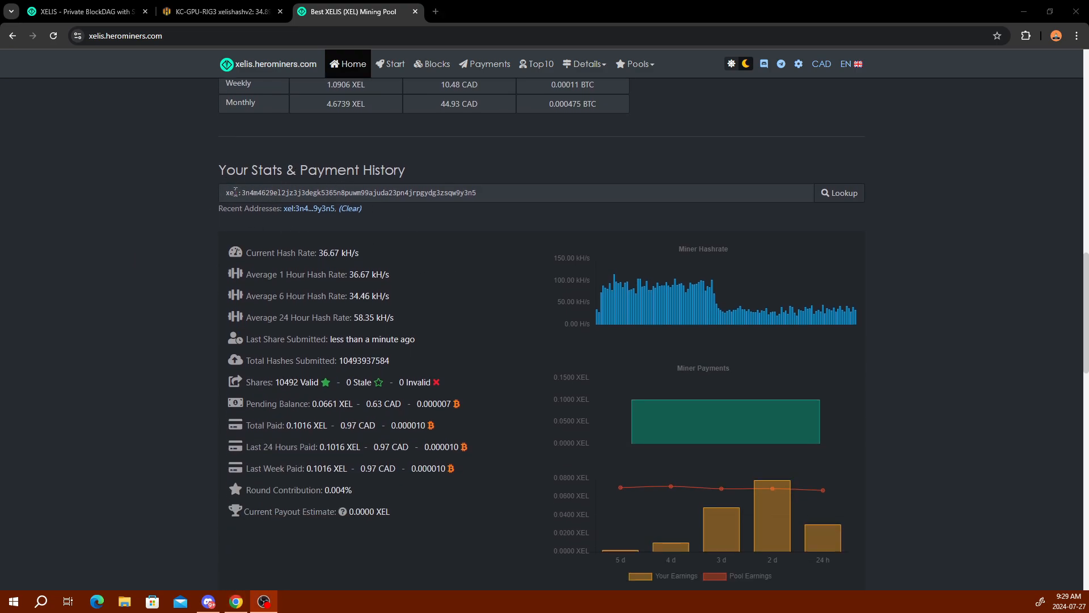
{"action": "left_click", "coordinate": [220, 12]}
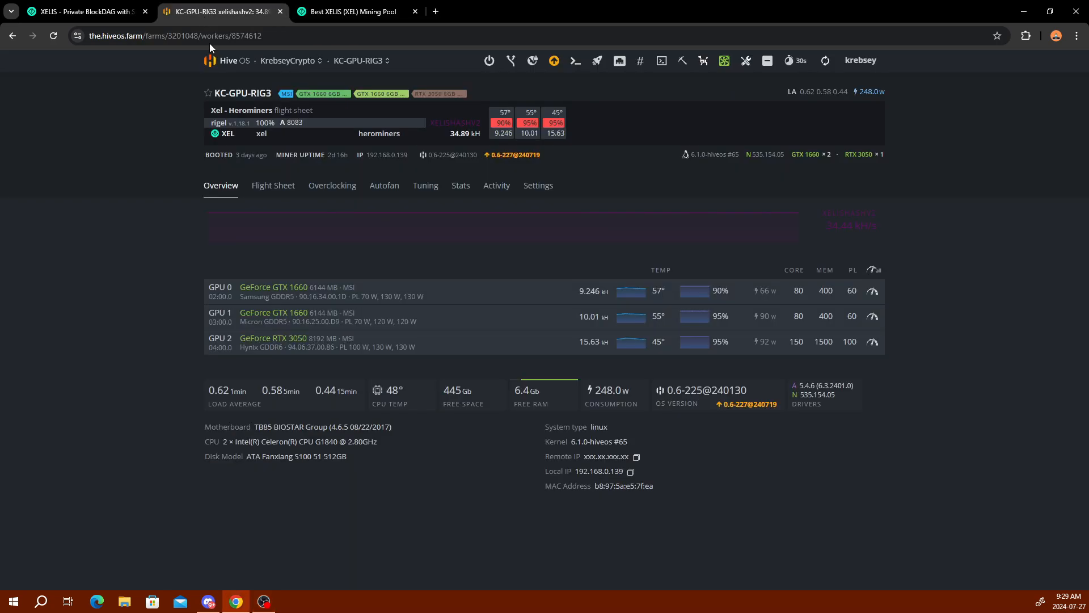
{"action": "left_click", "coordinate": [273, 185]}
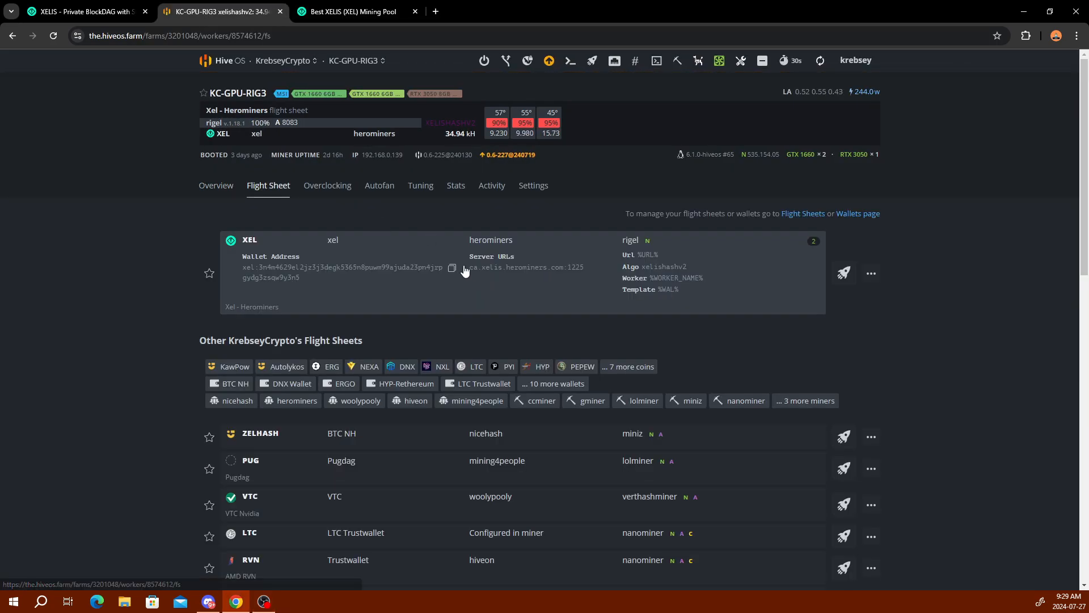
{"action": "left_click", "coordinate": [452, 268]}
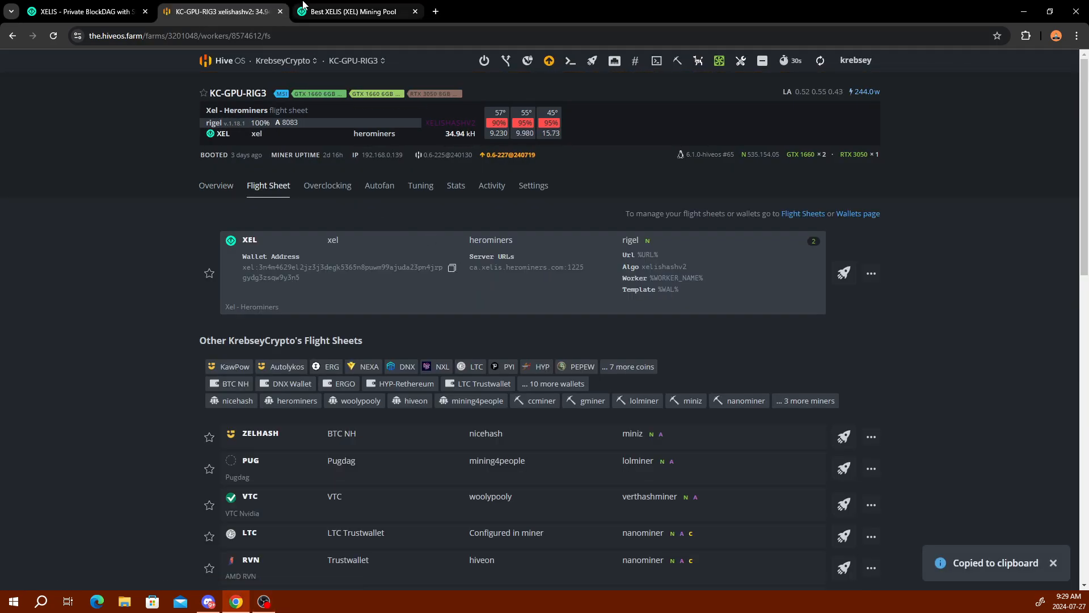
{"action": "left_click", "coordinate": [357, 11]}
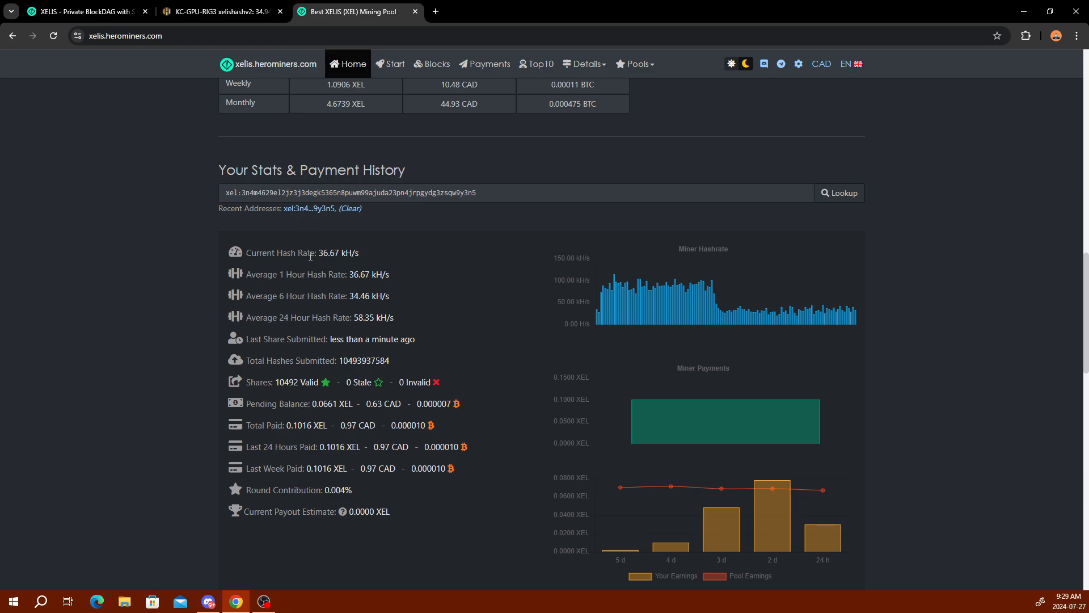
{"action": "scroll", "scroll_direction": "down", "scroll_amount": 3}
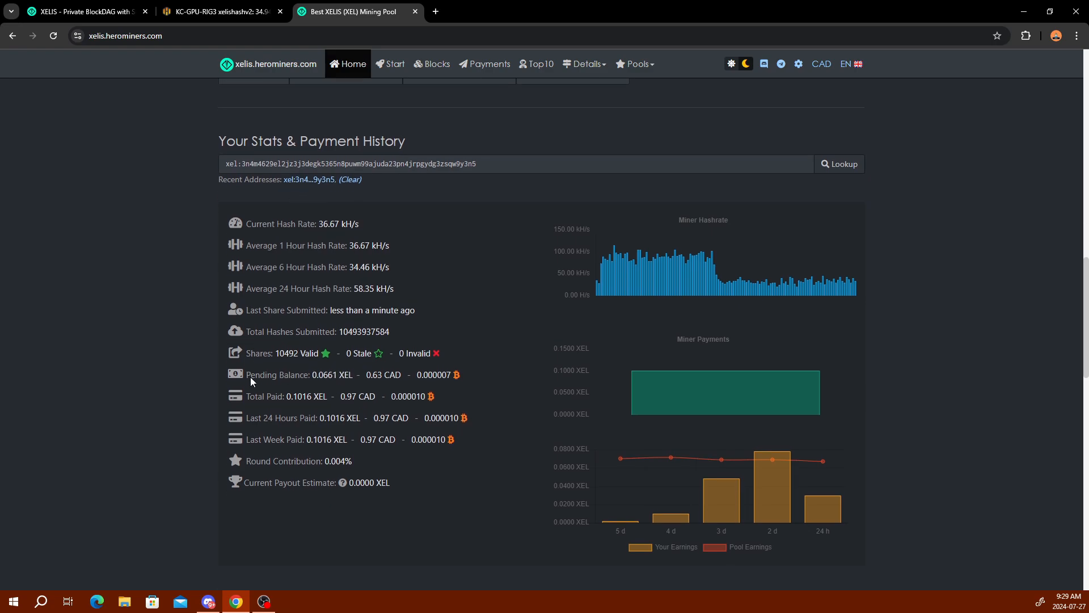
{"action": "scroll", "scroll_direction": "down", "scroll_amount": 3}
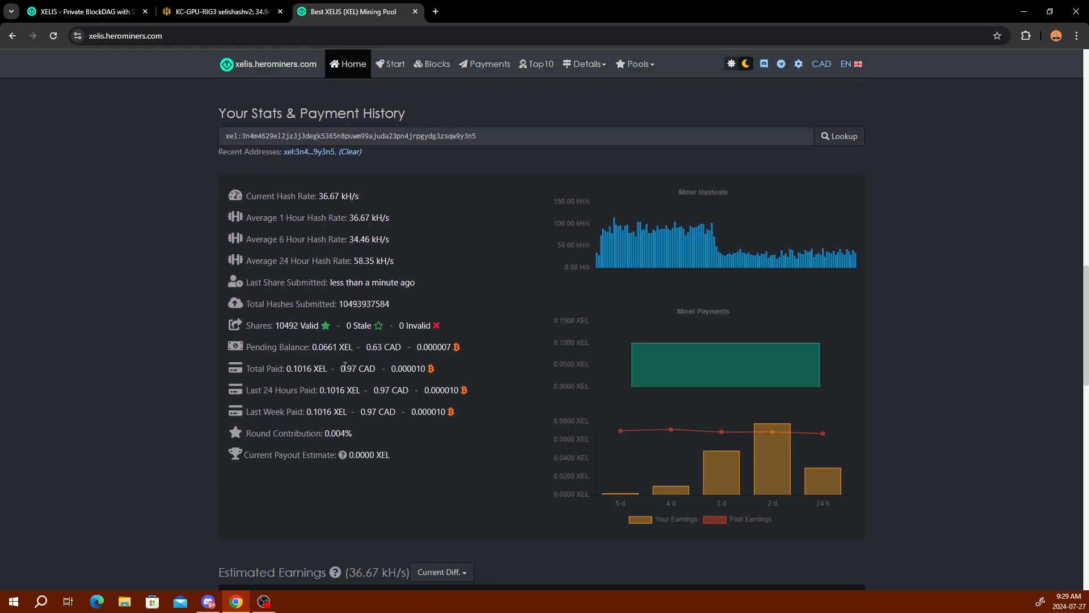
{"action": "mouse_move", "coordinate": [332, 346]}
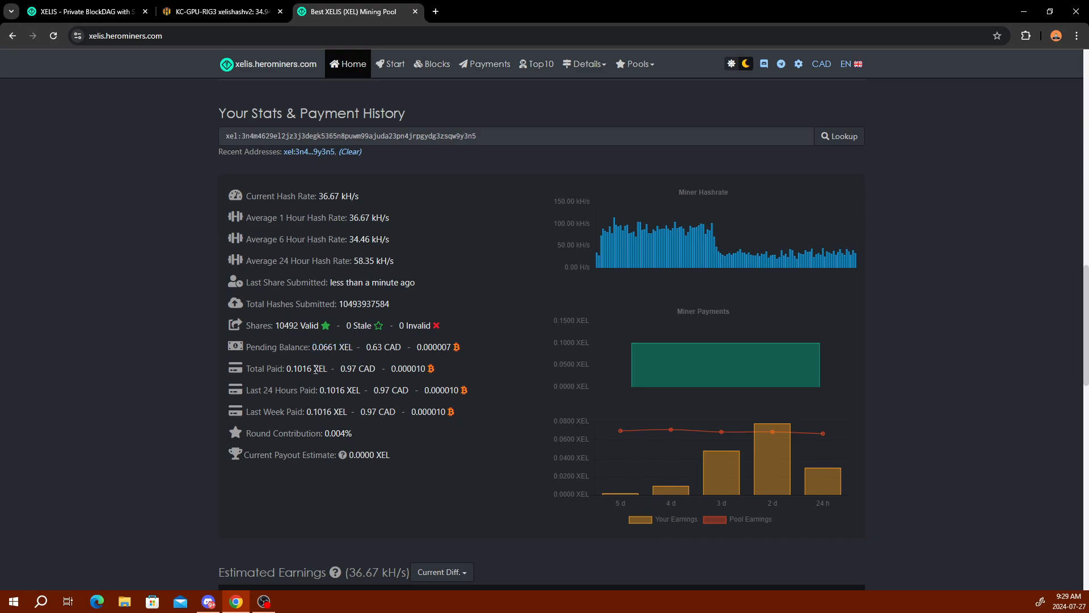
{"action": "scroll", "scroll_direction": "down", "scroll_amount": 3}
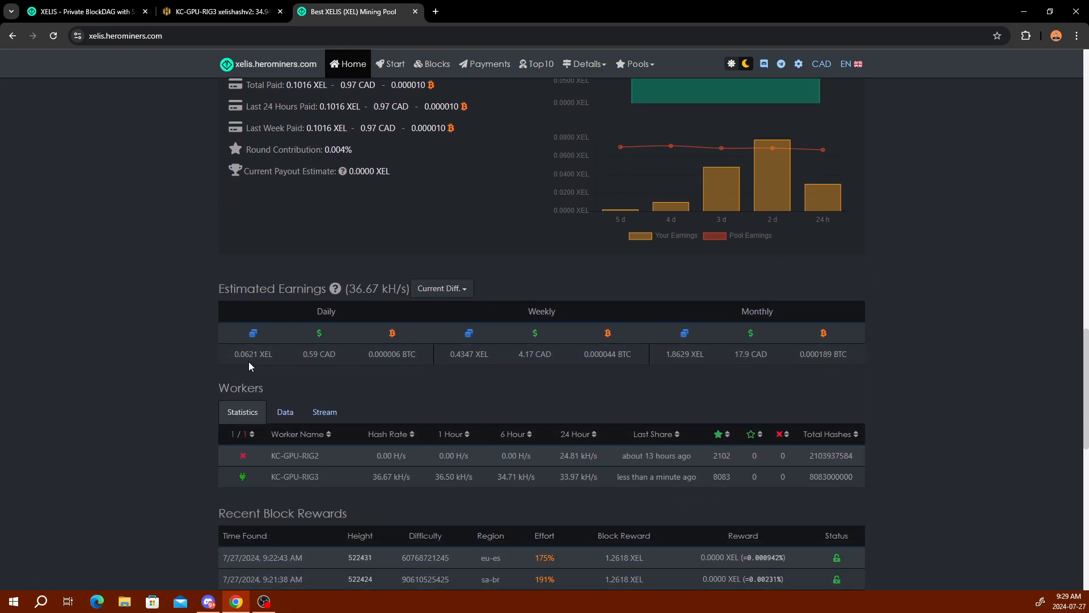
{"action": "mouse_move", "coordinate": [304, 330]}
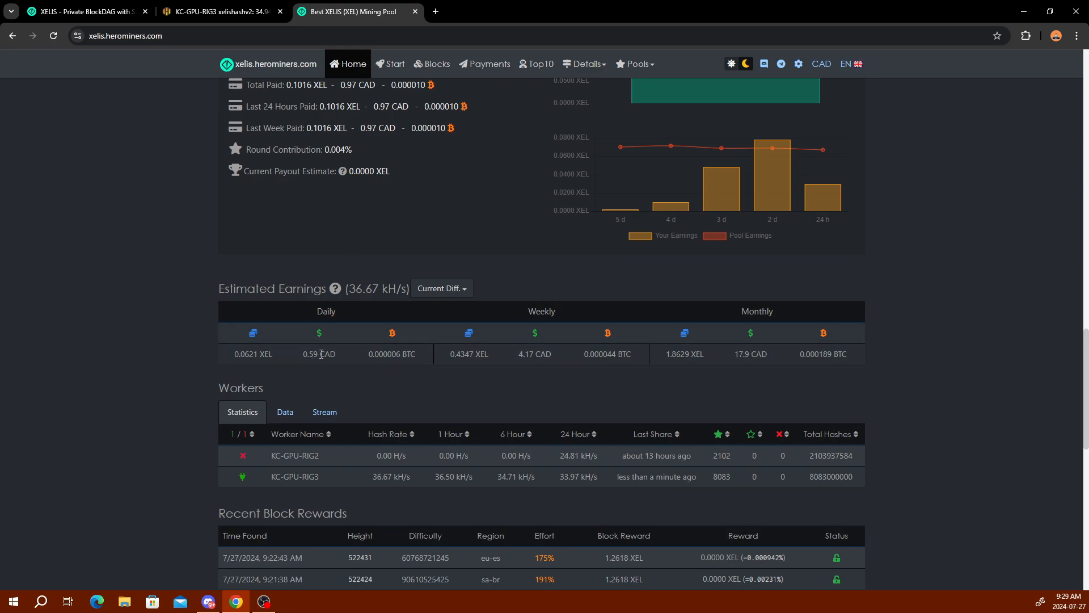
{"action": "mouse_move", "coordinate": [288, 317]}
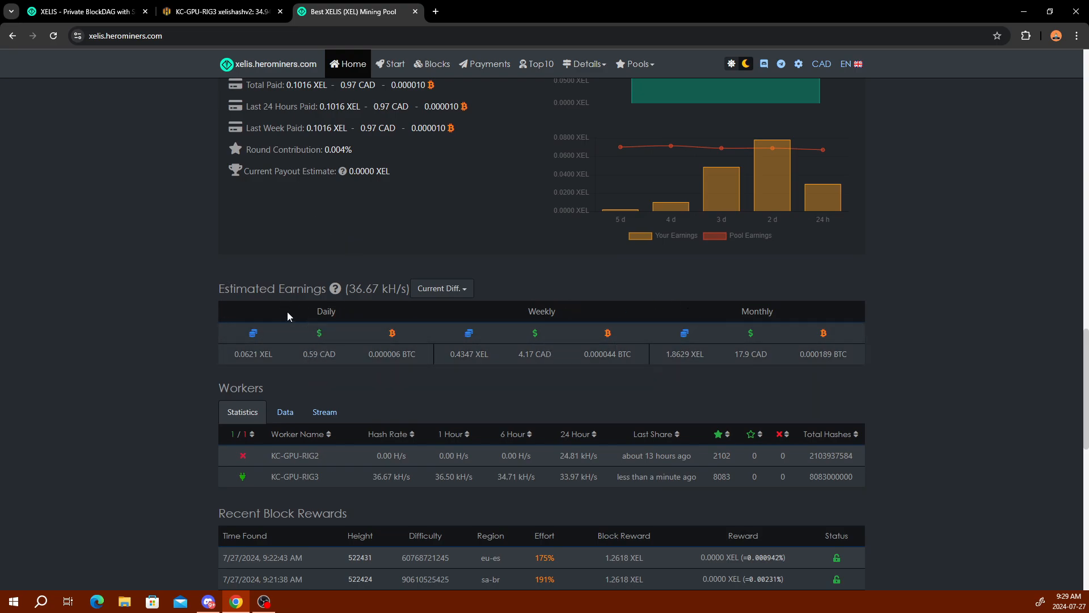
{"action": "mouse_move", "coordinate": [366, 288]}
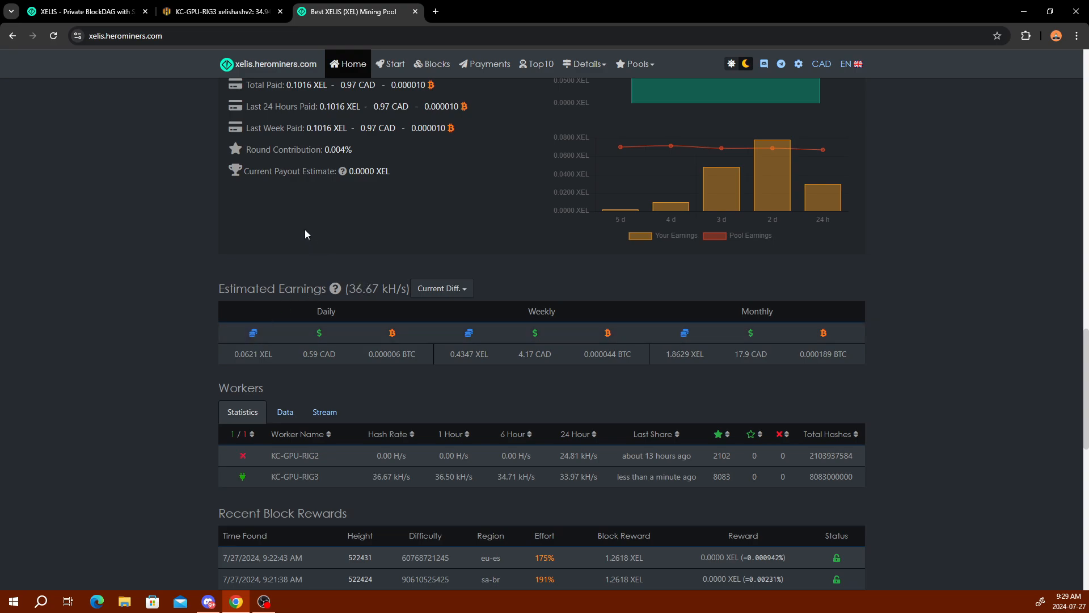
{"action": "mouse_move", "coordinate": [299, 353]}
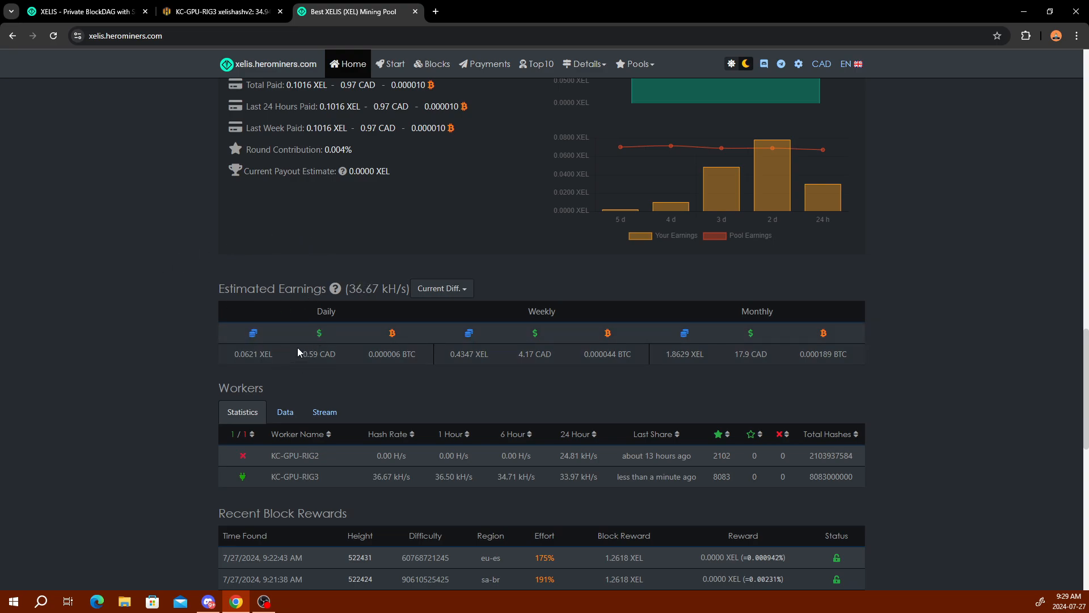
{"action": "mouse_move", "coordinate": [167, 325]}
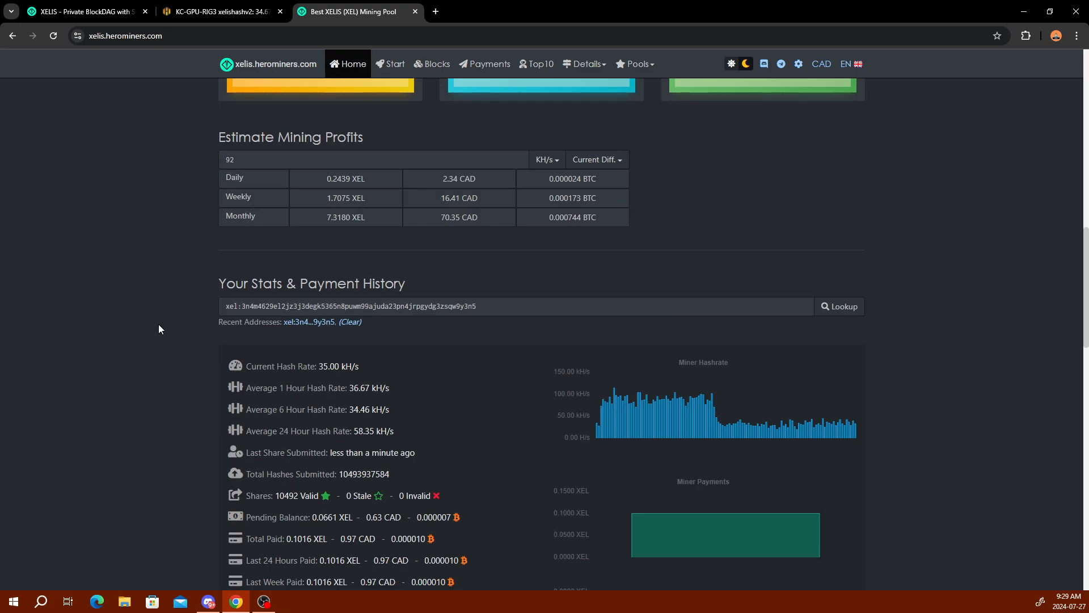
{"action": "scroll", "scroll_direction": "up", "scroll_amount": 3}
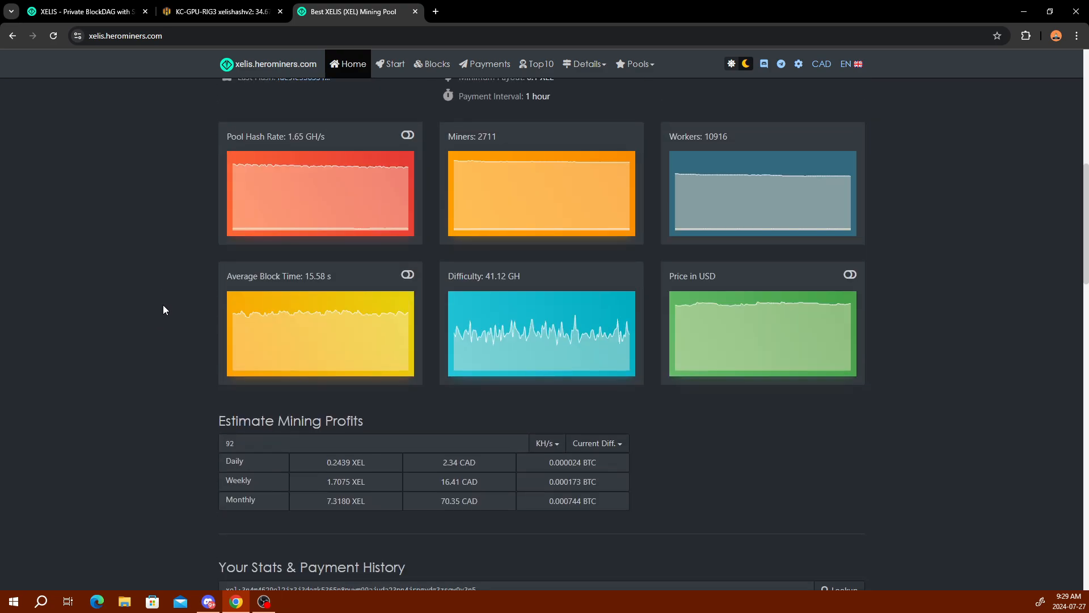
{"action": "left_click", "coordinate": [84, 12]}
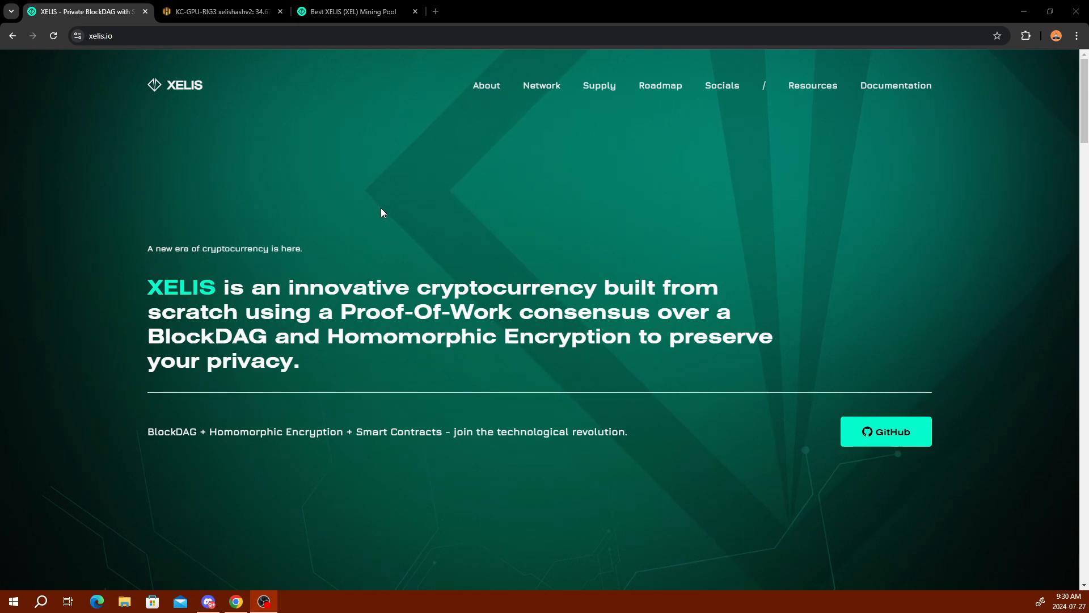
{"action": "mouse_move", "coordinate": [369, 137]}
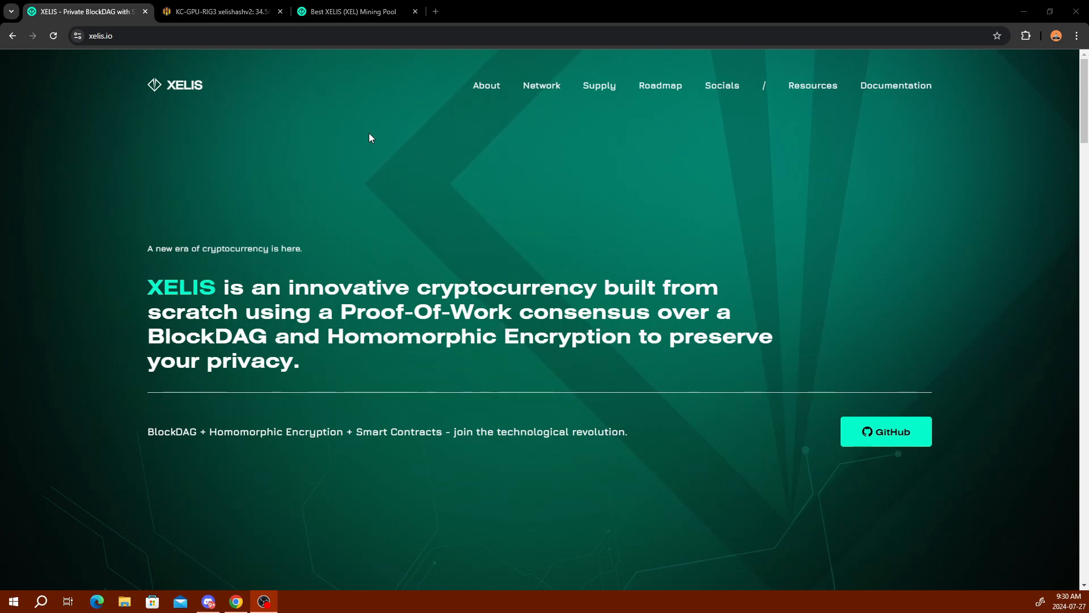
{"action": "mouse_move", "coordinate": [354, 186]}
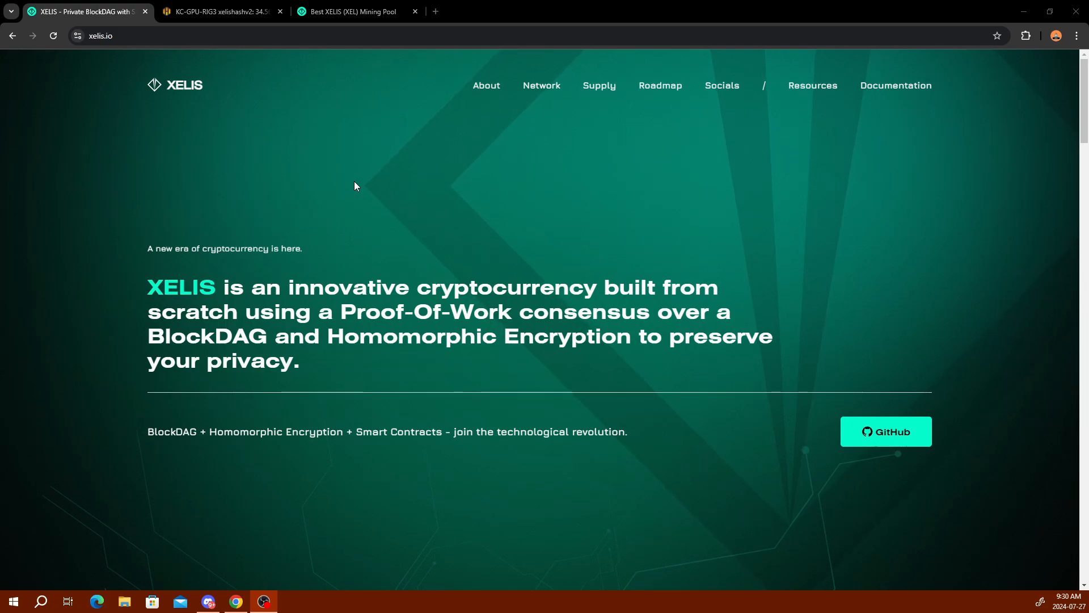
{"action": "mouse_move", "coordinate": [595, 198]}
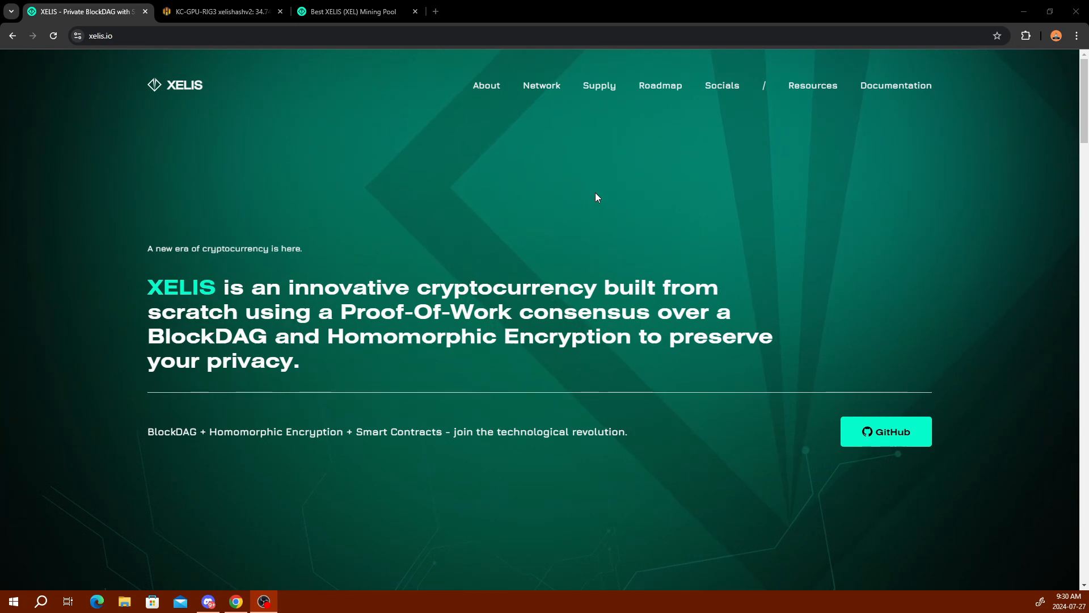
{"action": "mouse_move", "coordinate": [715, 259]}
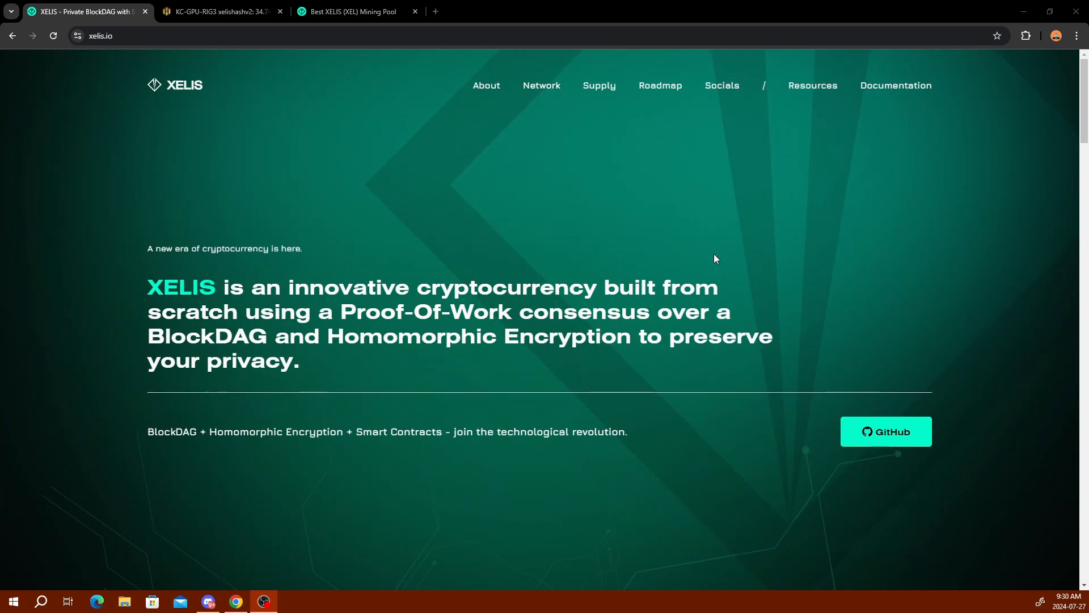